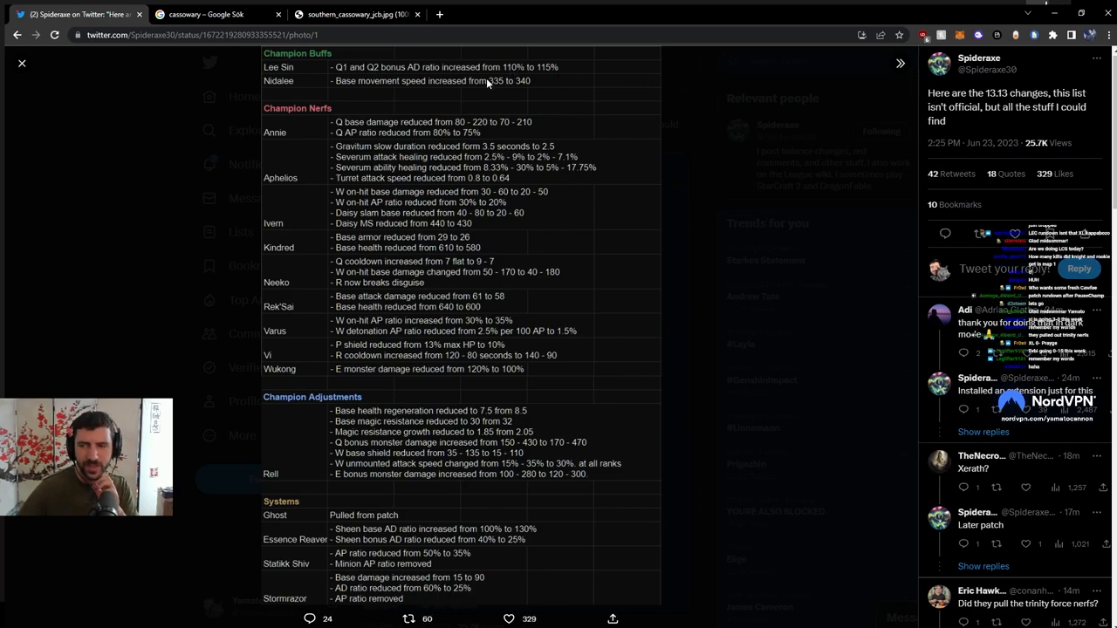
pyautogui.moveTo(632, 121)
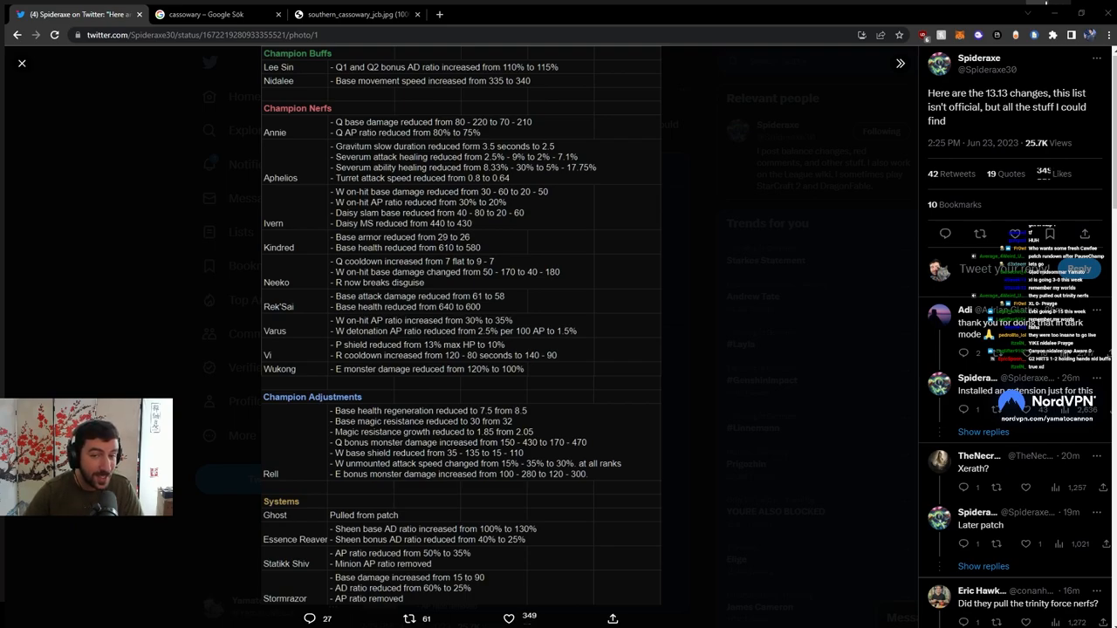
# View the tweeted patch-notes image on Twitter.
pyautogui.click(510, 618)
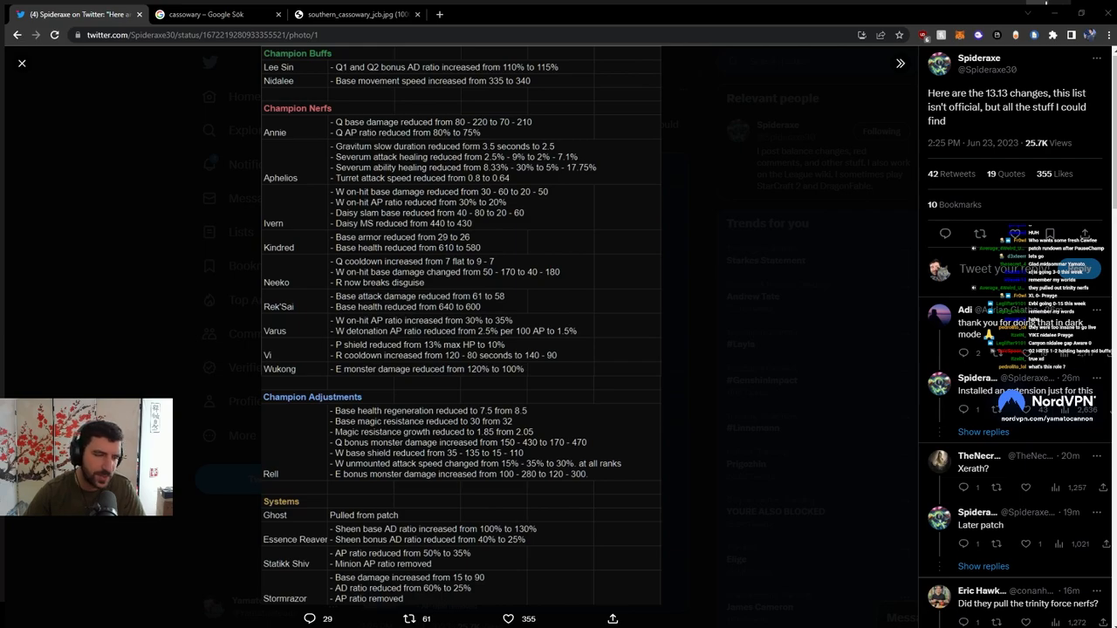
pyautogui.click(508, 618)
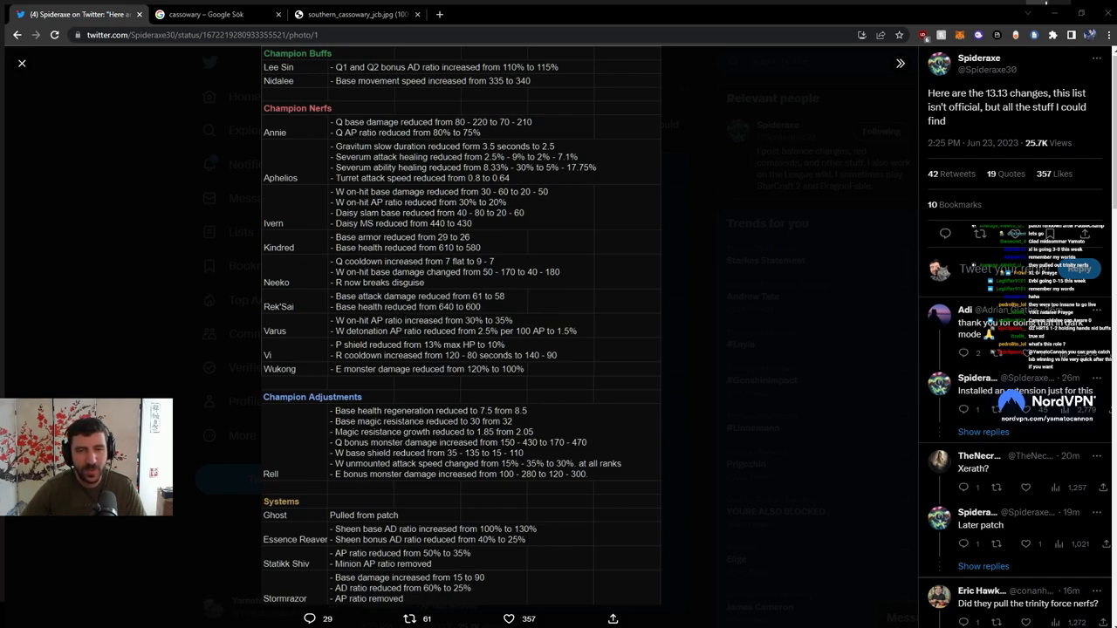
pyautogui.click(510, 618)
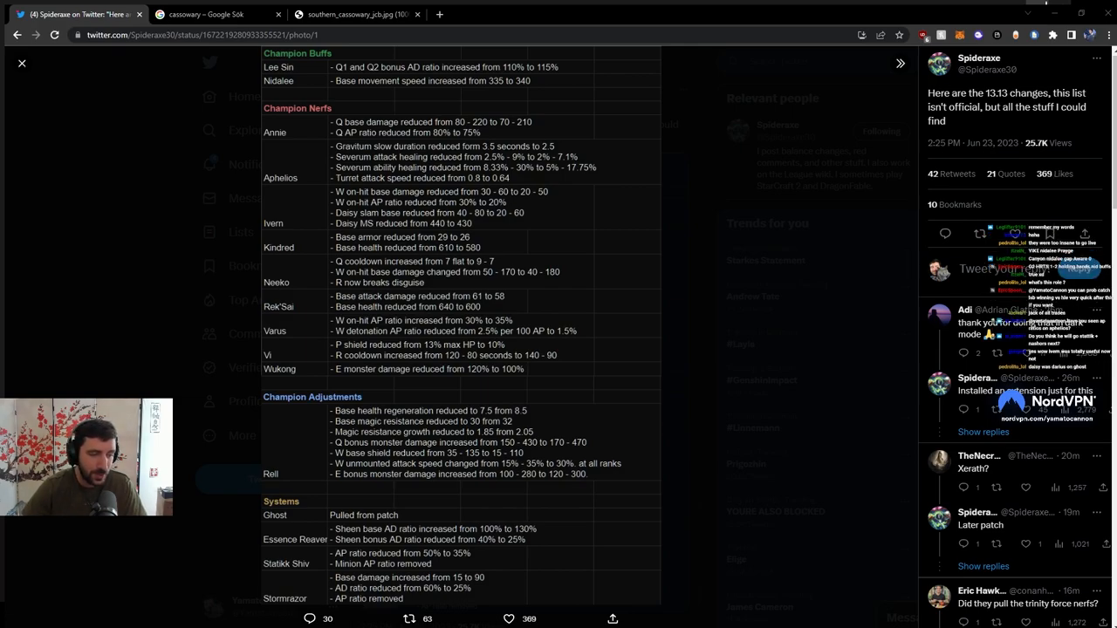
# Switch to LoLalytics and scroll the Ivern top build page to its patch 13.12 win rate summary.
pyautogui.click(206, 14)
pyautogui.write('lolalytics.com')
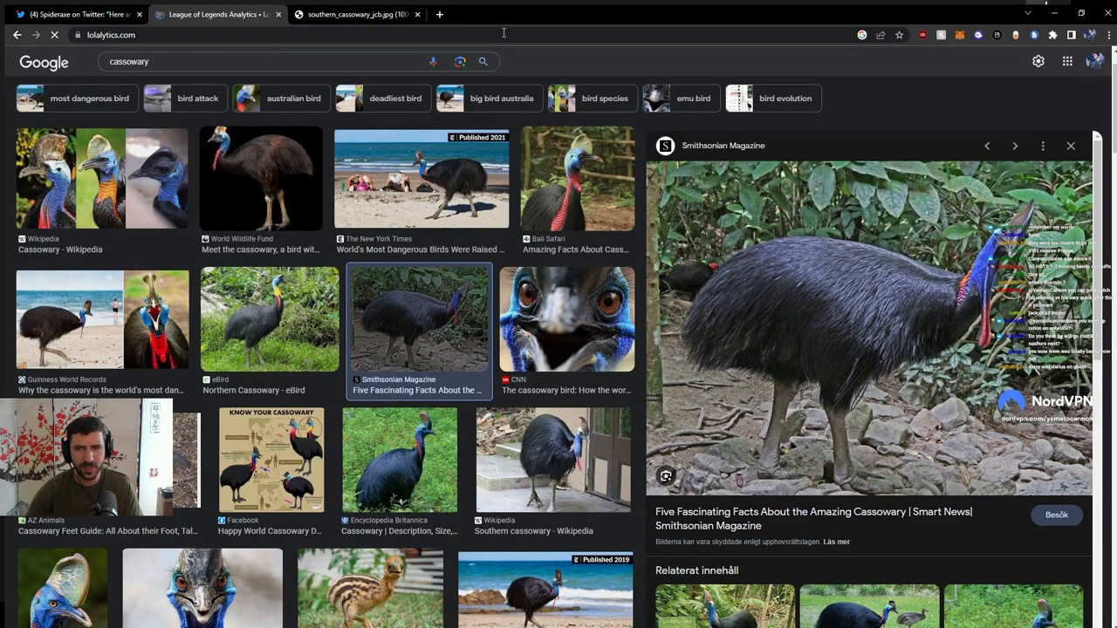
pyautogui.click(216, 14)
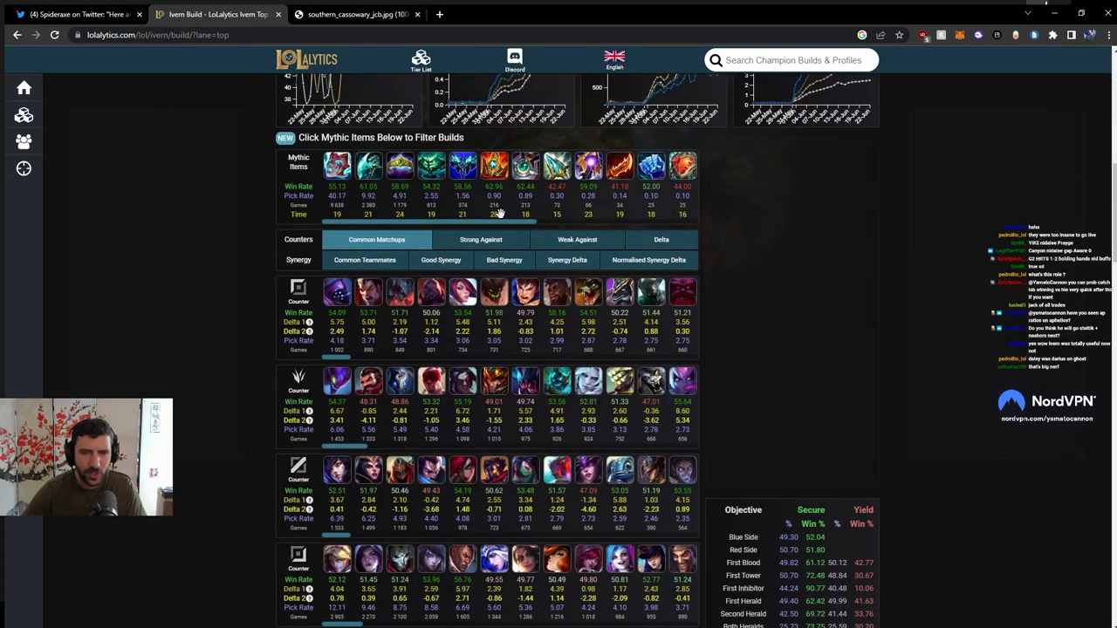
pyautogui.moveTo(367, 183)
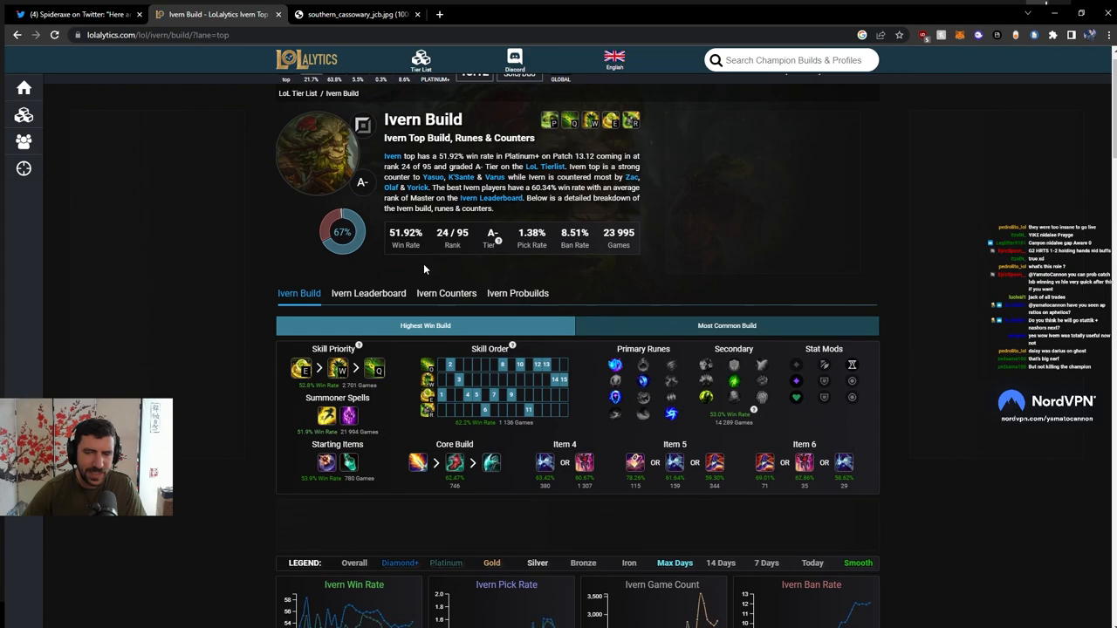
pyautogui.scroll(-3)
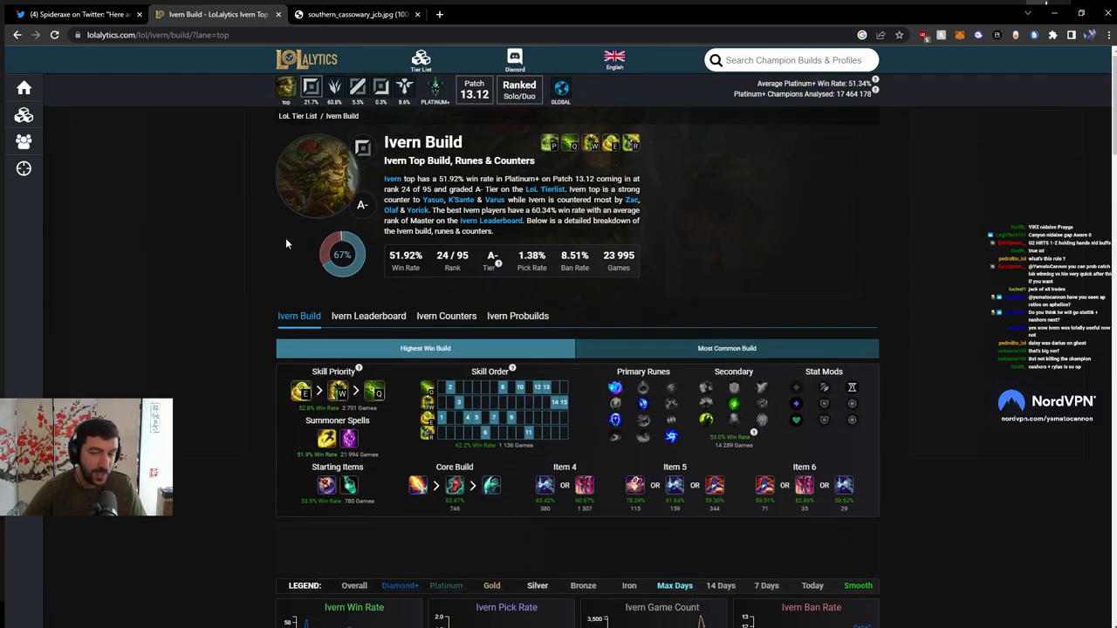
pyautogui.scroll(-3)
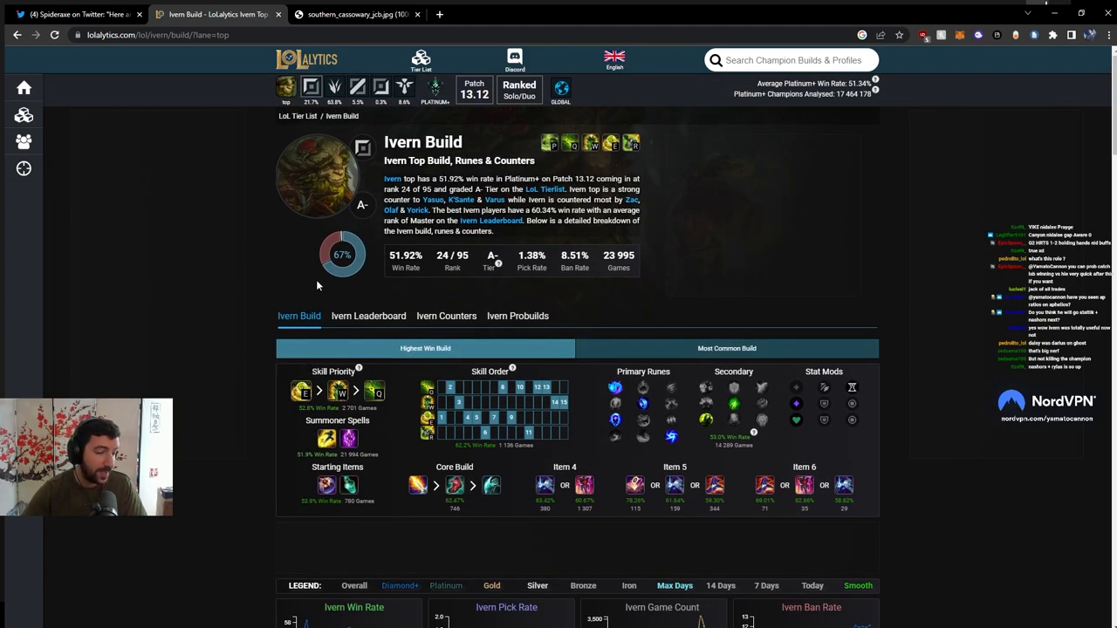
pyautogui.scroll(-3)
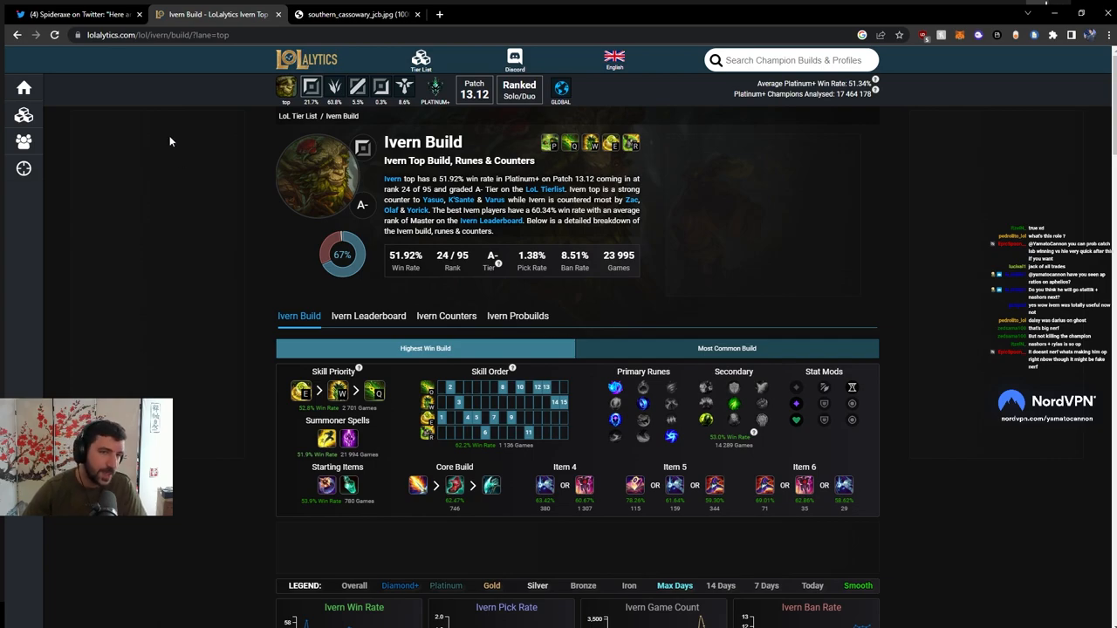
# Return to the Twitter tab showing the 13.13 patch-notes image with the Ivern nerf lines.
pyautogui.click(73, 14)
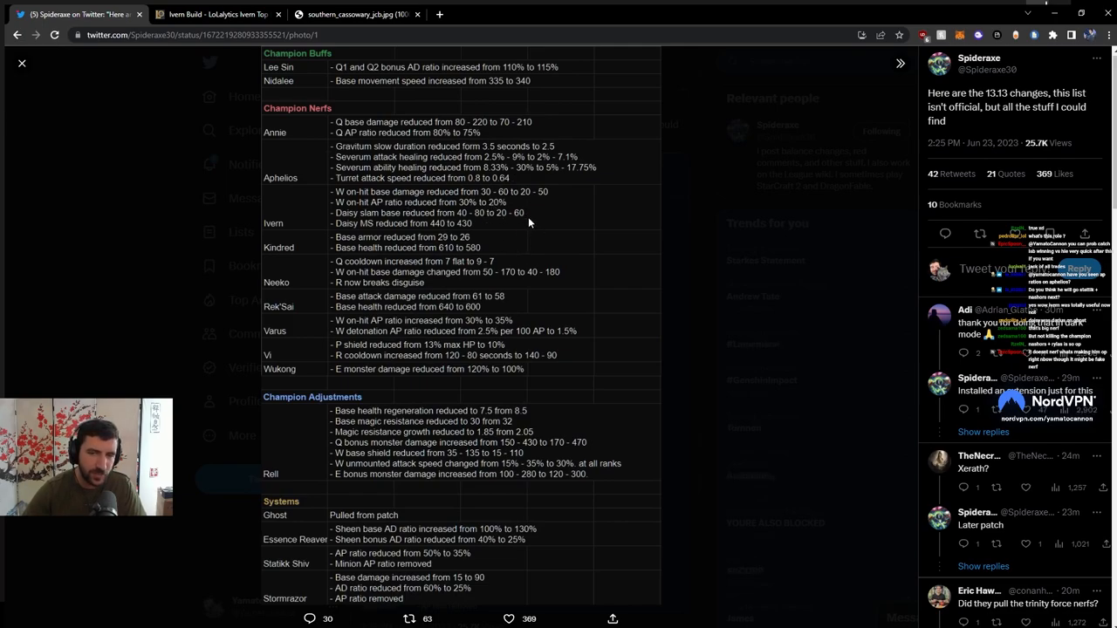
pyautogui.moveTo(527, 220)
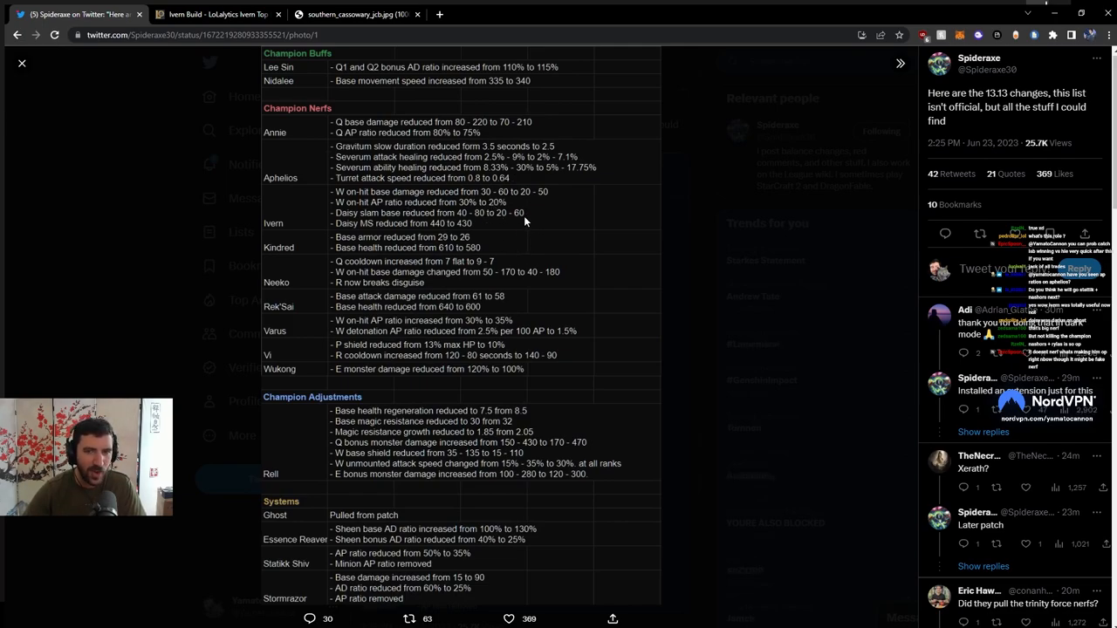
pyautogui.moveTo(531, 189)
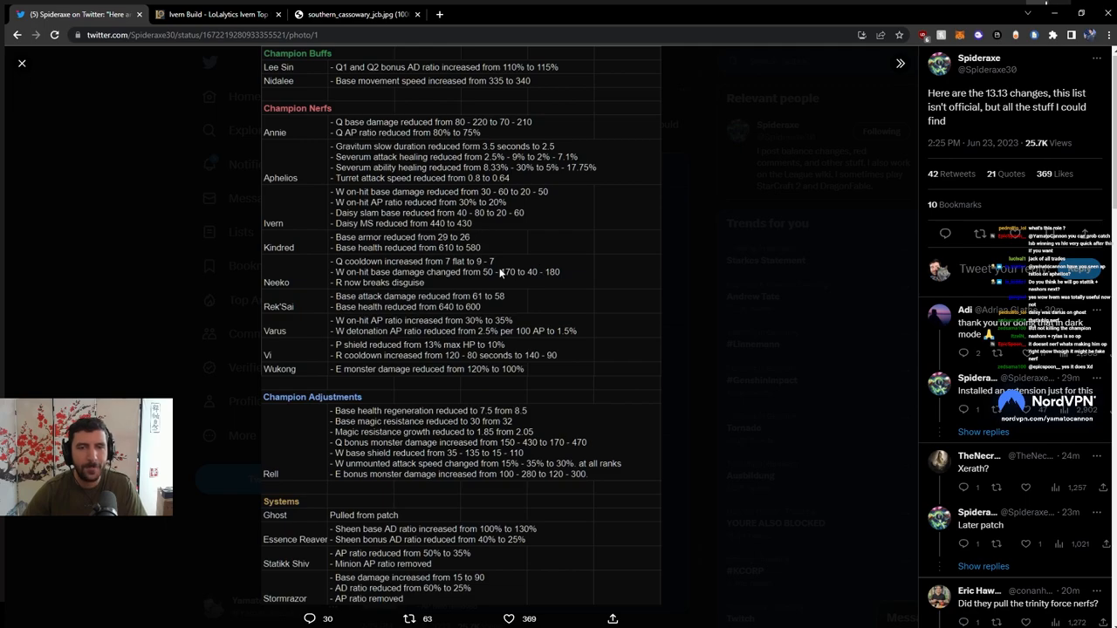
pyautogui.moveTo(352, 199)
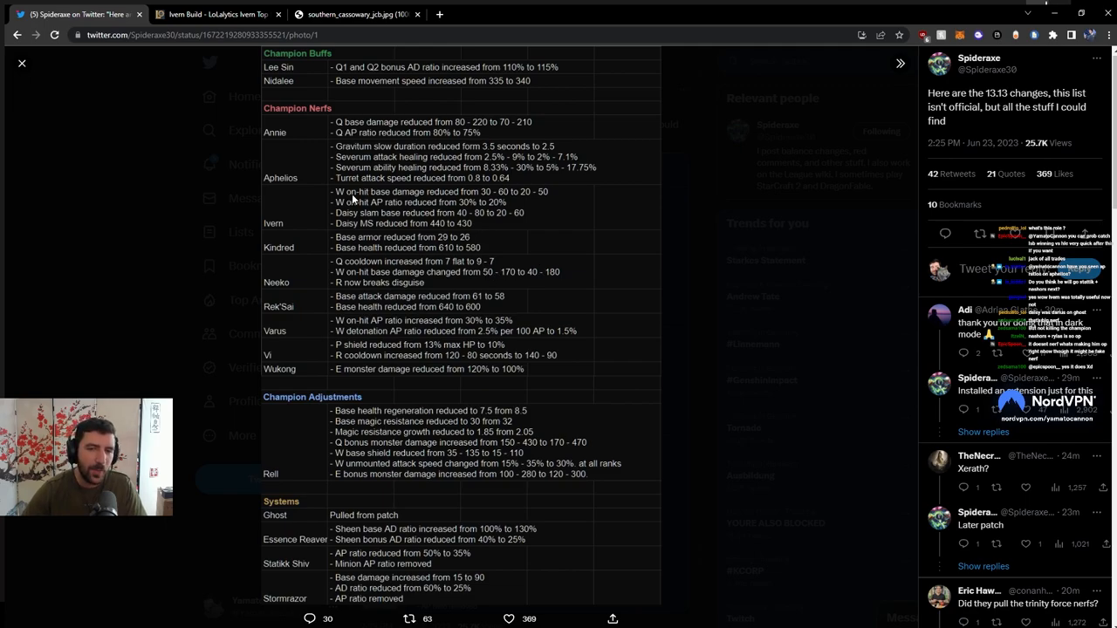
pyautogui.moveTo(330, 178)
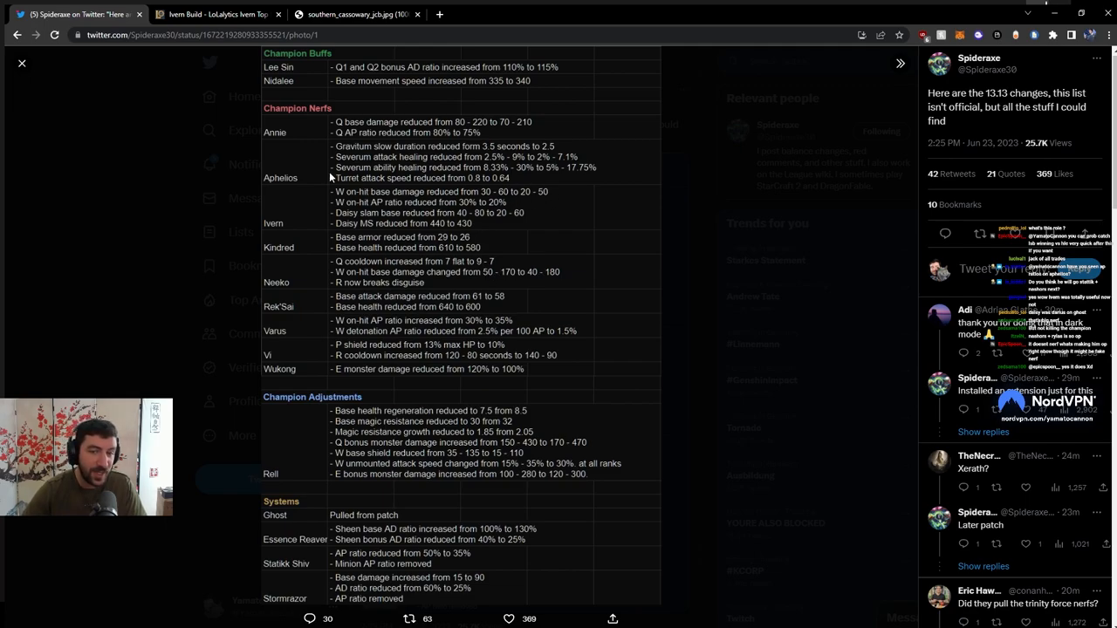
pyautogui.moveTo(444, 223)
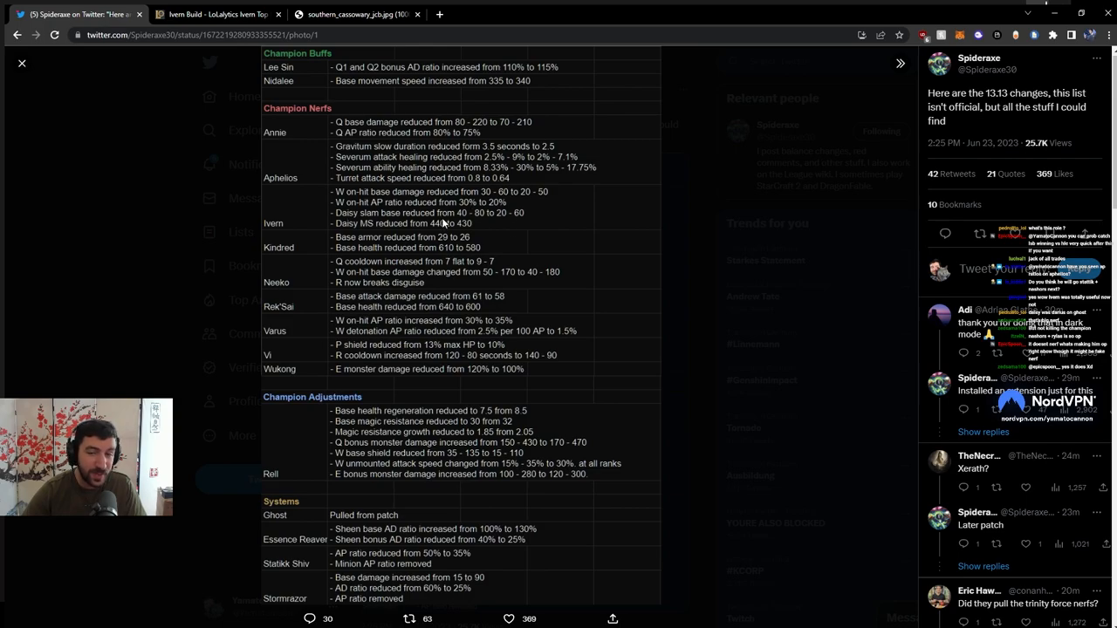
pyautogui.moveTo(535, 223)
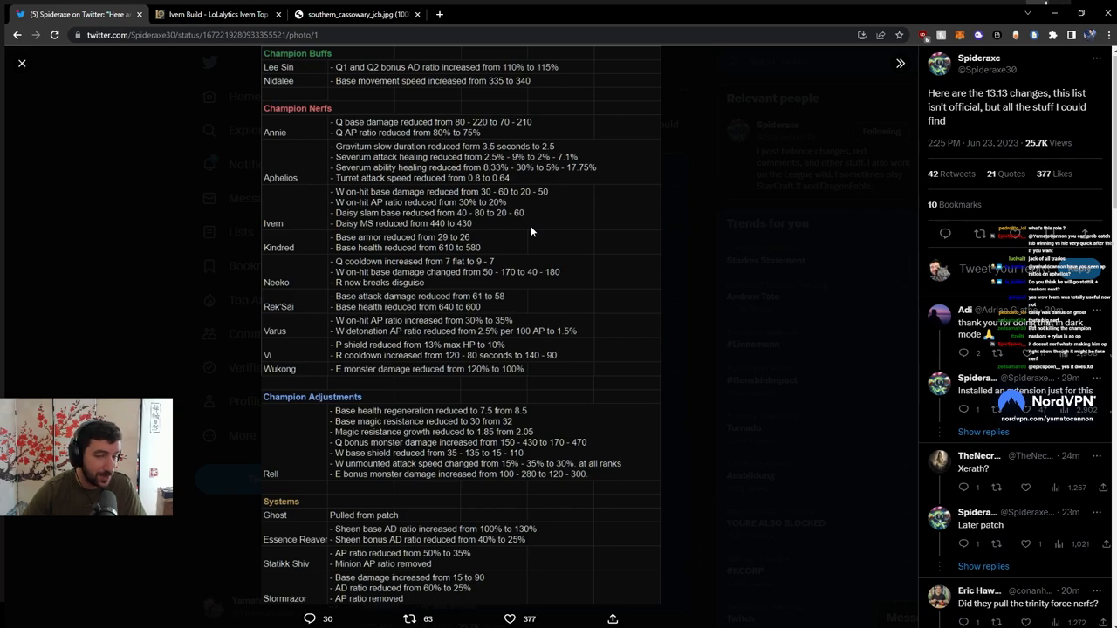
pyautogui.moveTo(538, 229)
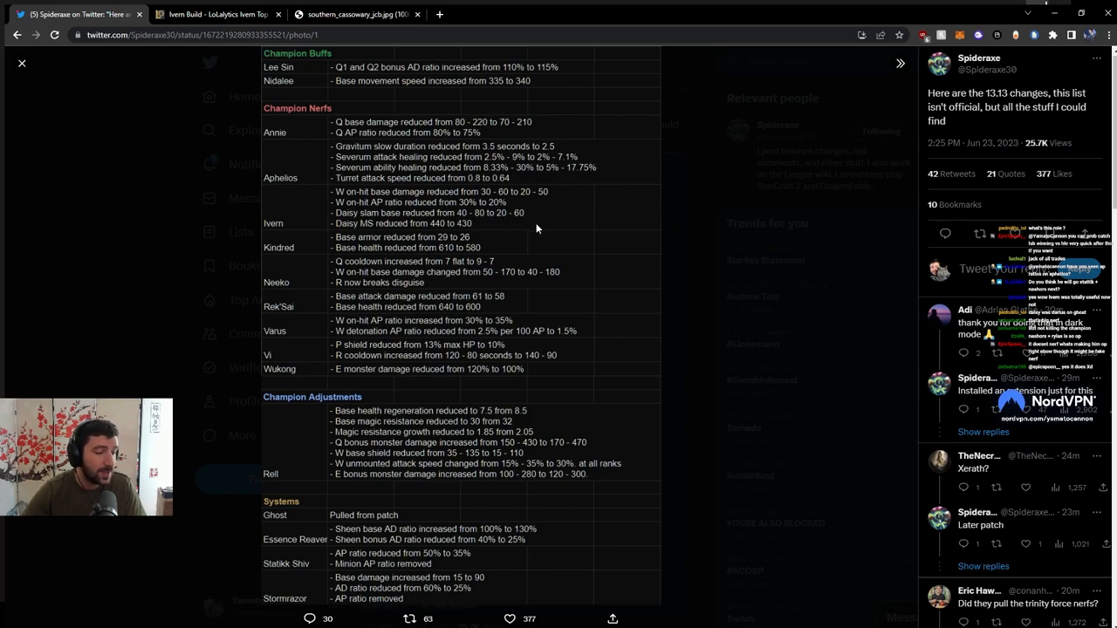
pyautogui.moveTo(558, 192)
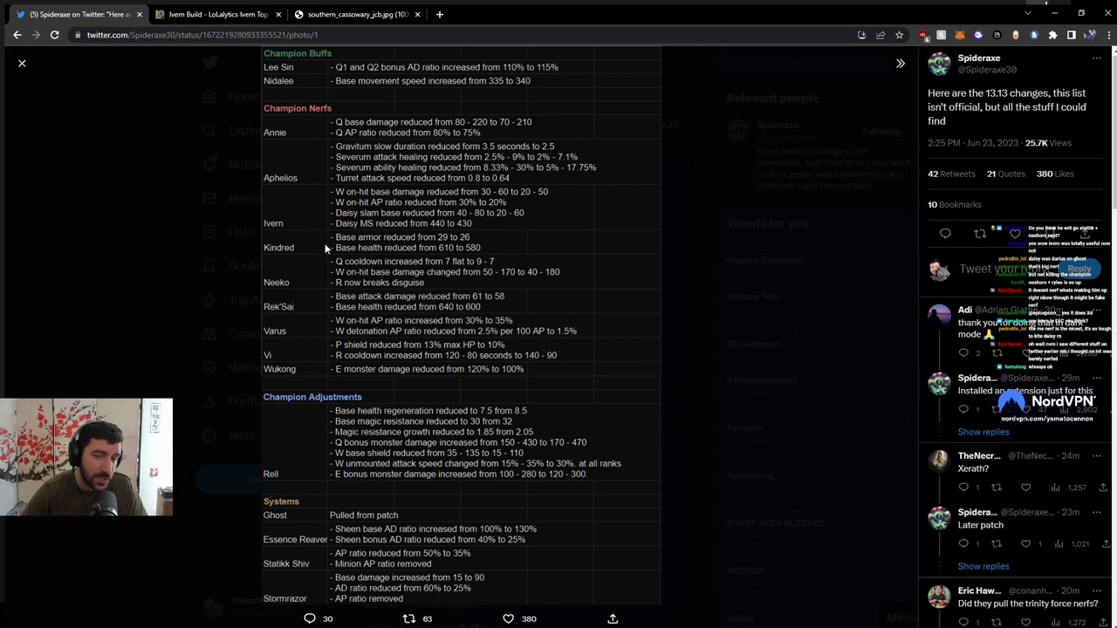
pyautogui.moveTo(395, 231)
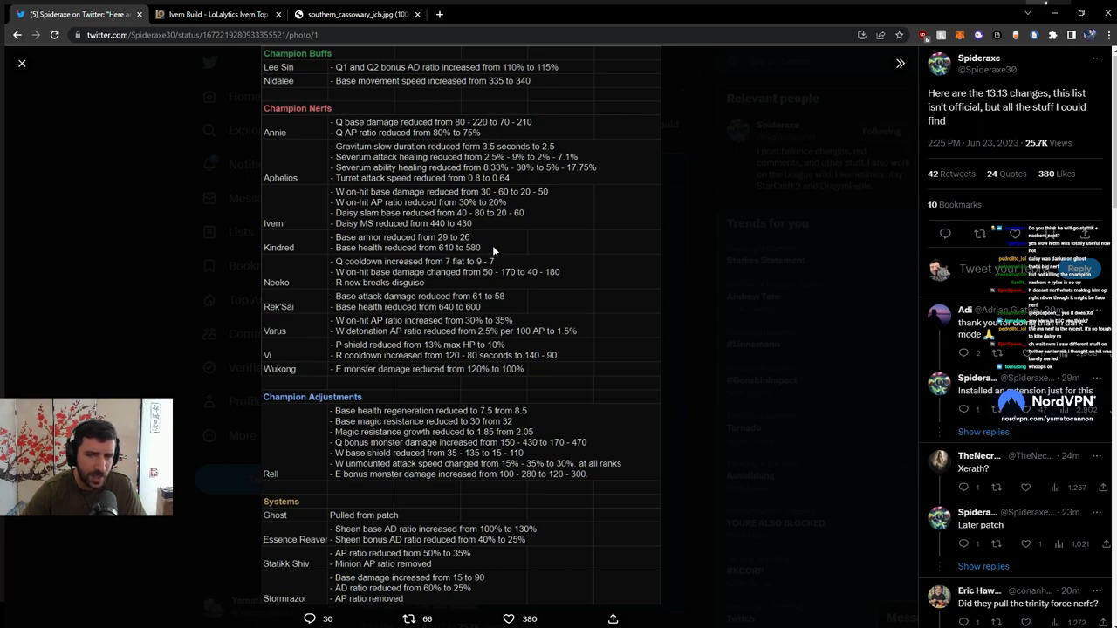
pyautogui.moveTo(487, 259)
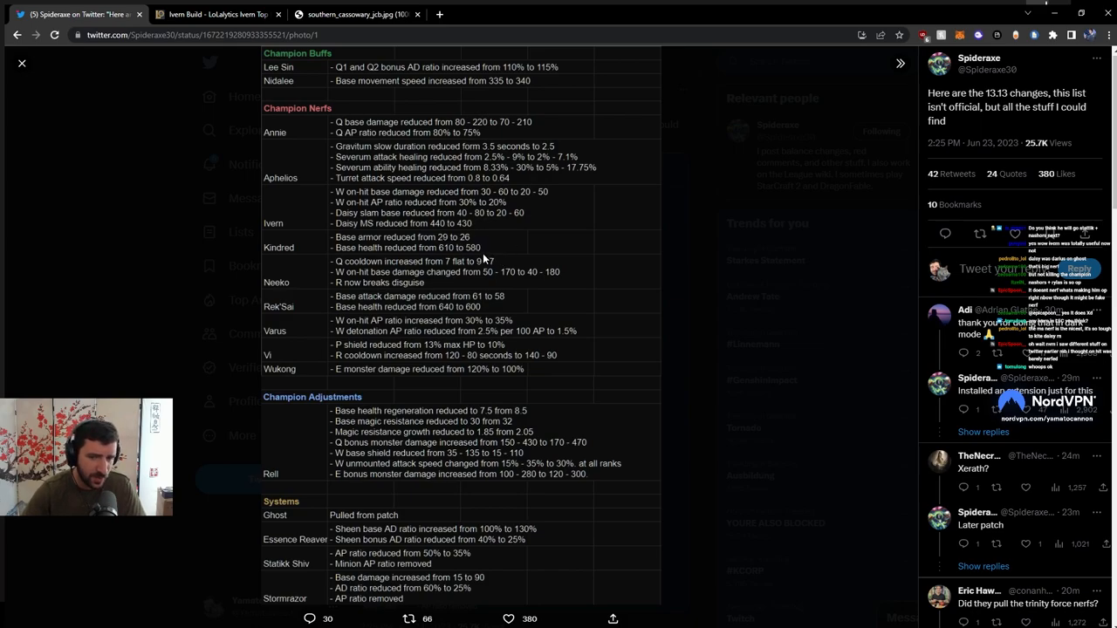
pyautogui.moveTo(471, 253)
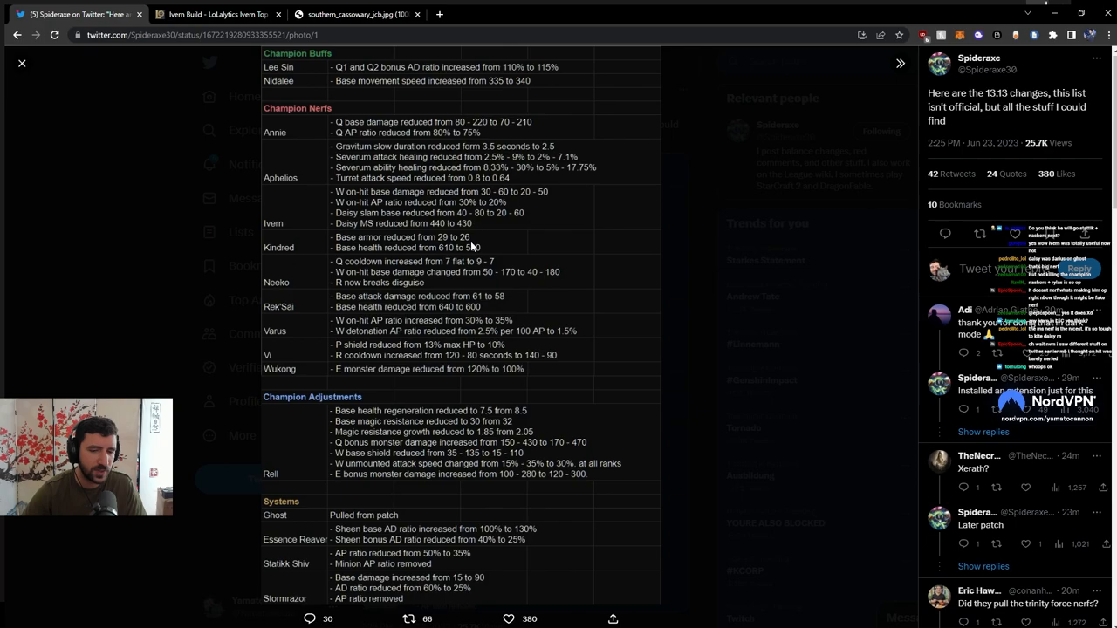
pyautogui.moveTo(468, 245)
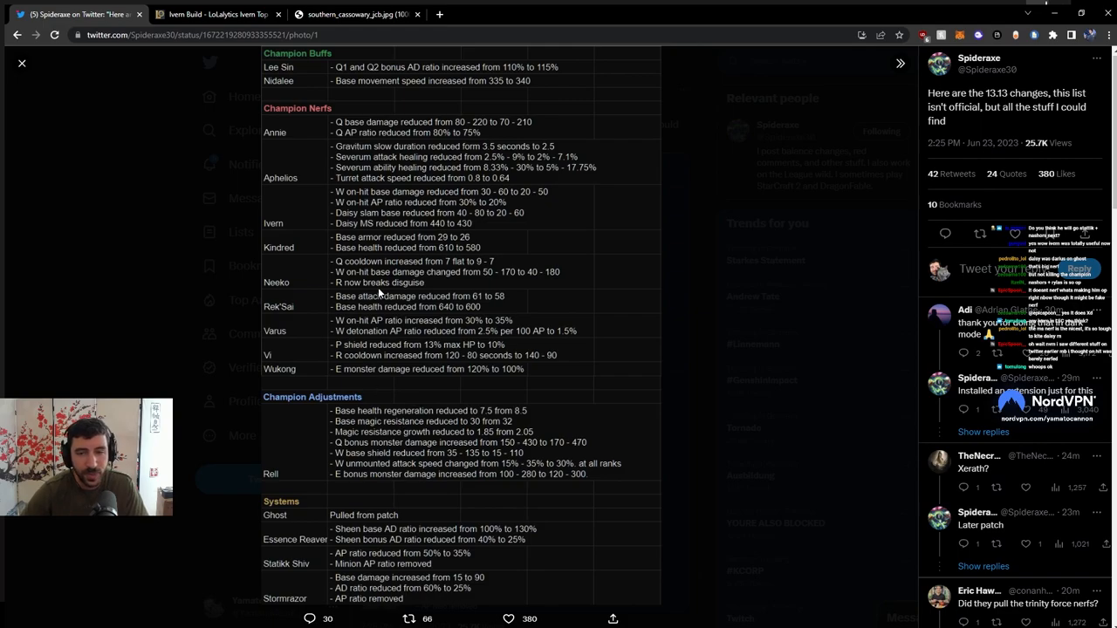
pyautogui.moveTo(436, 266)
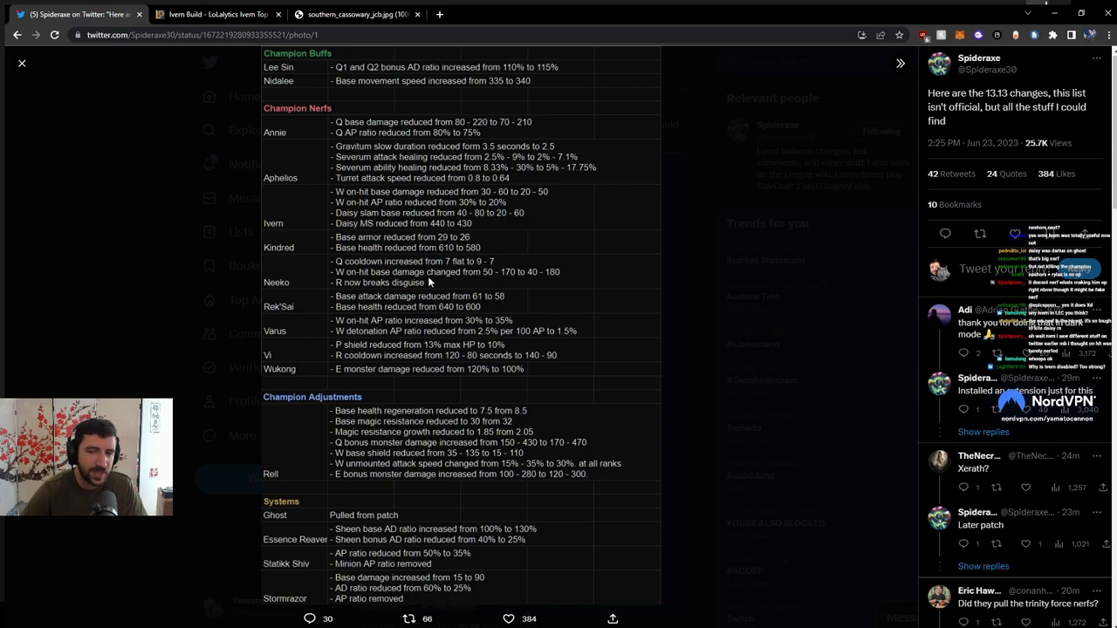
pyautogui.moveTo(544, 281)
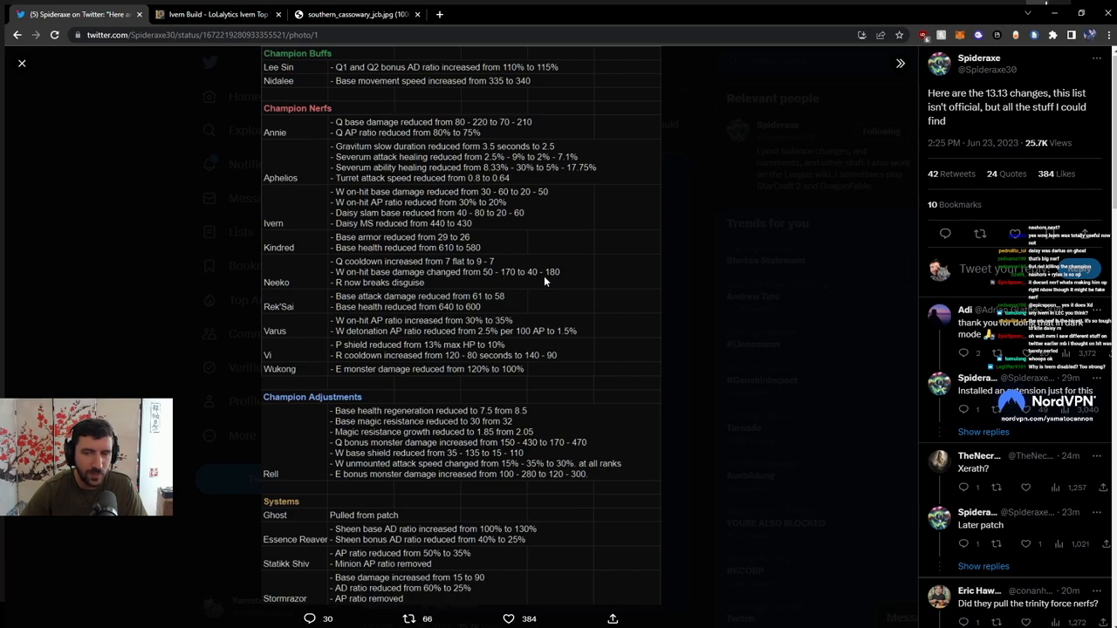
pyautogui.moveTo(428, 291)
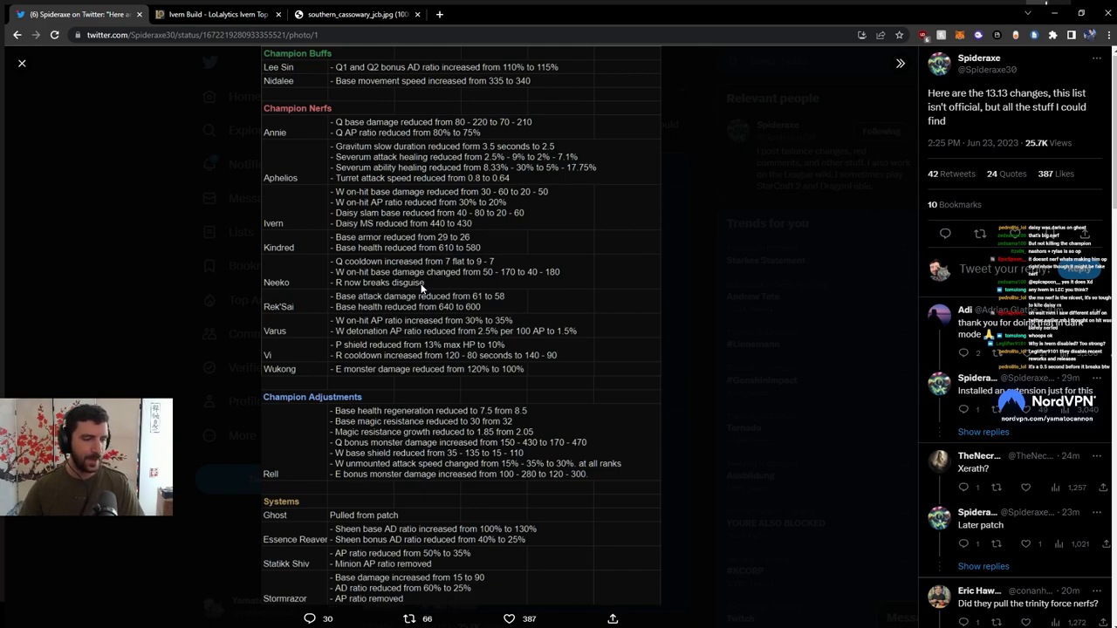
pyautogui.moveTo(433, 289)
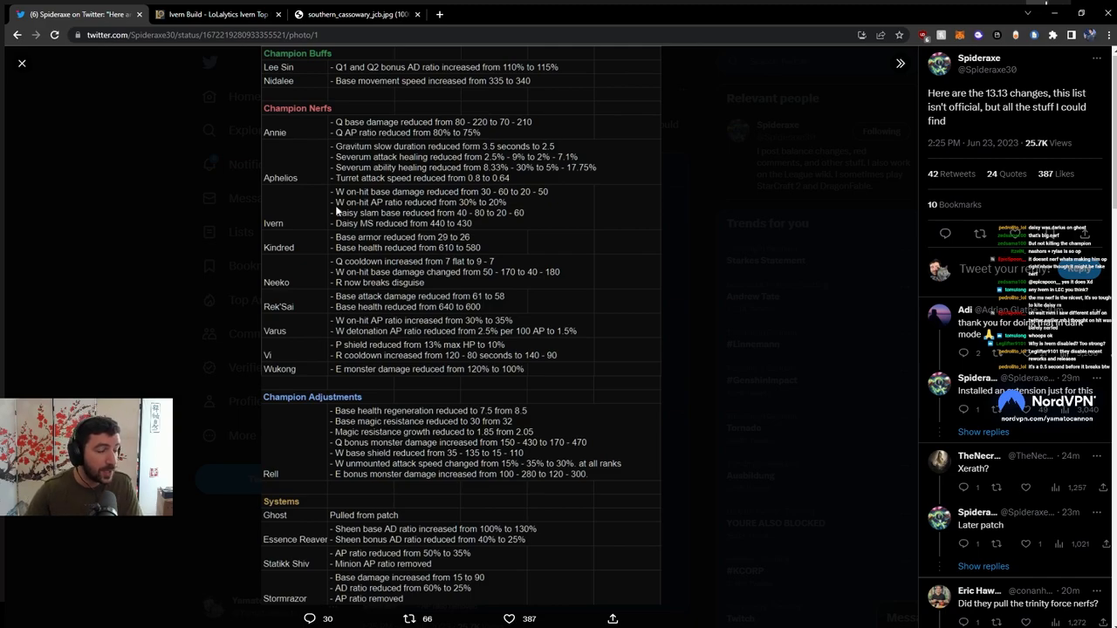
pyautogui.moveTo(439, 283)
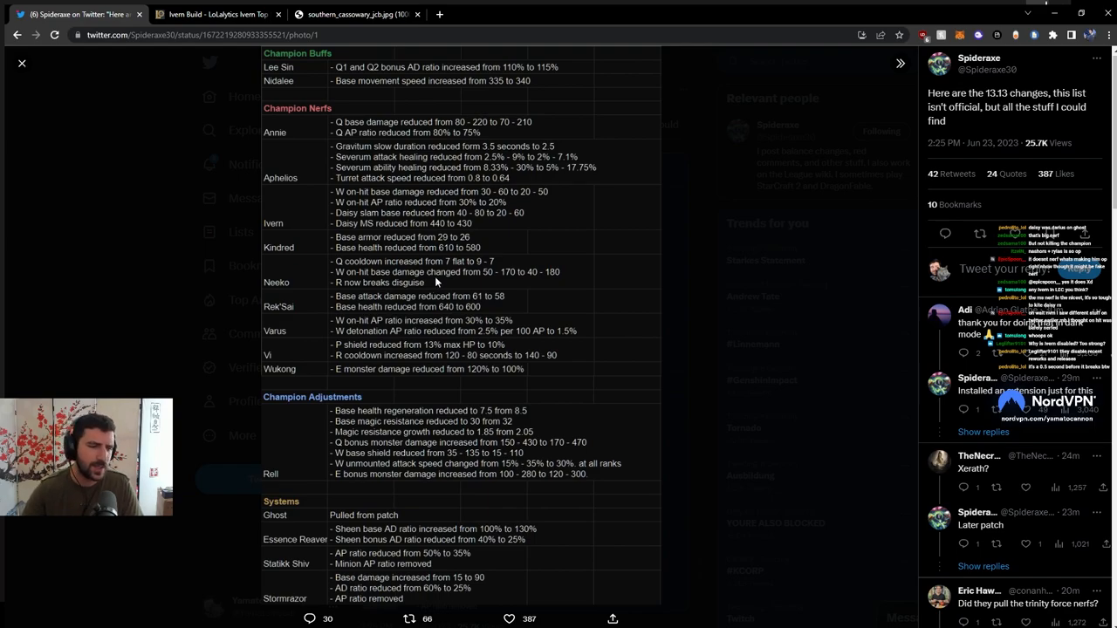
pyautogui.moveTo(433, 289)
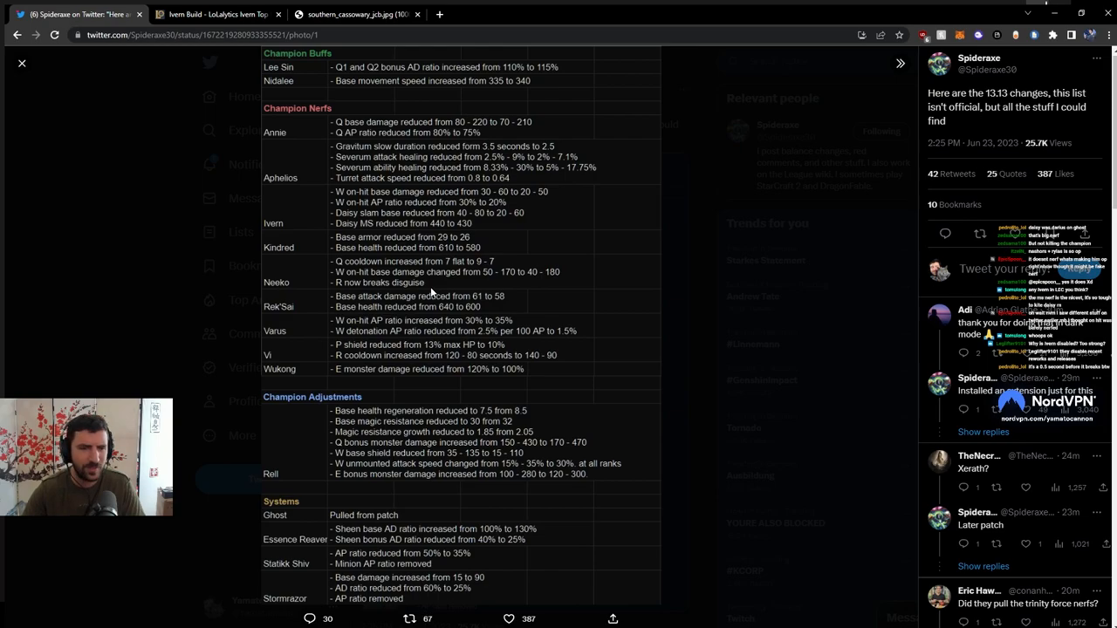
pyautogui.moveTo(362, 291)
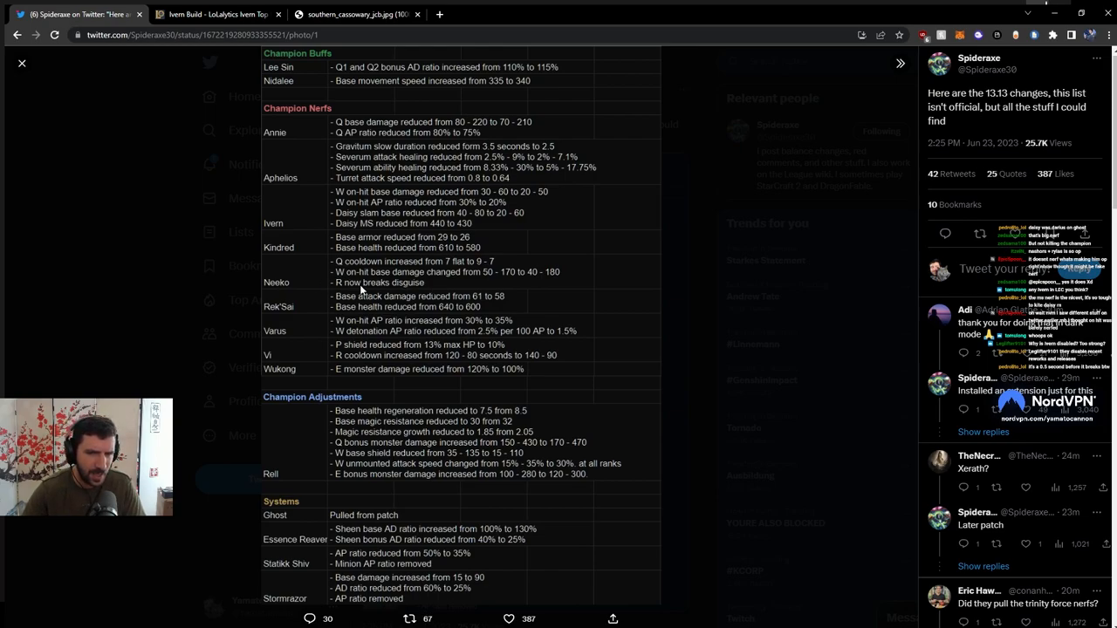
pyautogui.moveTo(300, 318)
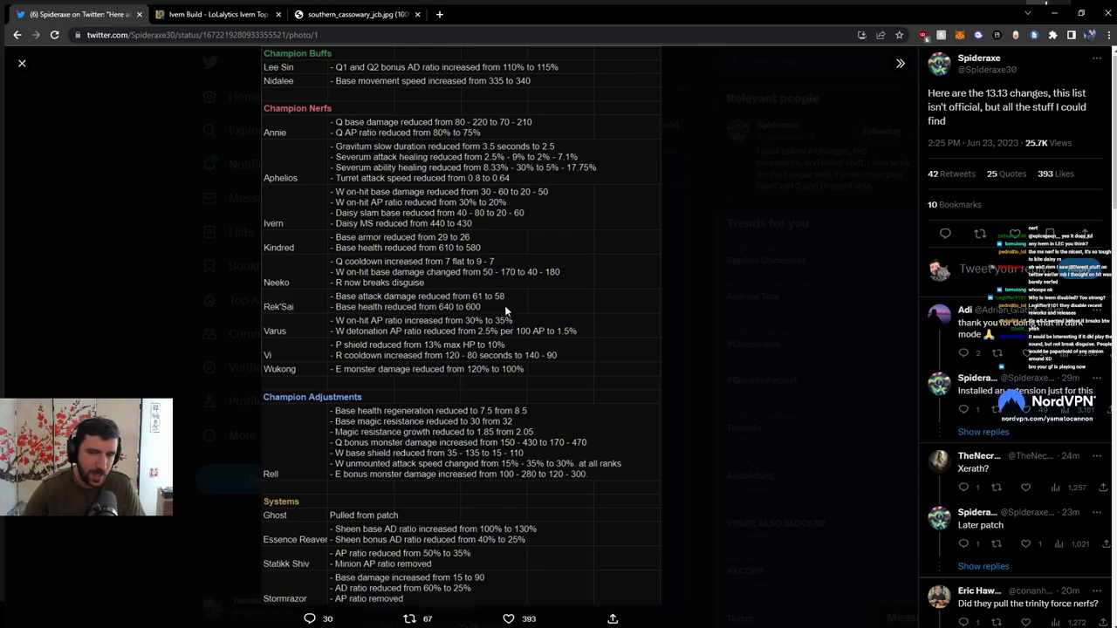
pyautogui.moveTo(273, 333)
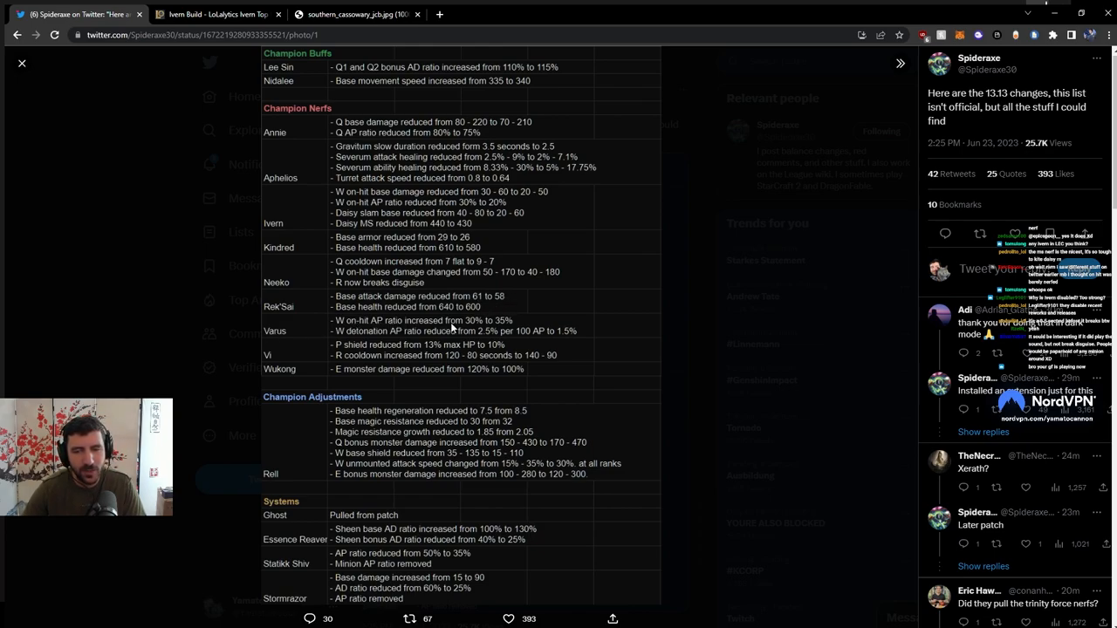
pyautogui.moveTo(510, 330)
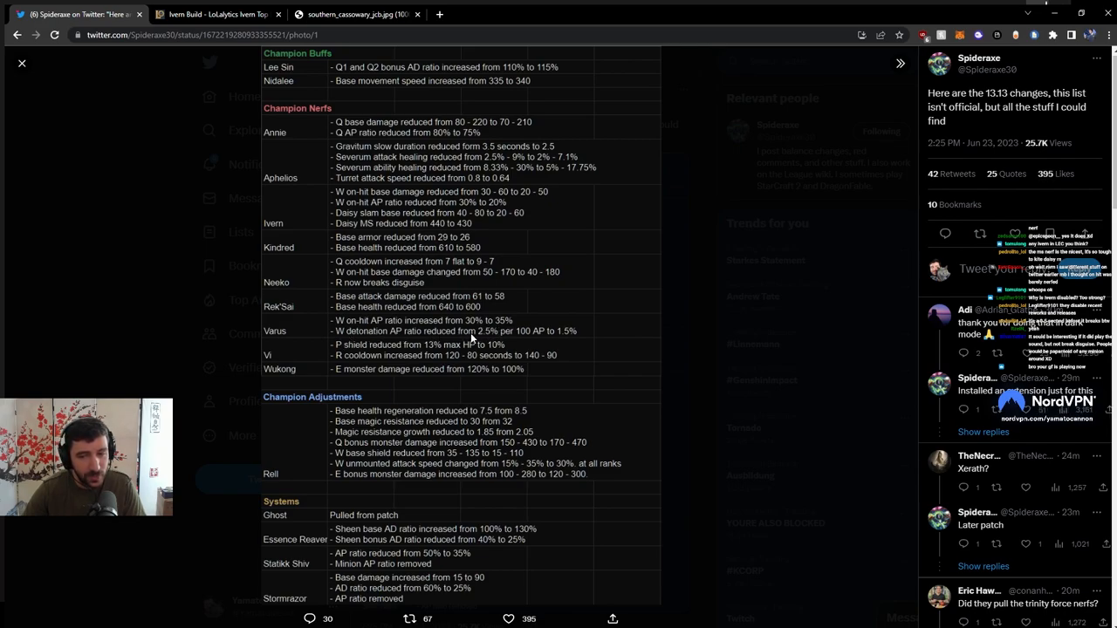
pyautogui.moveTo(555, 340)
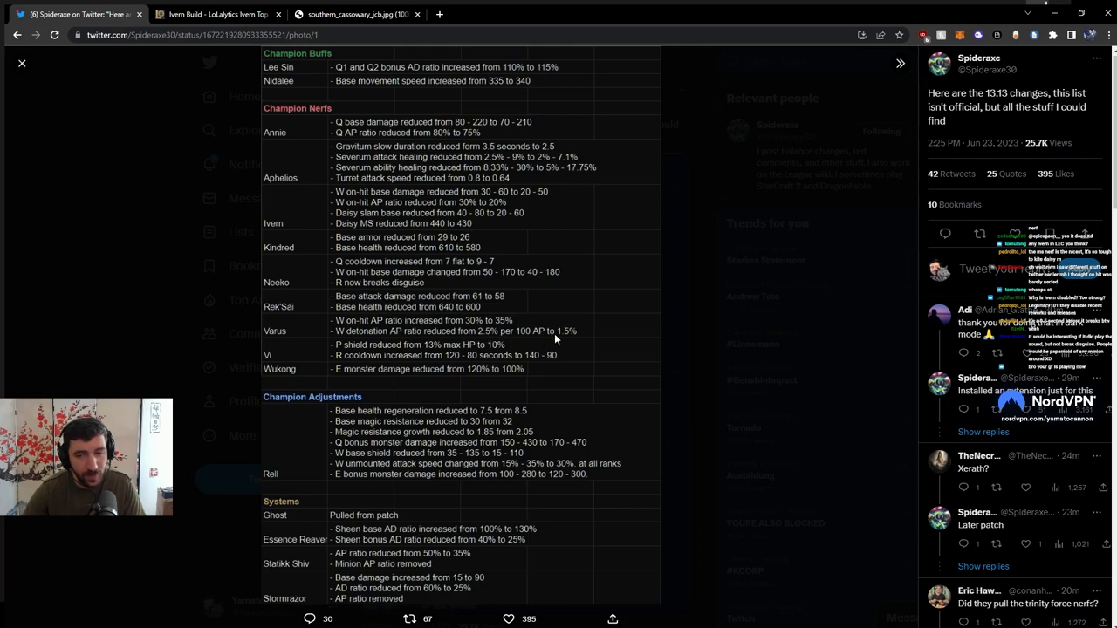
pyautogui.moveTo(575, 340)
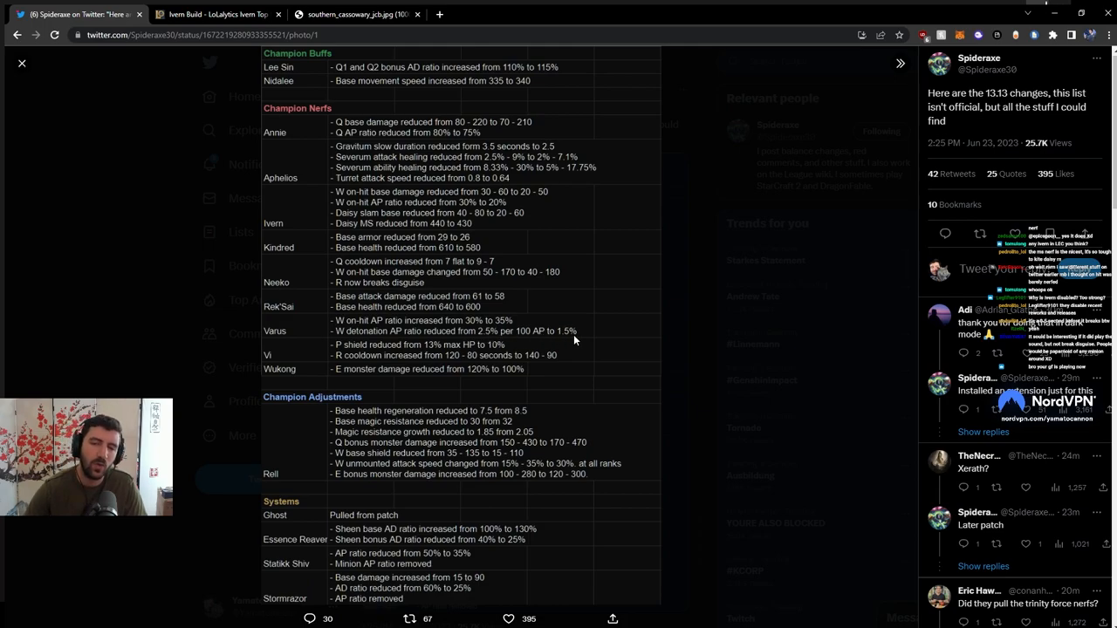
pyautogui.moveTo(416, 336)
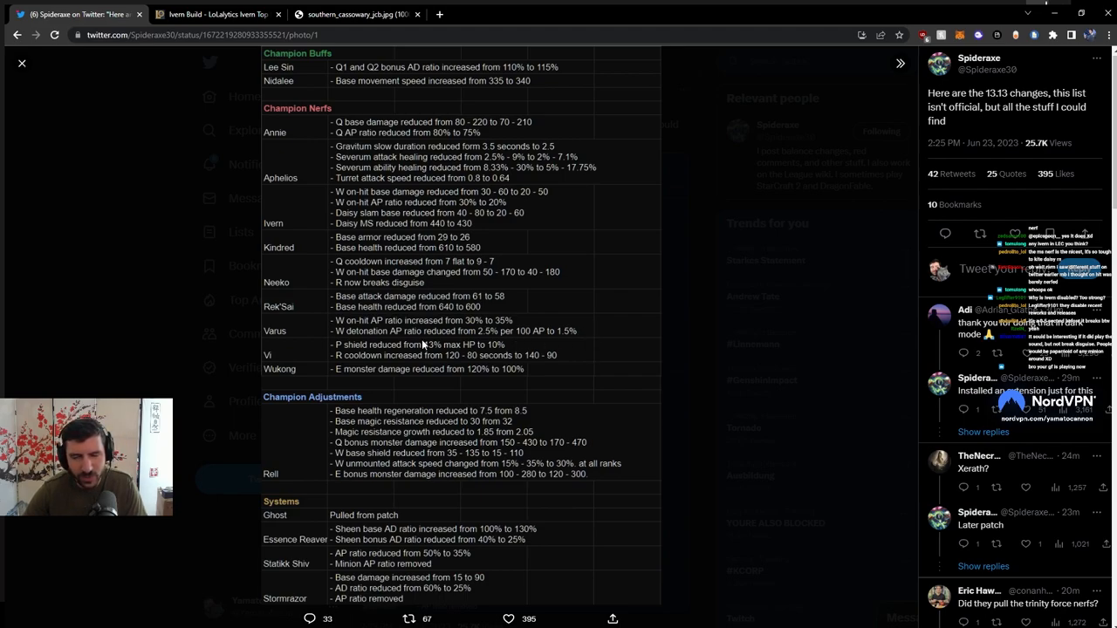
pyautogui.moveTo(590, 327)
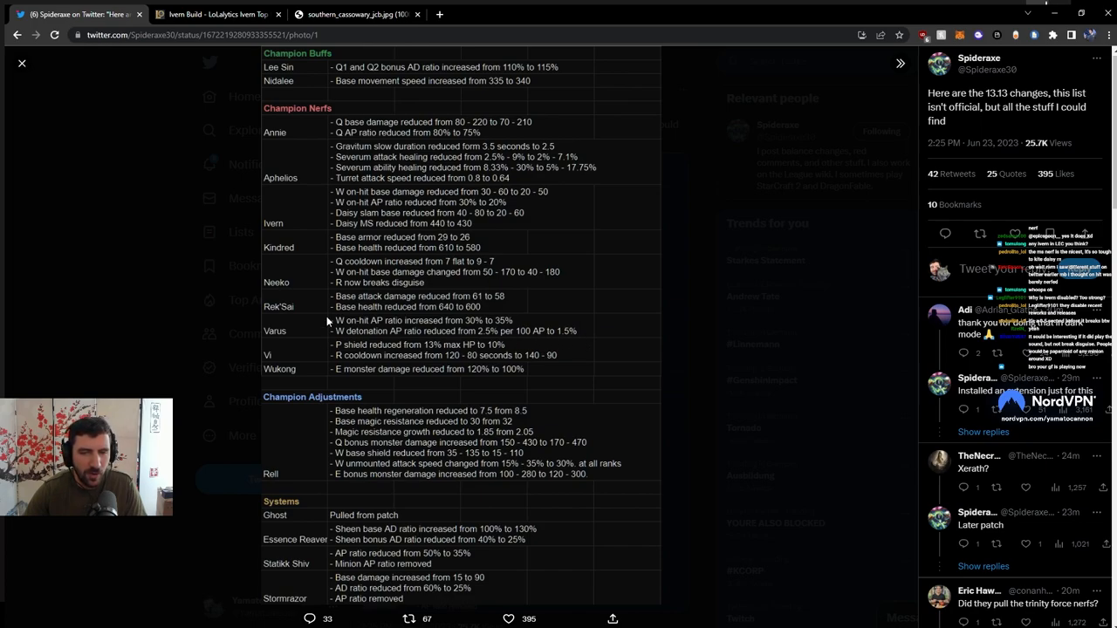
pyautogui.moveTo(590, 339)
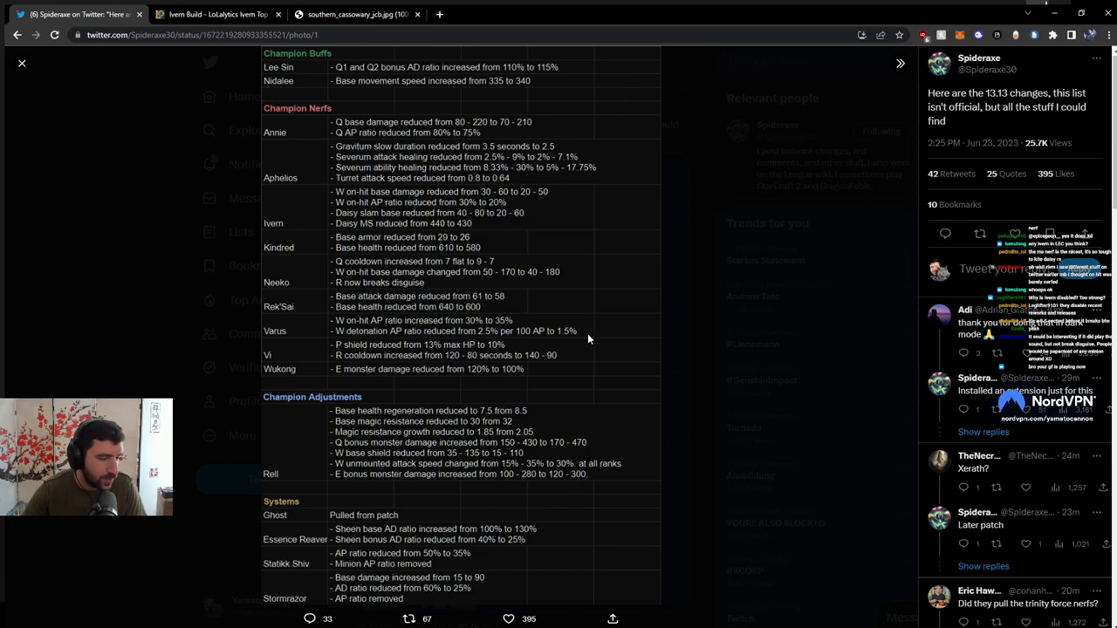
pyautogui.moveTo(585, 325)
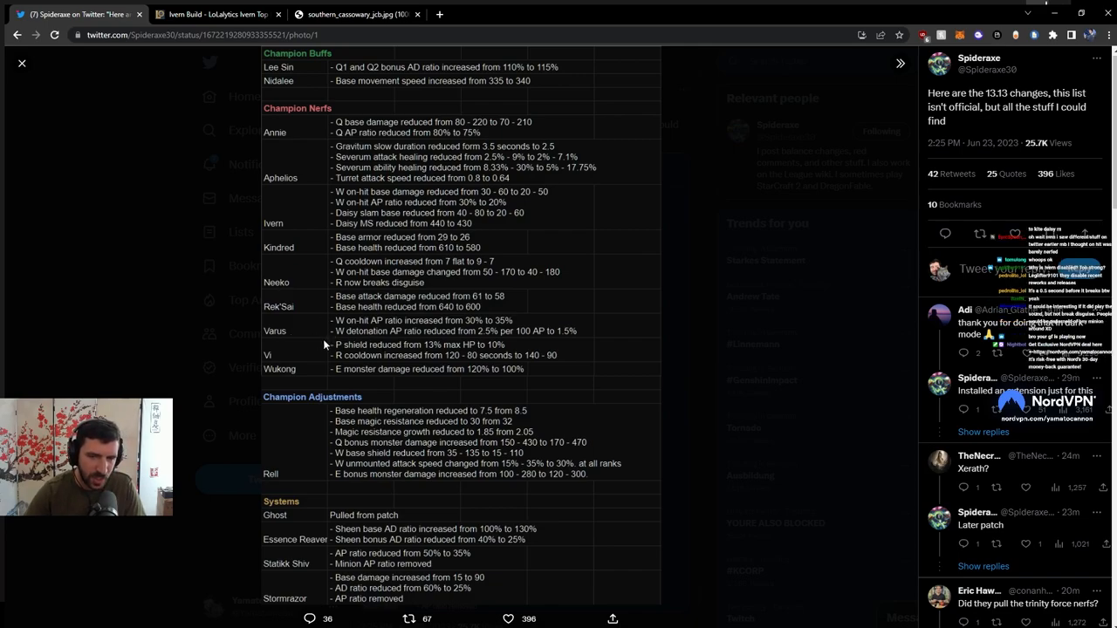
pyautogui.moveTo(352, 558)
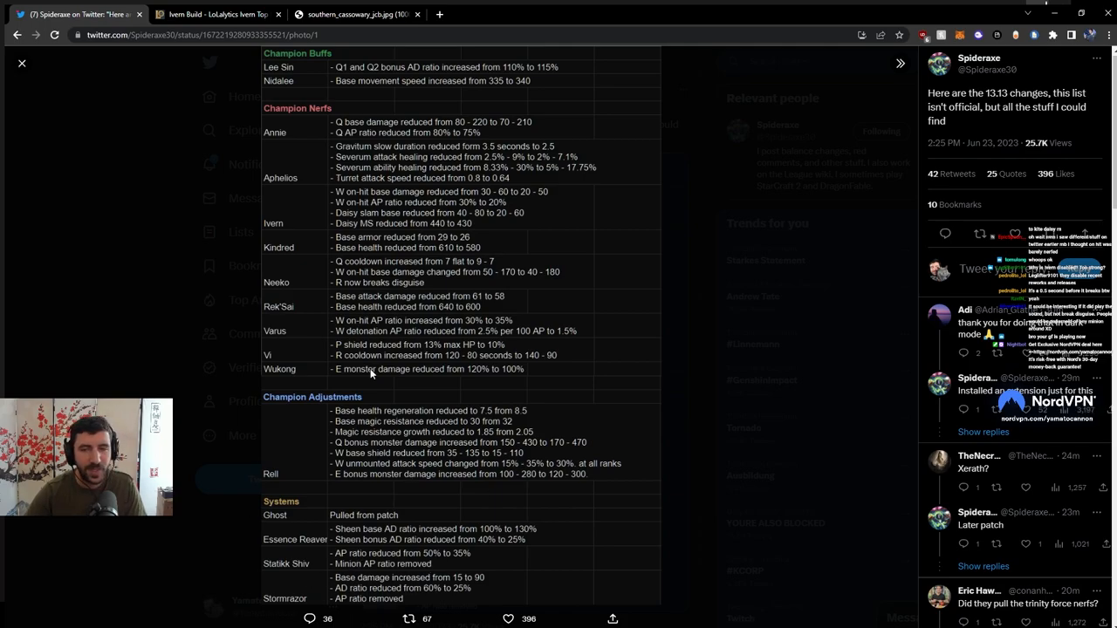
pyautogui.moveTo(300, 357)
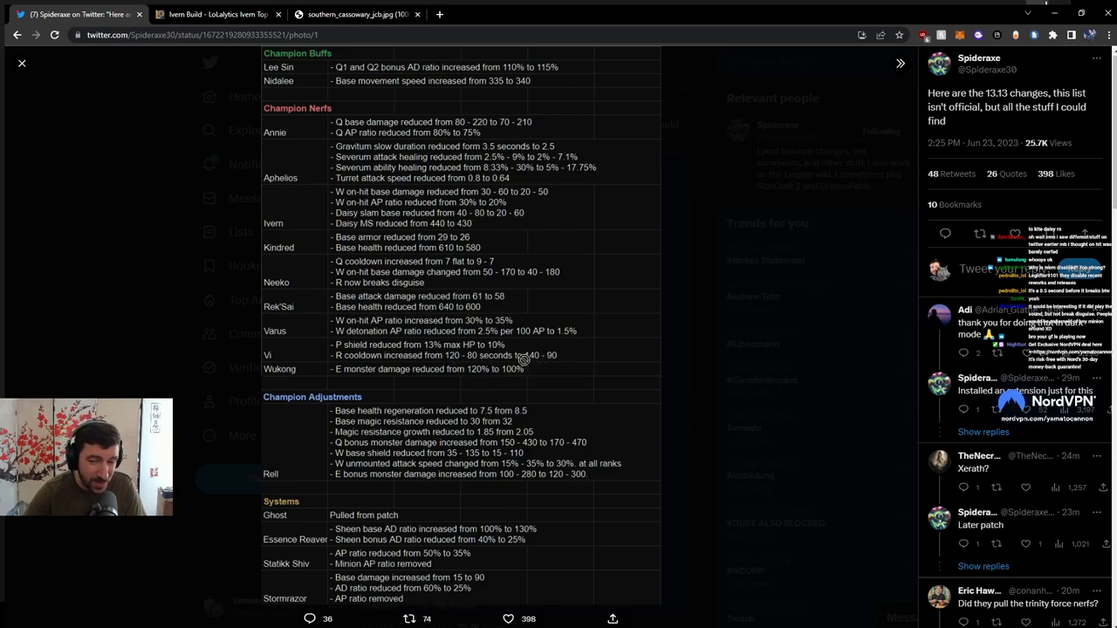
pyautogui.moveTo(517, 384)
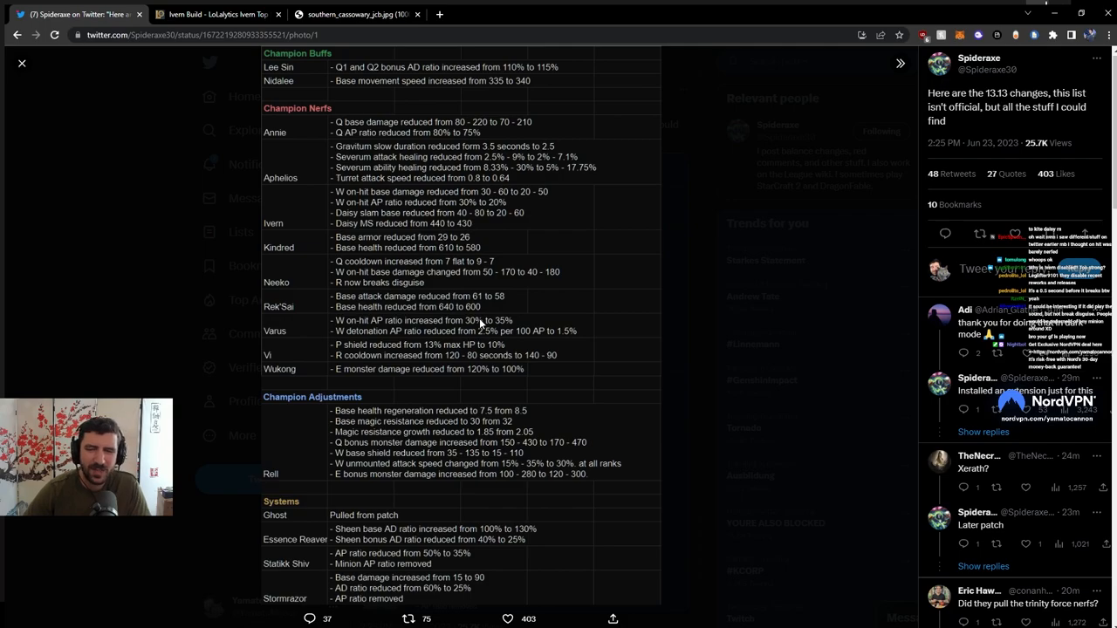
pyautogui.click(507, 618)
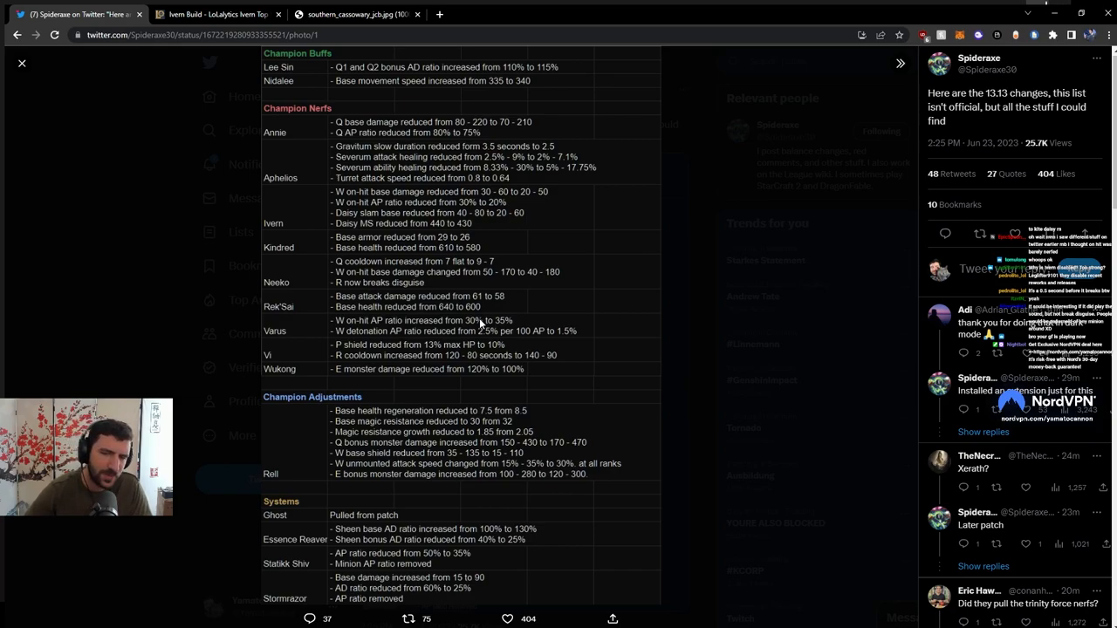
pyautogui.moveTo(452, 377)
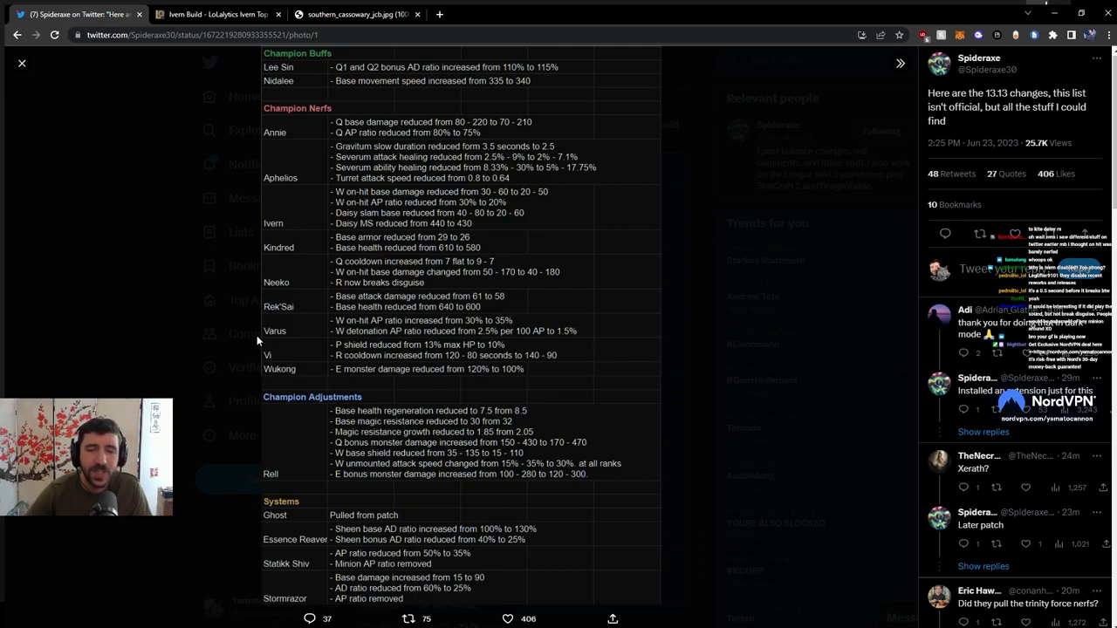
pyautogui.moveTo(541, 356)
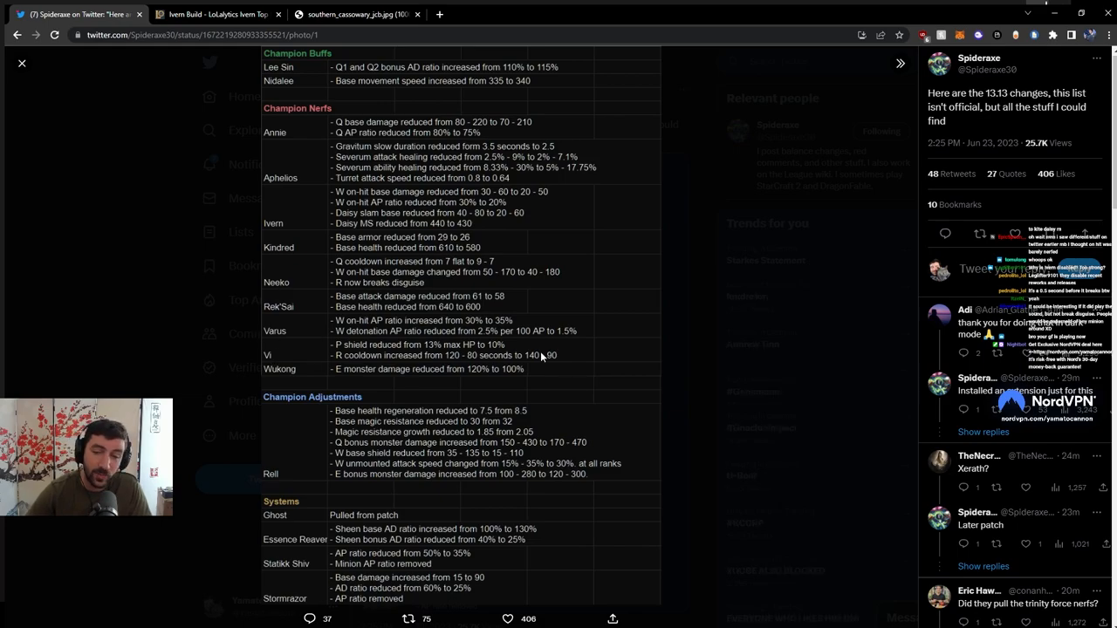
pyautogui.moveTo(580, 393)
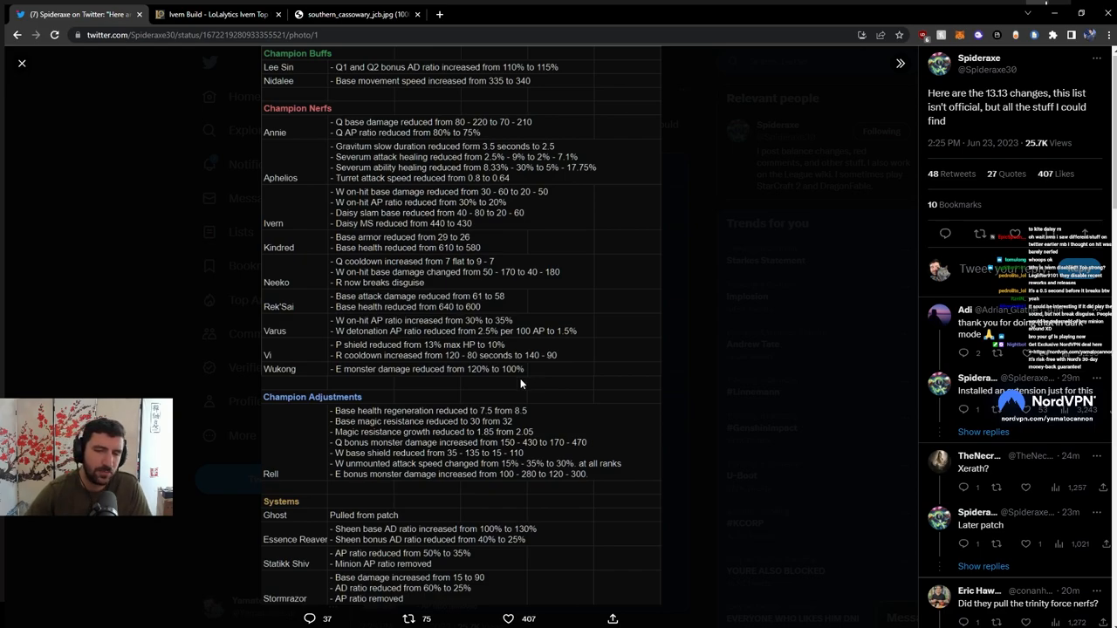
pyautogui.moveTo(422, 400)
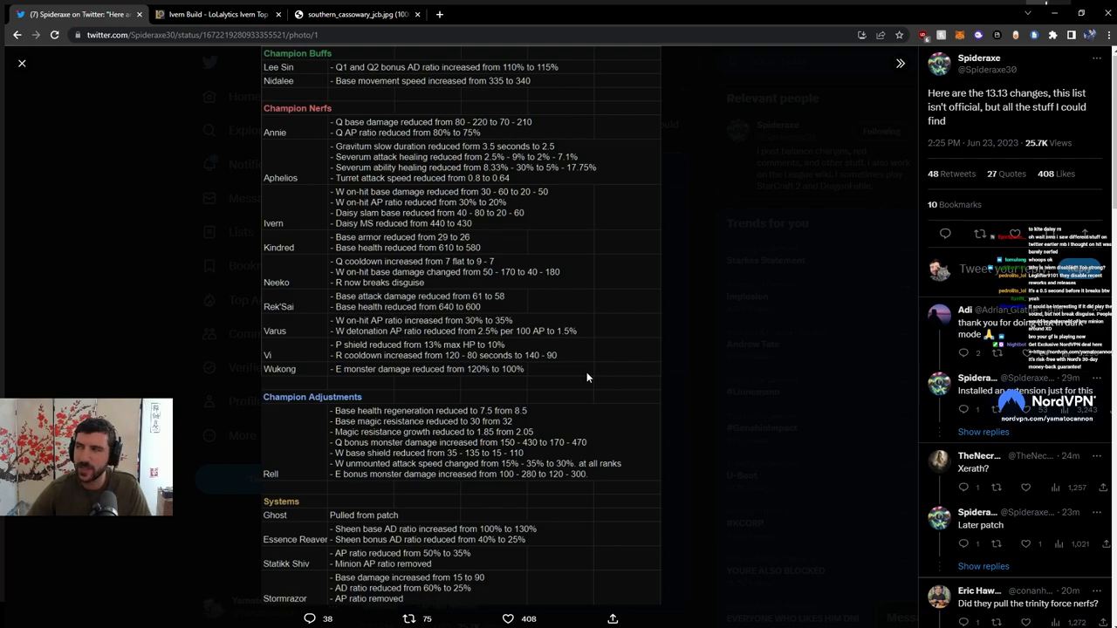
pyautogui.moveTo(597, 388)
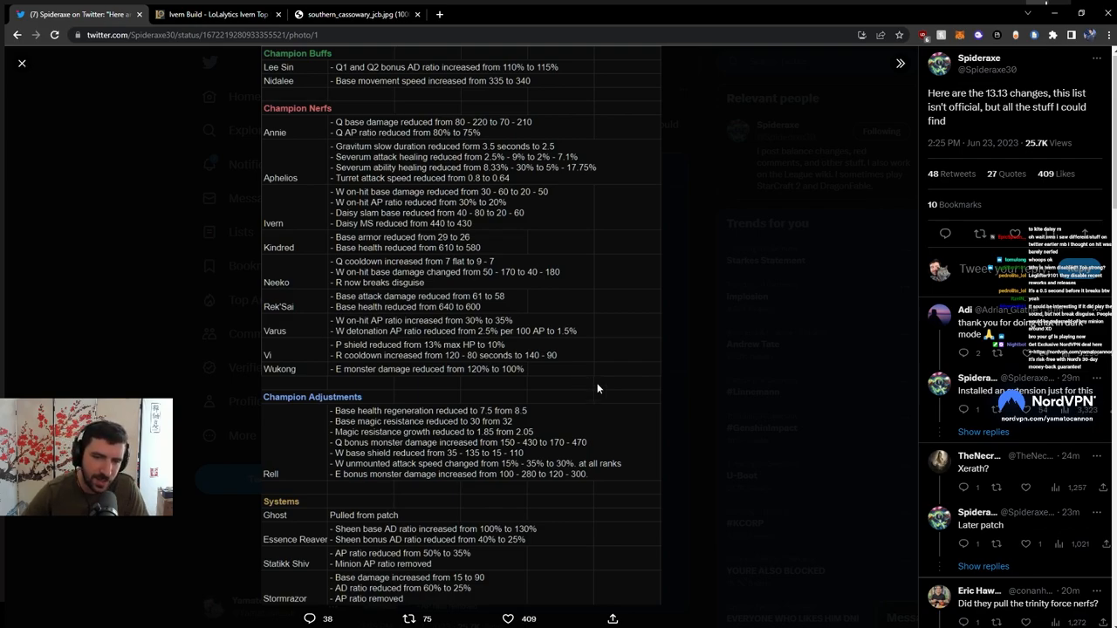
pyautogui.moveTo(318, 373)
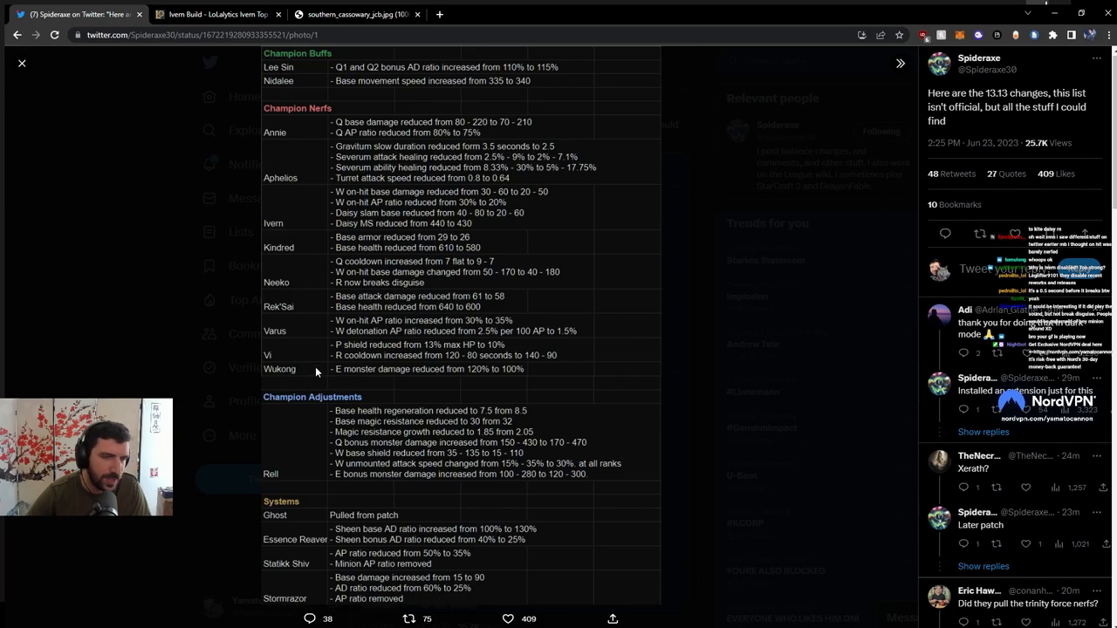
pyautogui.moveTo(464, 464)
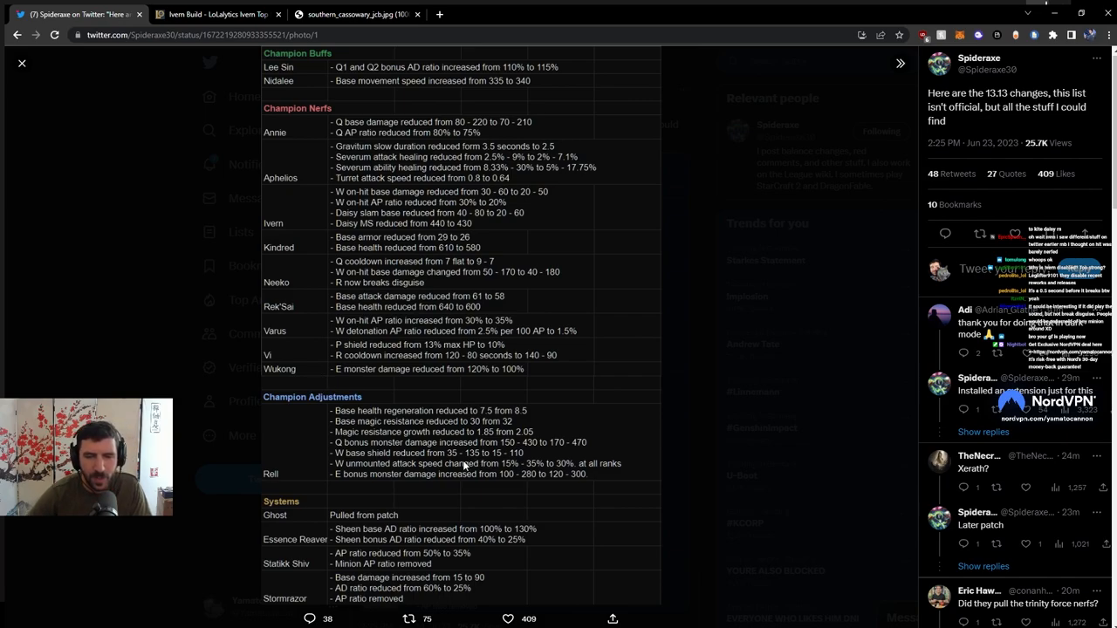
pyautogui.moveTo(330, 450)
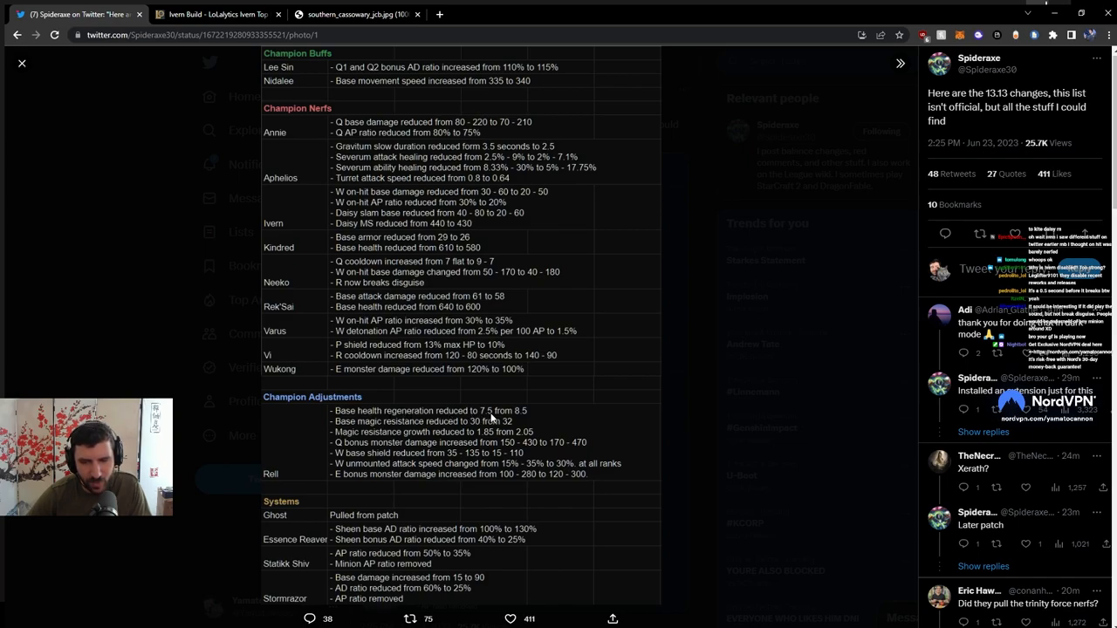
pyautogui.moveTo(446, 429)
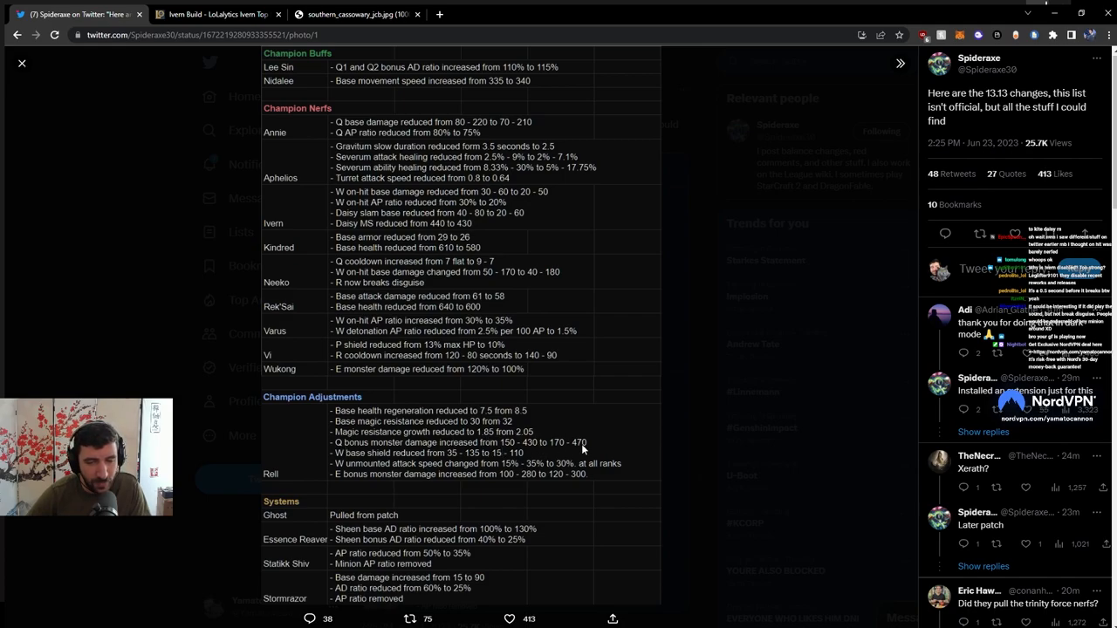
pyautogui.moveTo(391, 463)
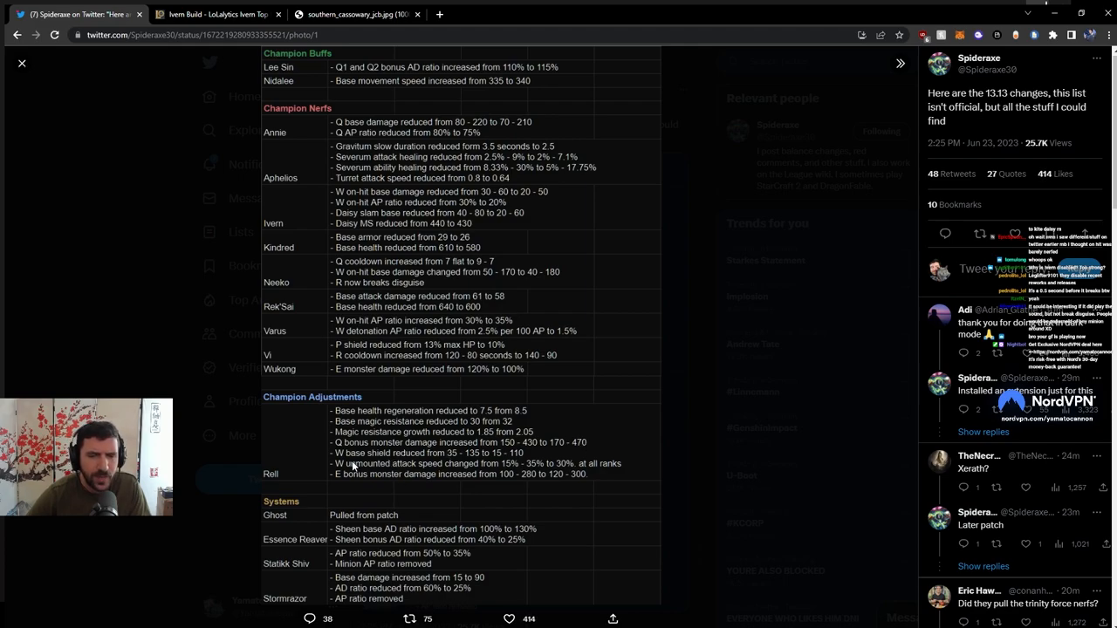
pyautogui.moveTo(504, 461)
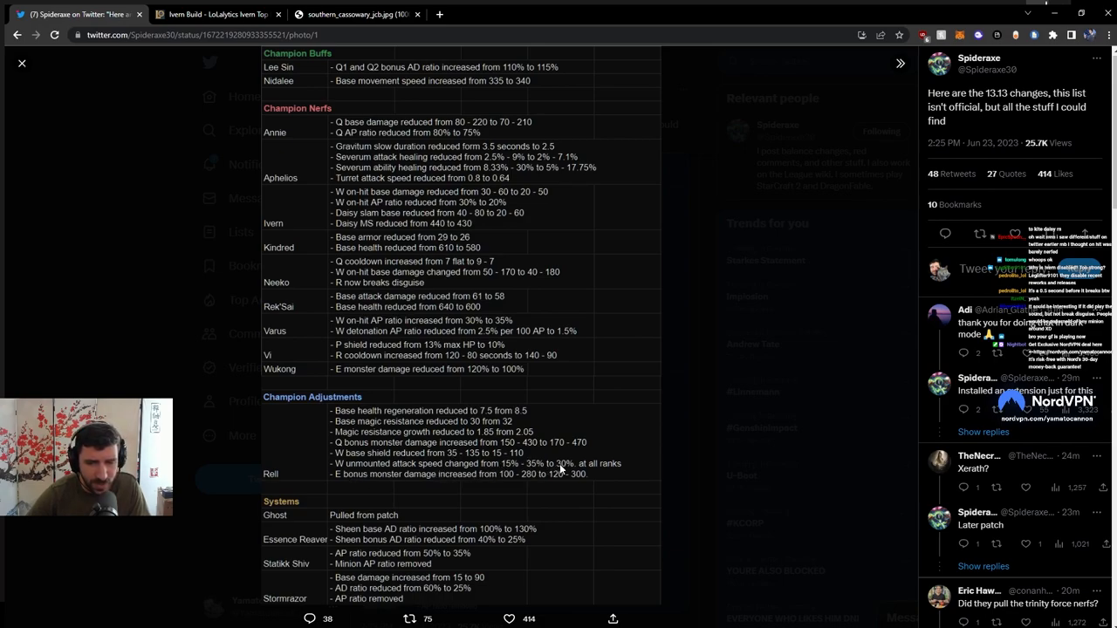
pyautogui.moveTo(629, 474)
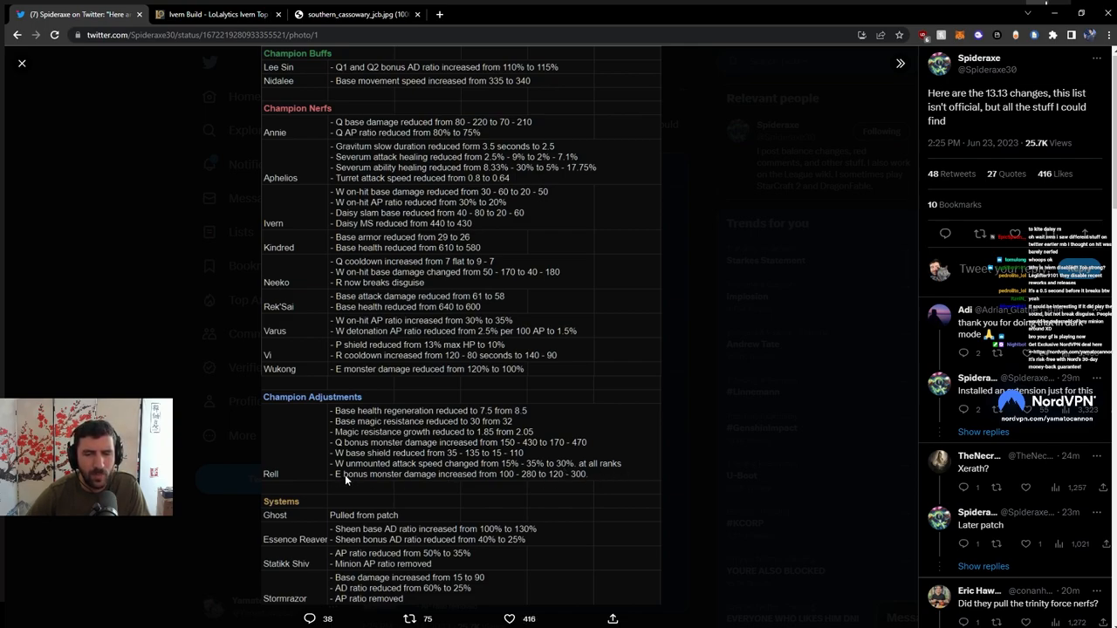
pyautogui.moveTo(419, 433)
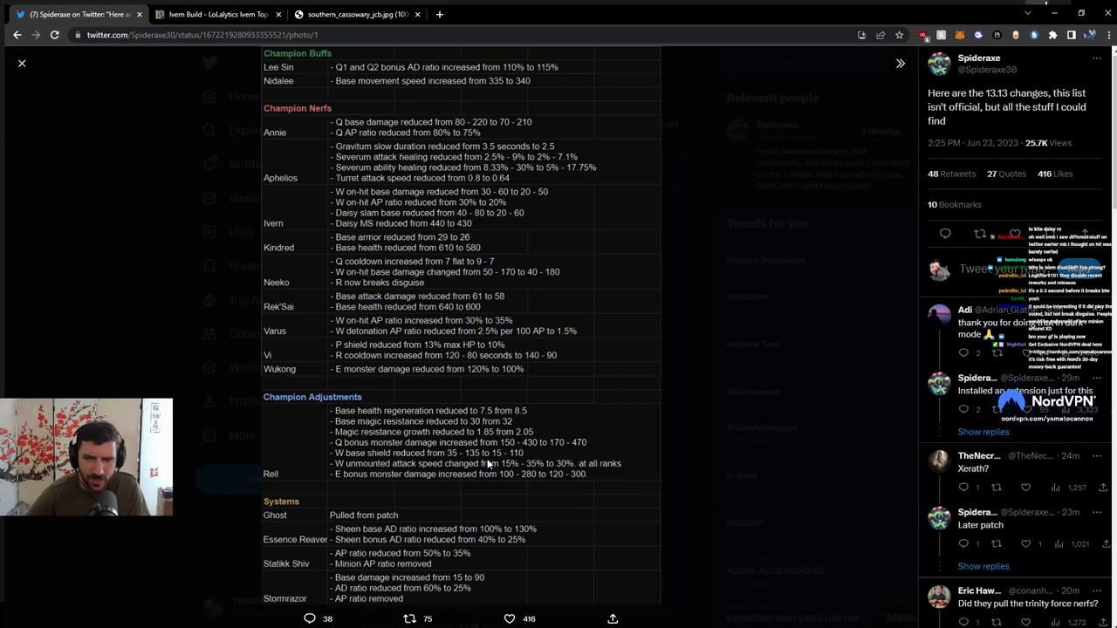
pyautogui.moveTo(230, 131)
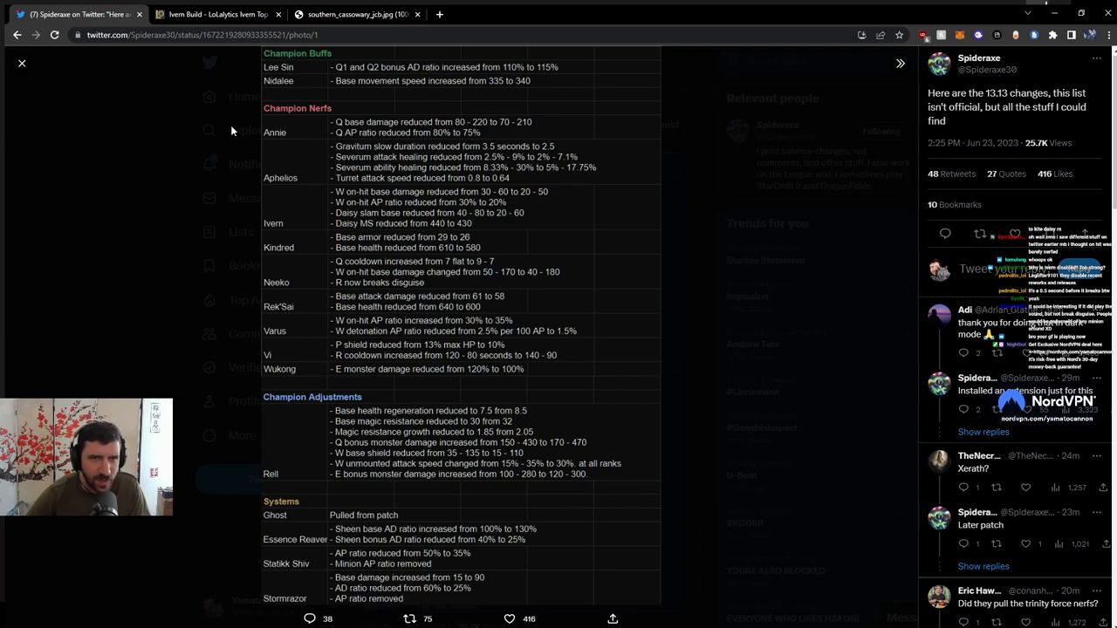
# Switch to the LoLalytics patch 13.12 tier list tab.
pyautogui.click(218, 14)
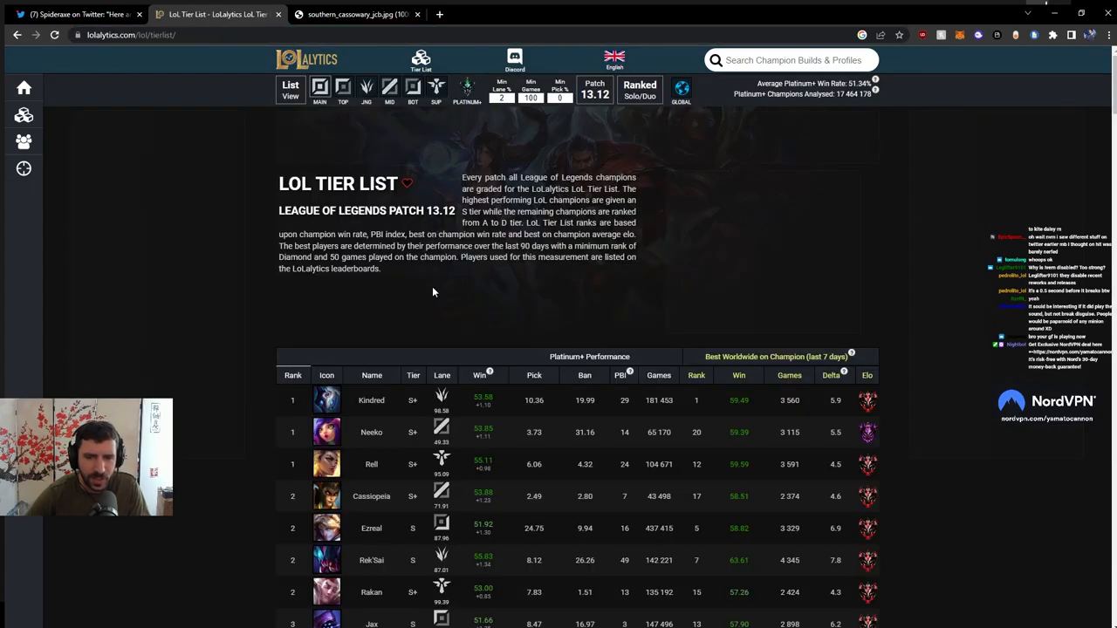
# View Rell's LoLalytics build page, switch it from support to jungle stats, then return to the tweet.
pyautogui.scroll(-3)
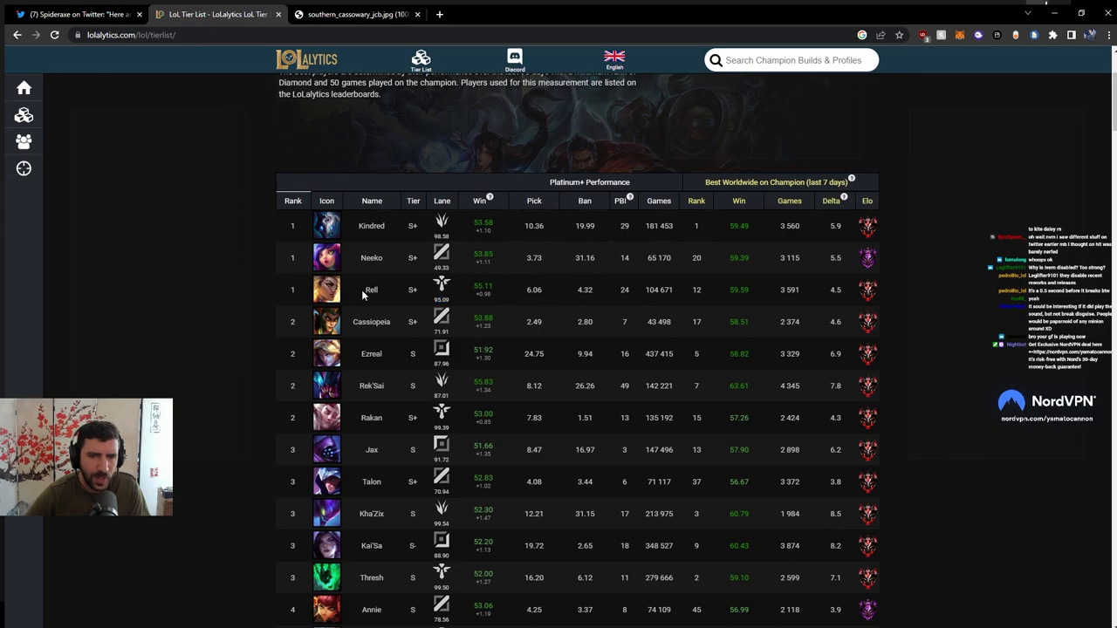
pyautogui.click(370, 289)
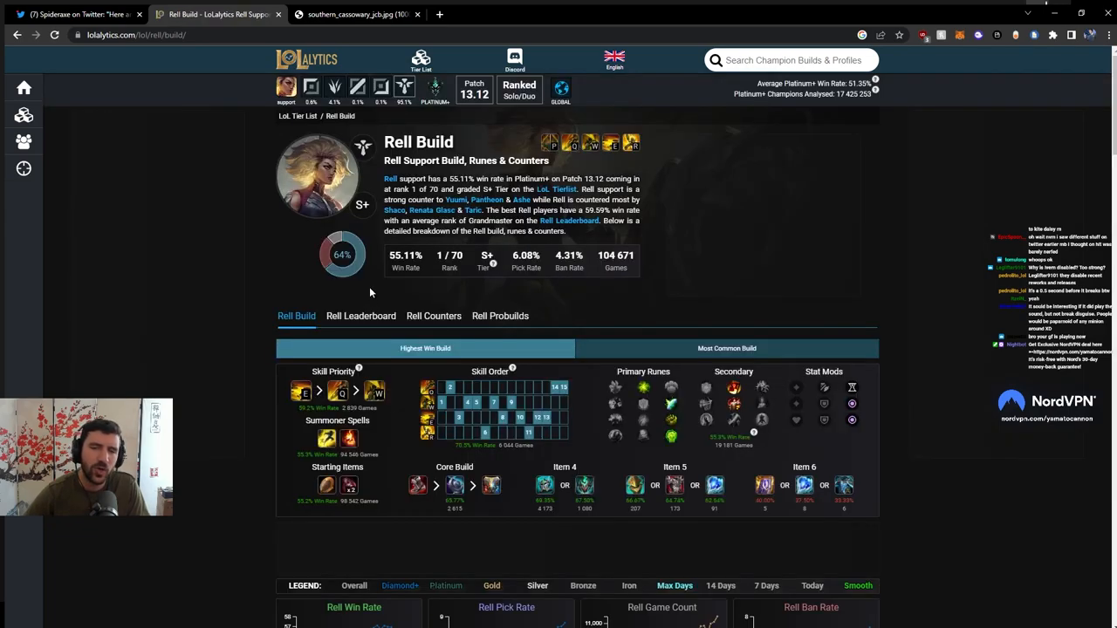
pyautogui.scroll(-3)
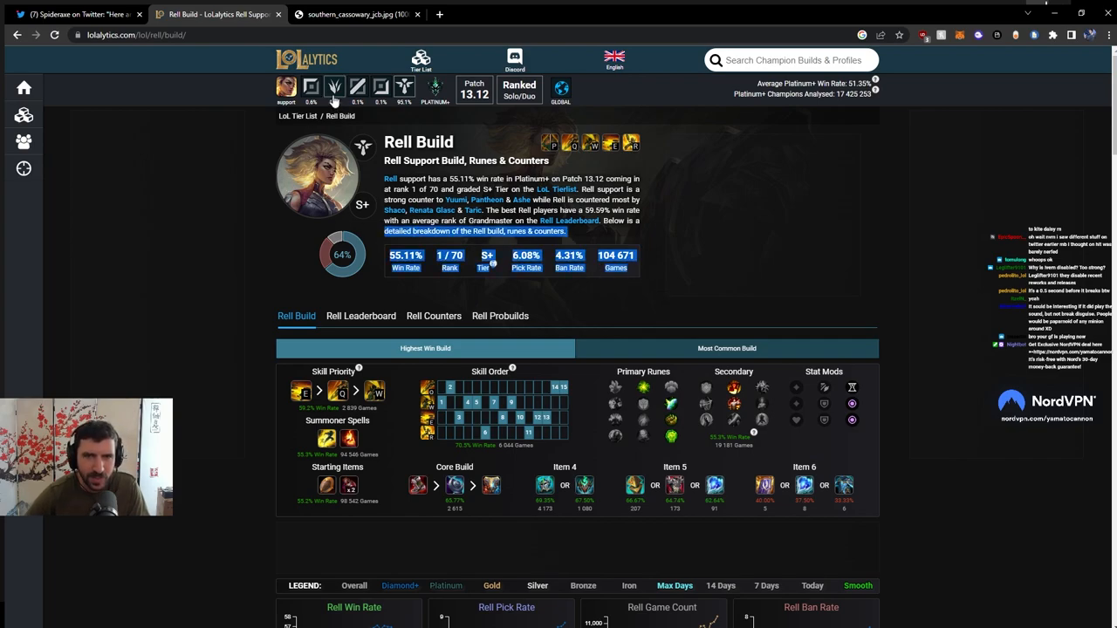
pyautogui.click(333, 87)
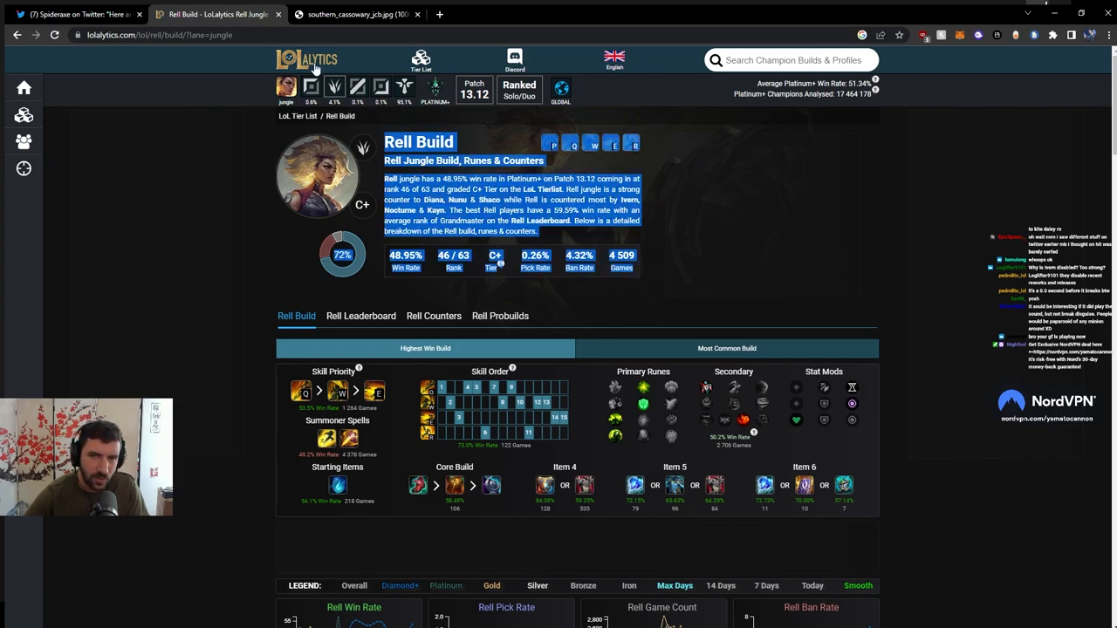
pyautogui.click(73, 14)
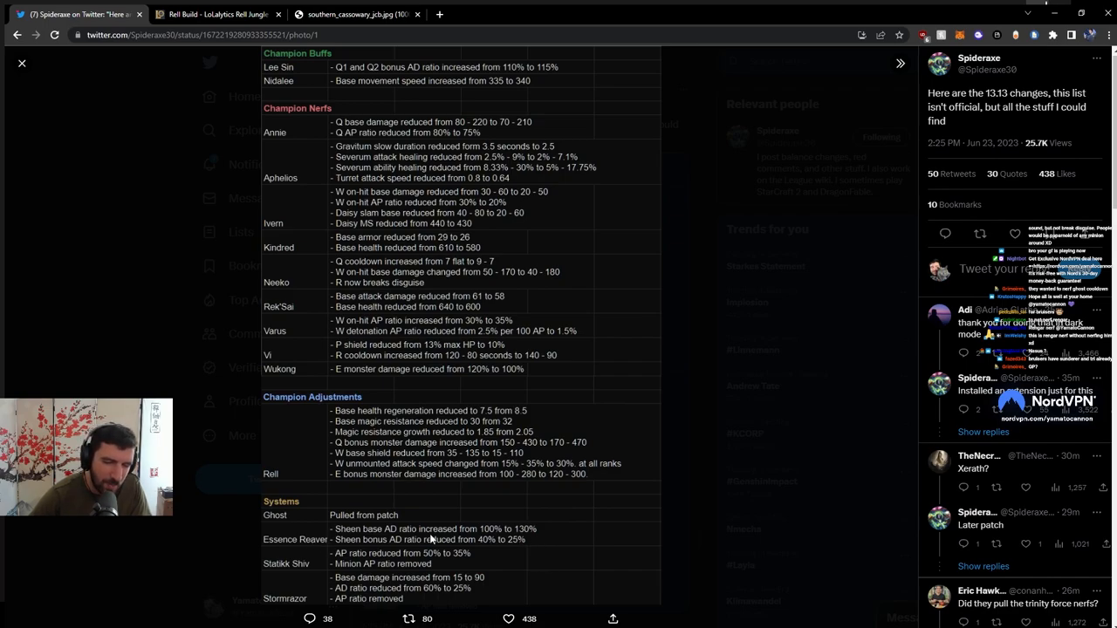
pyautogui.moveTo(339, 540)
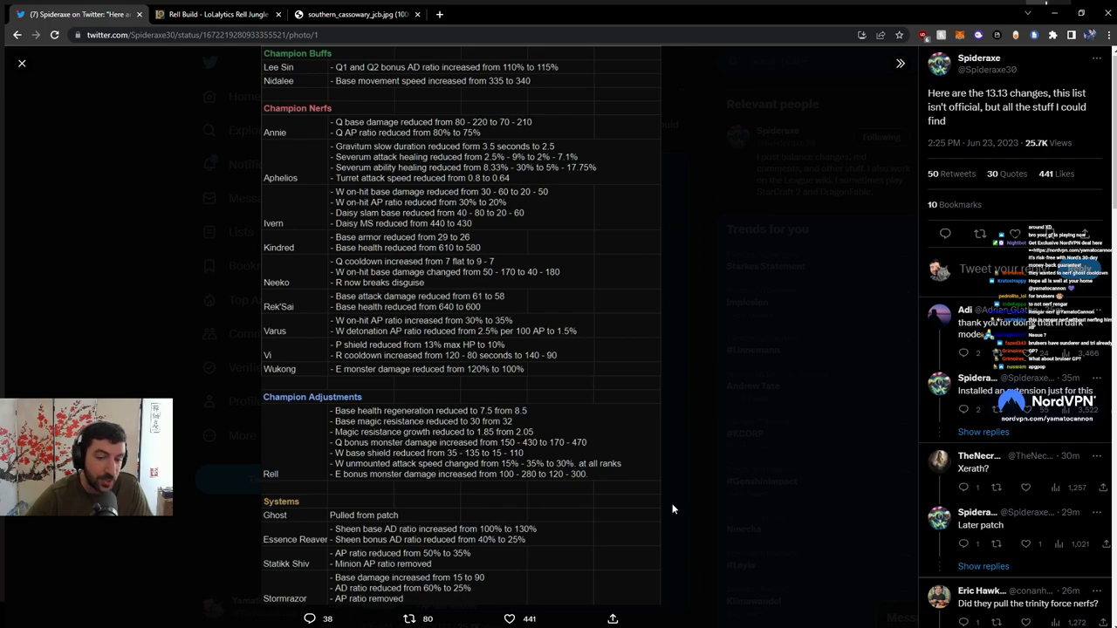
# Go over the tweeted 13.13 patch-notes image's Rell and system changes.
pyautogui.click(509, 618)
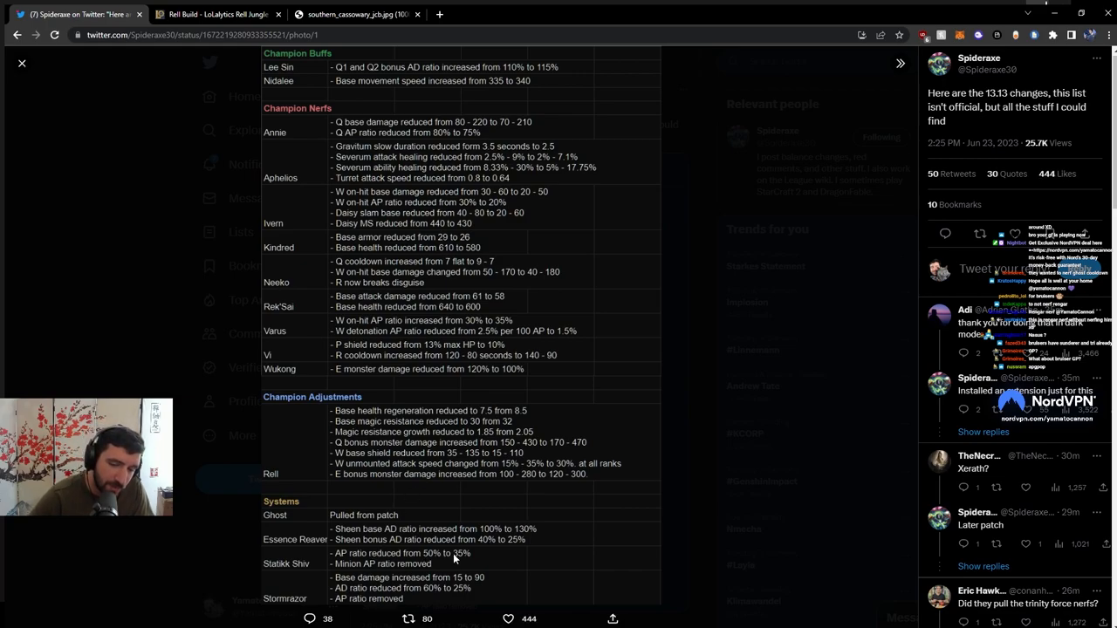
pyautogui.moveTo(335, 567)
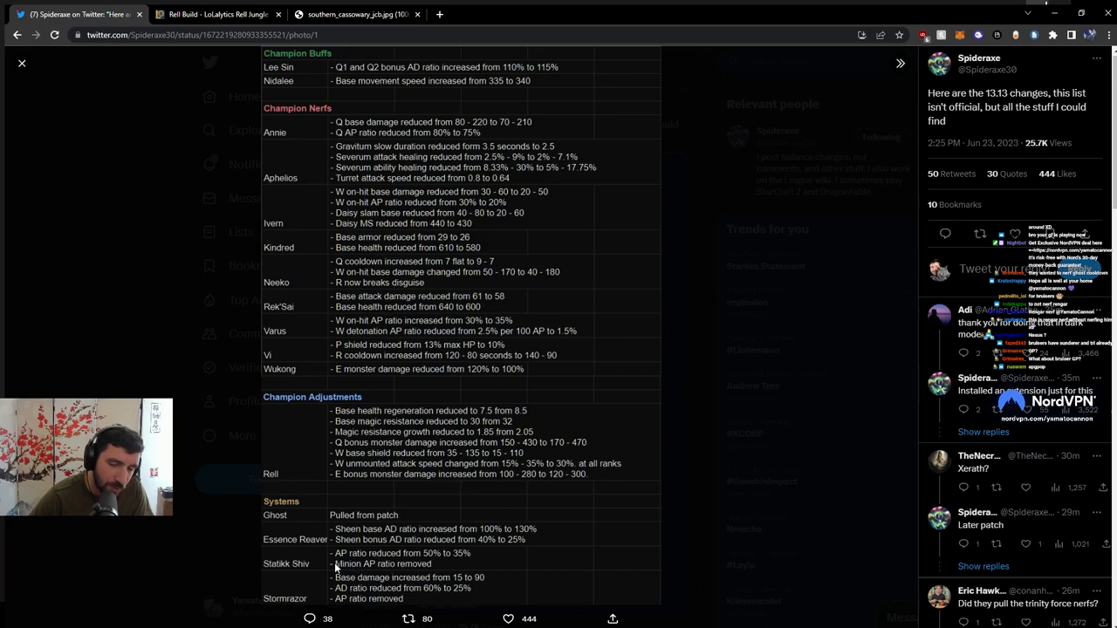
pyautogui.moveTo(478, 555)
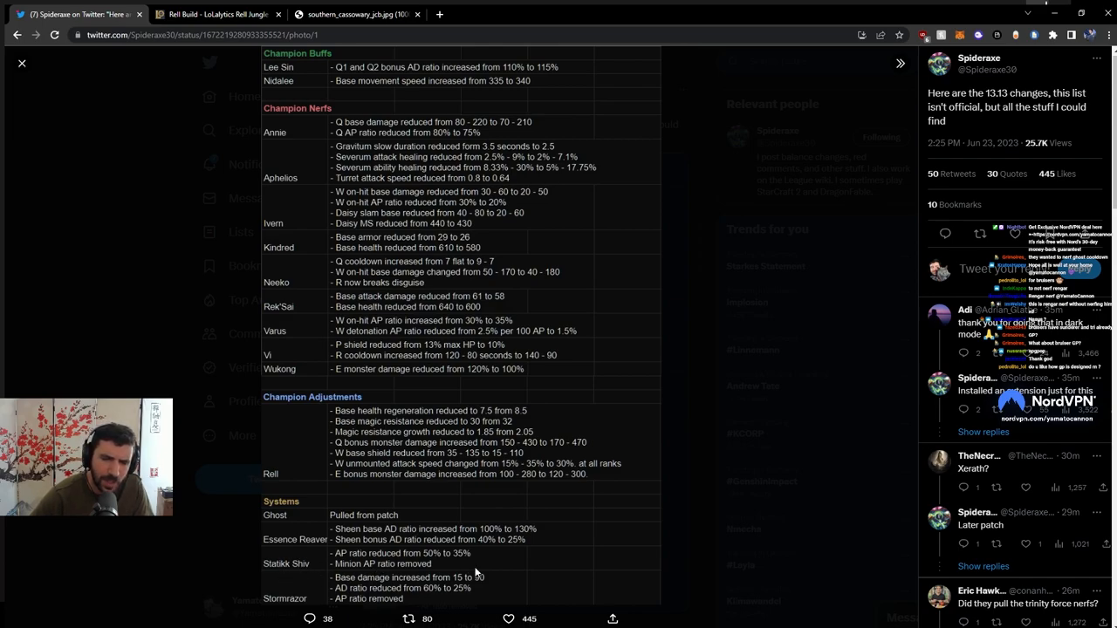
pyautogui.moveTo(422, 572)
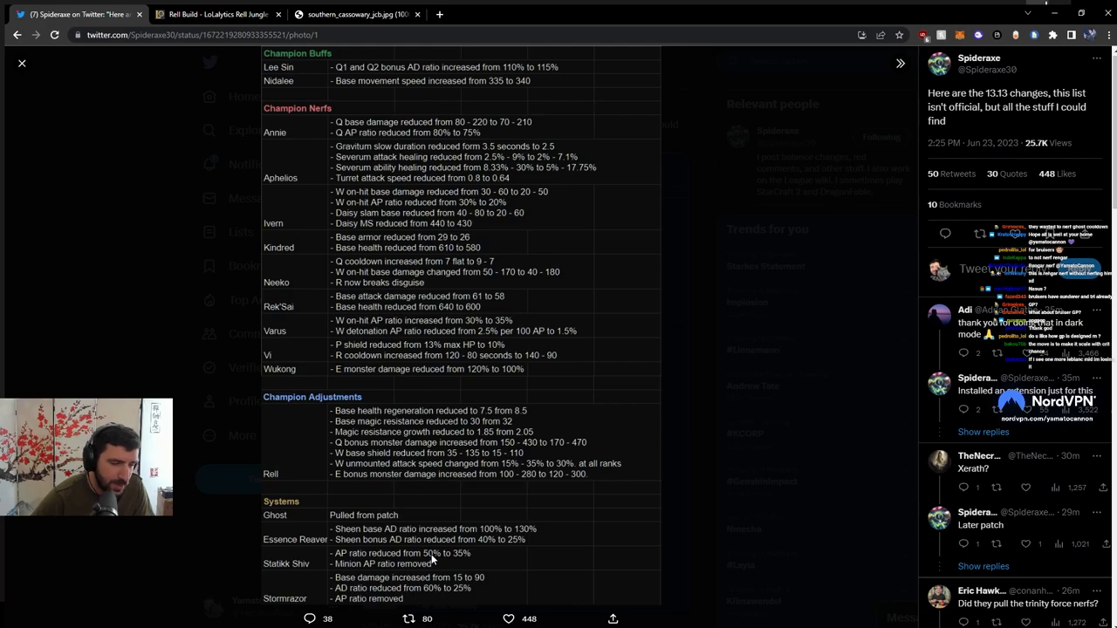
pyautogui.click(508, 618)
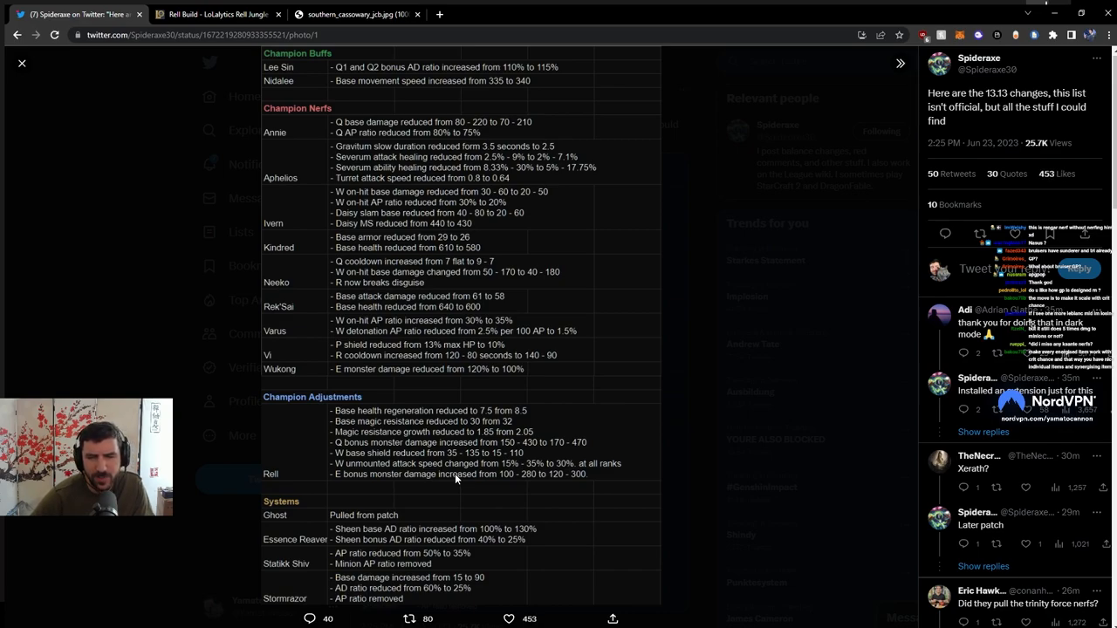
pyautogui.moveTo(189, 206)
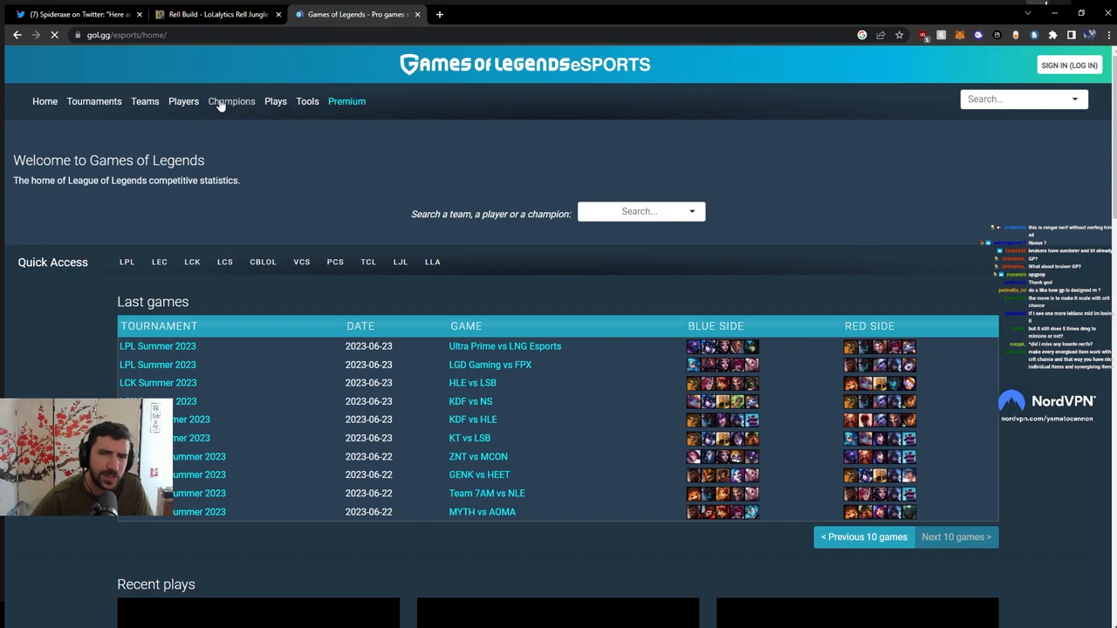
# View the Games of Legends S13 Summer champion table, then switch to LoLalytics' K'Sante build.
pyautogui.click(230, 101)
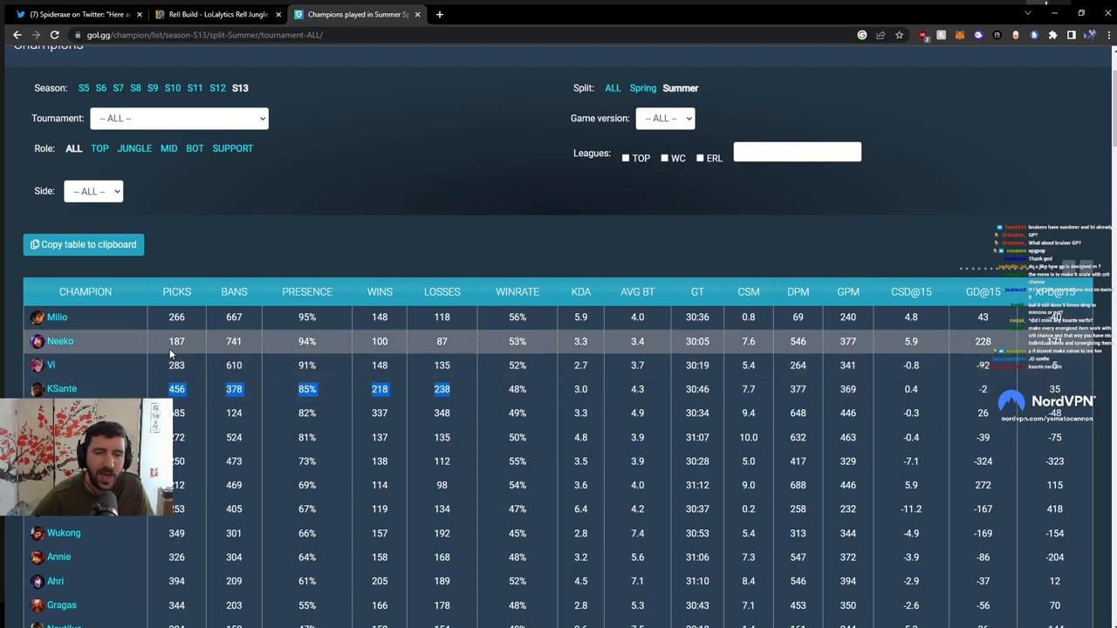
pyautogui.click(216, 14)
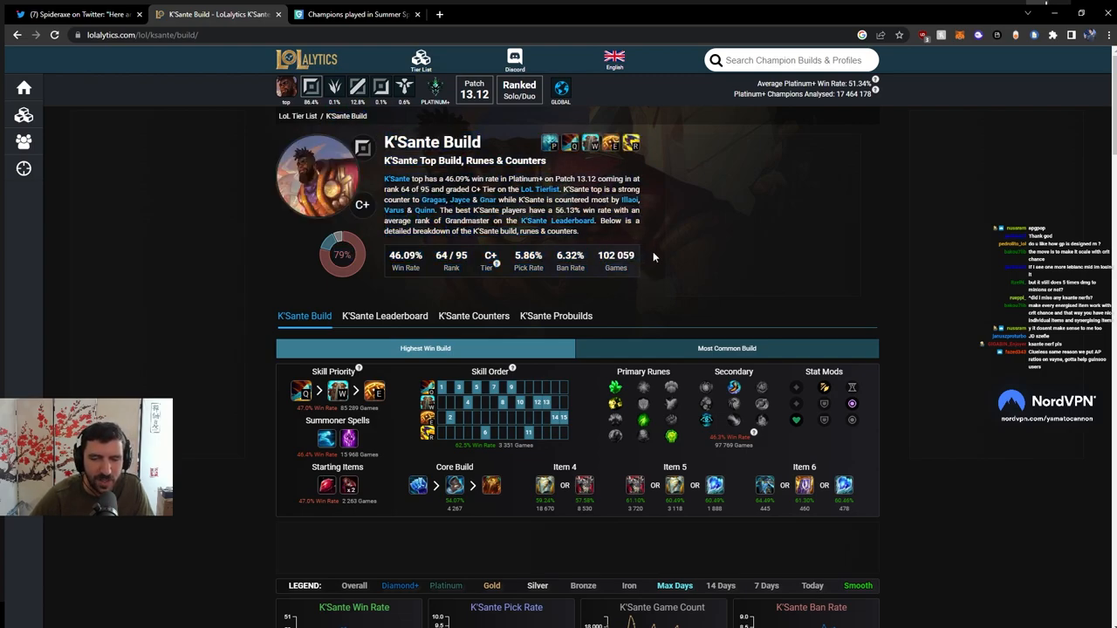
# Filter K'Sante's LoLalytics top build page to Grandmaster rank.
pyautogui.scroll(-3)
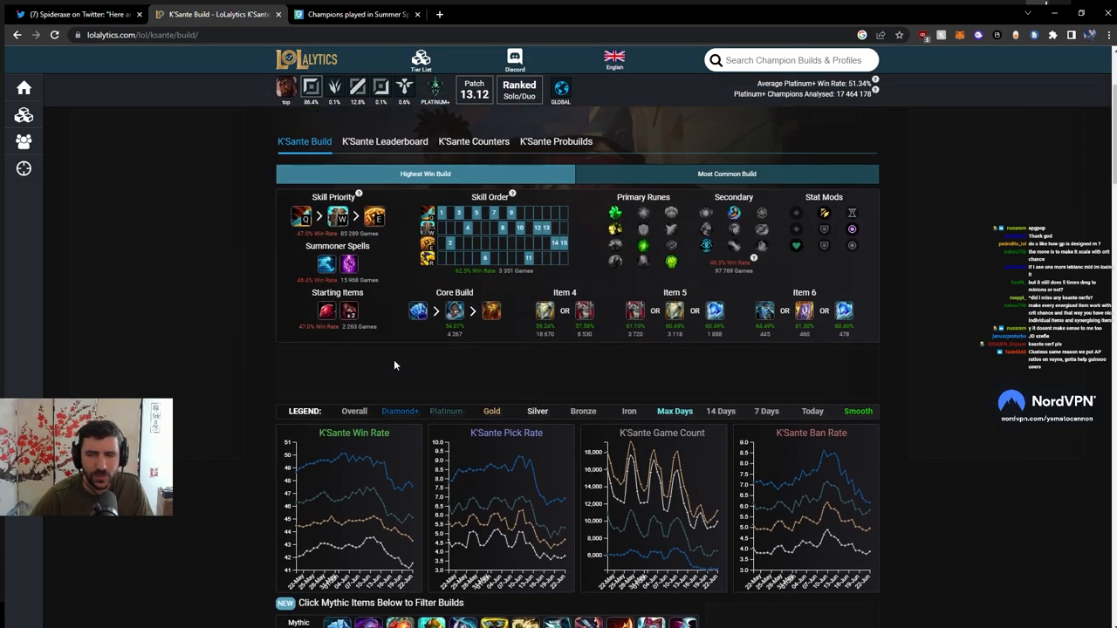
pyautogui.scroll(3)
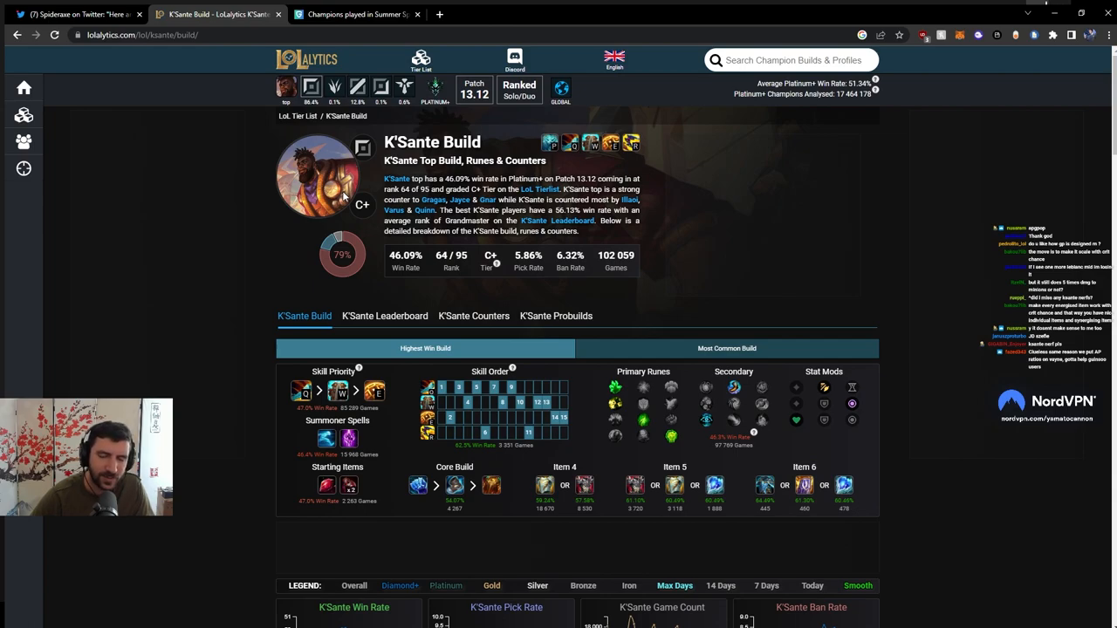
pyautogui.moveTo(314, 226)
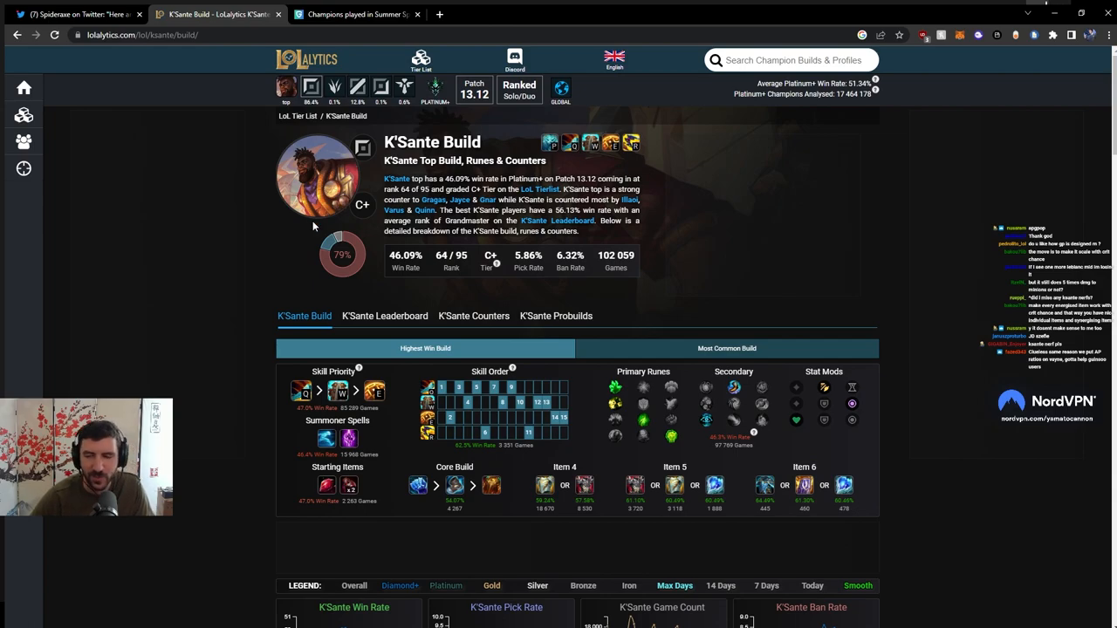
pyautogui.moveTo(210, 253)
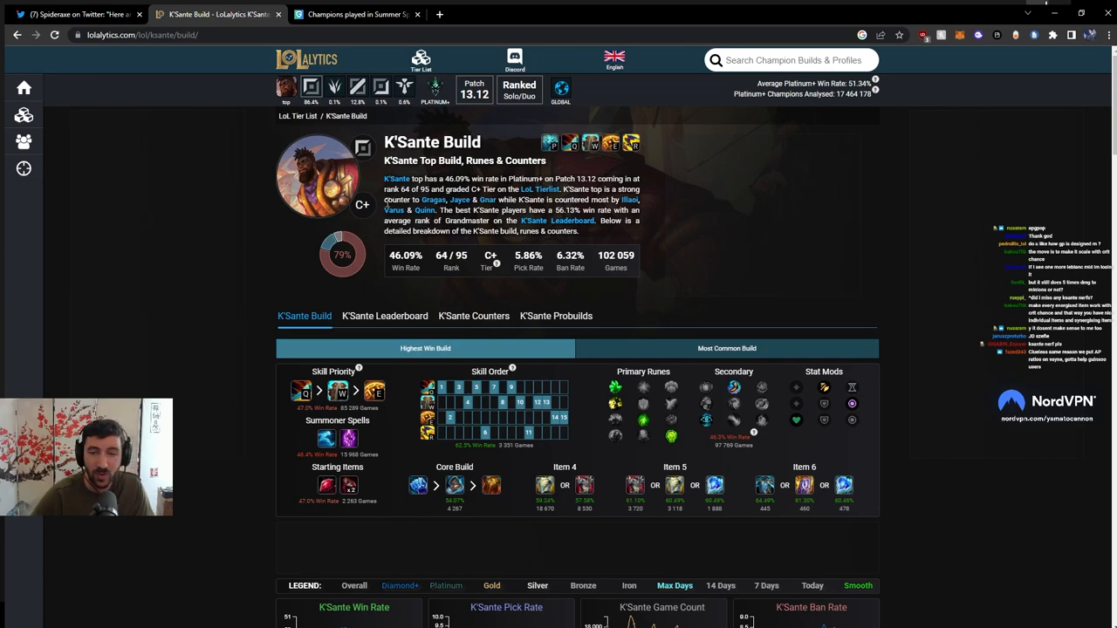
pyautogui.moveTo(332, 243)
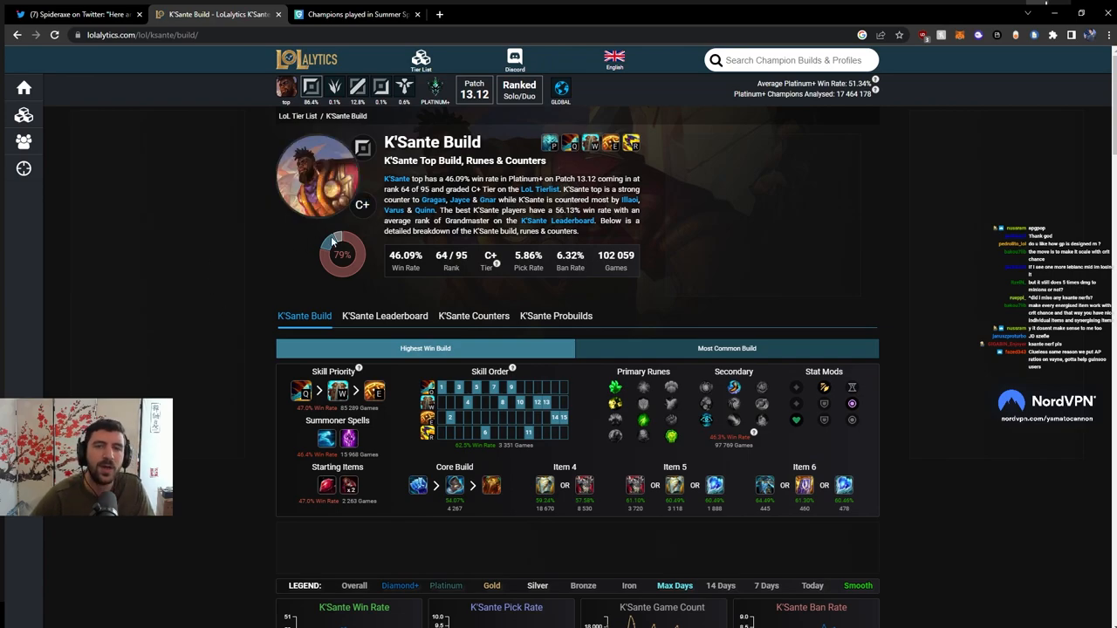
pyautogui.moveTo(293, 255)
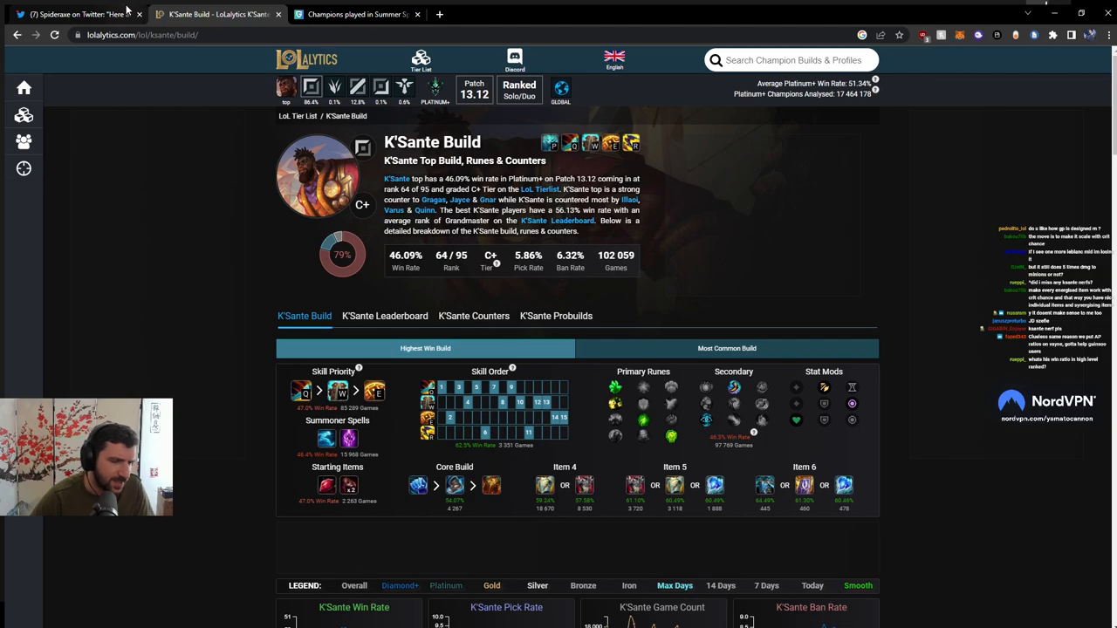
pyautogui.click(437, 90)
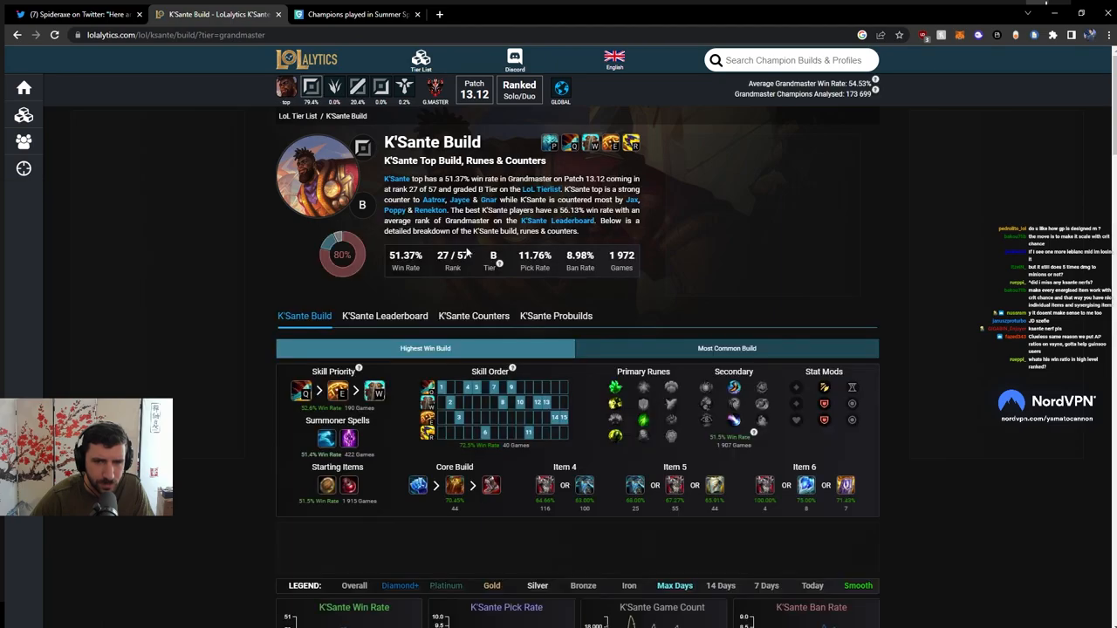
pyautogui.moveTo(604, 269)
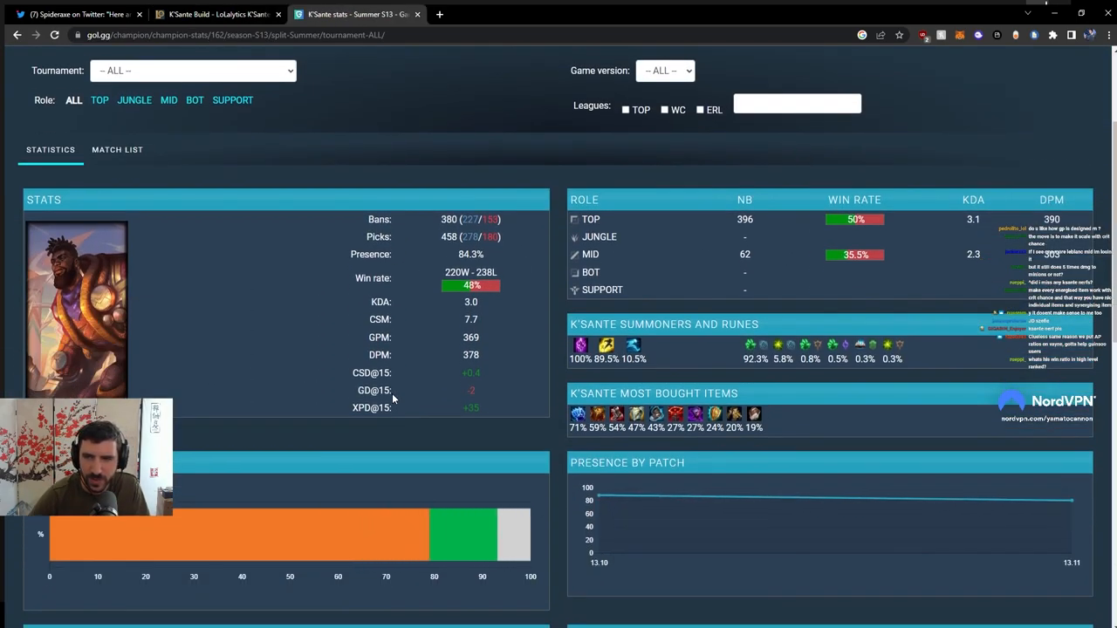
# Scroll through K'Sante's Games of Legends league presence, top players and matchup tables.
pyautogui.scroll(-3)
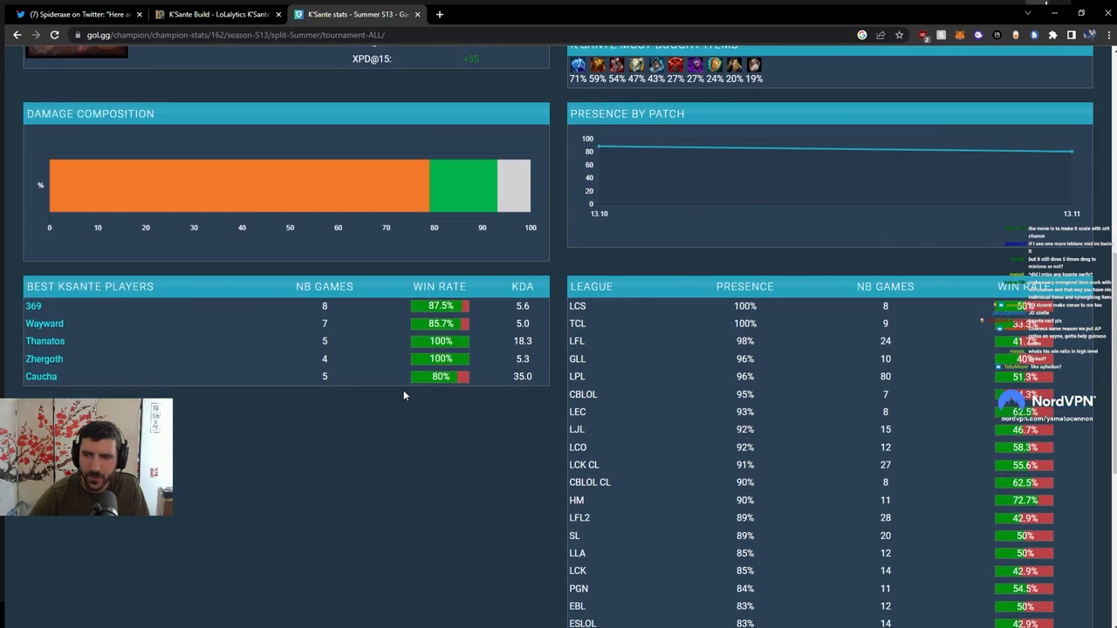
pyautogui.scroll(-3)
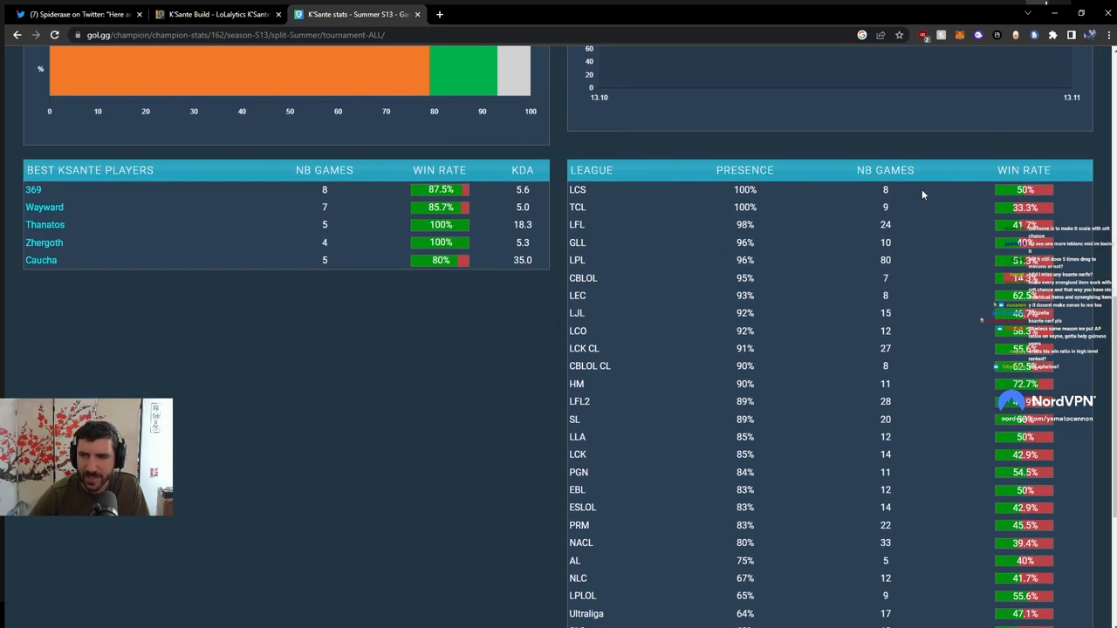
pyautogui.moveTo(773, 241)
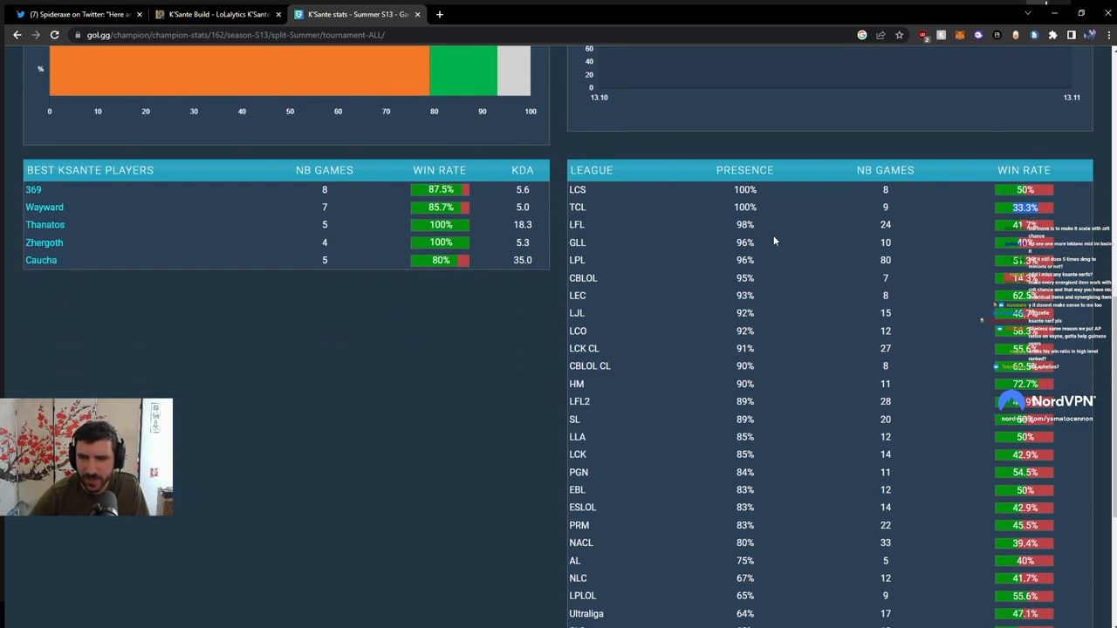
pyautogui.moveTo(895, 216)
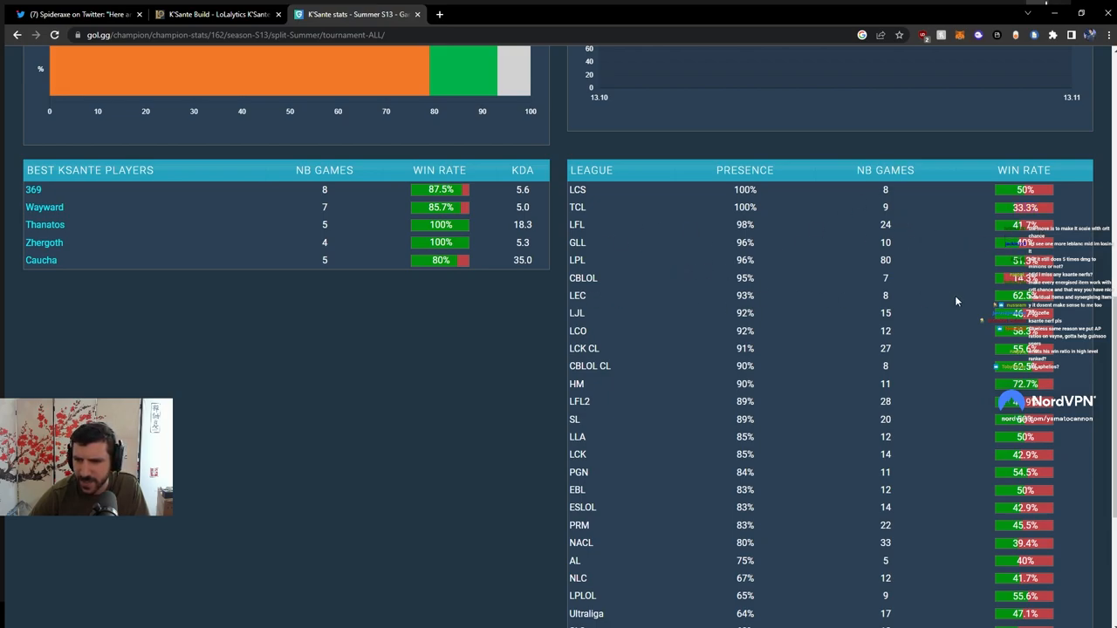
pyautogui.scroll(-3)
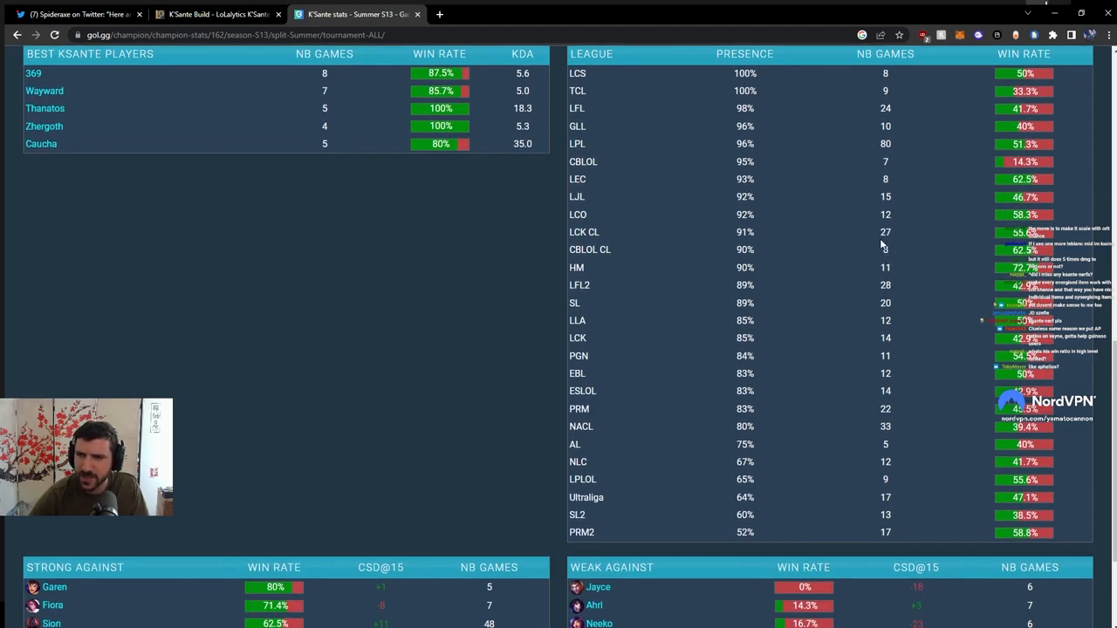
pyautogui.scroll(-3)
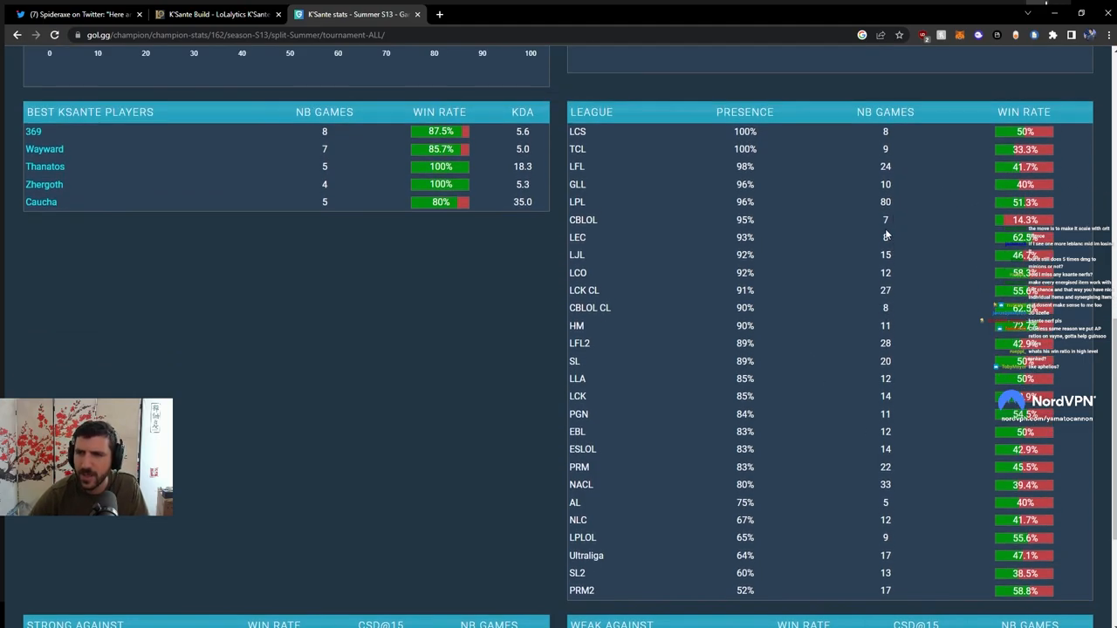
pyautogui.moveTo(1040, 202)
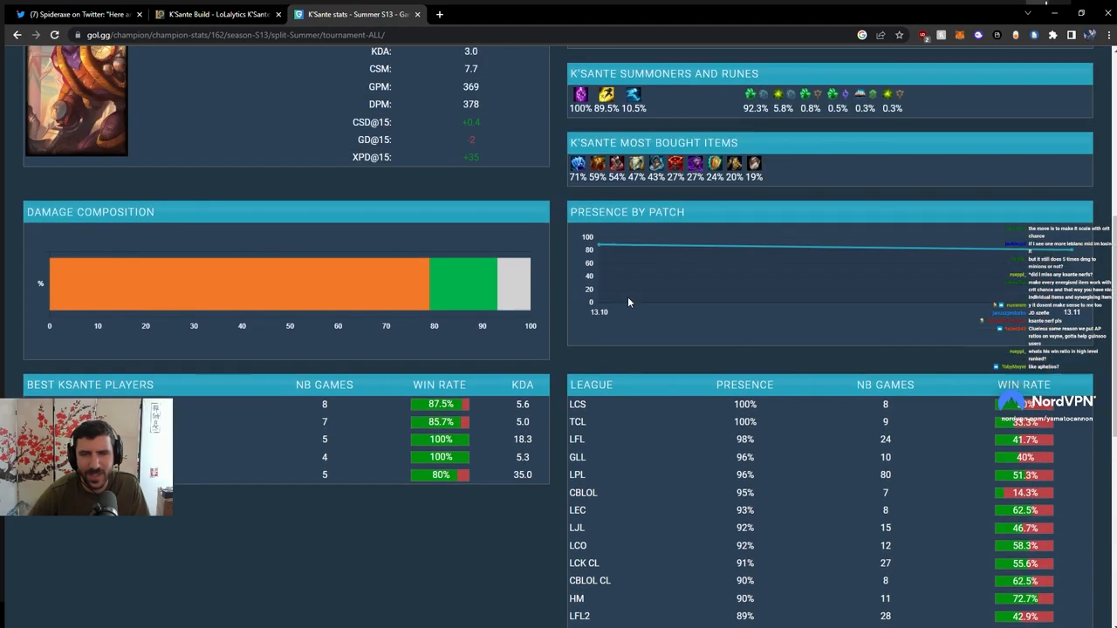
pyautogui.scroll(-3)
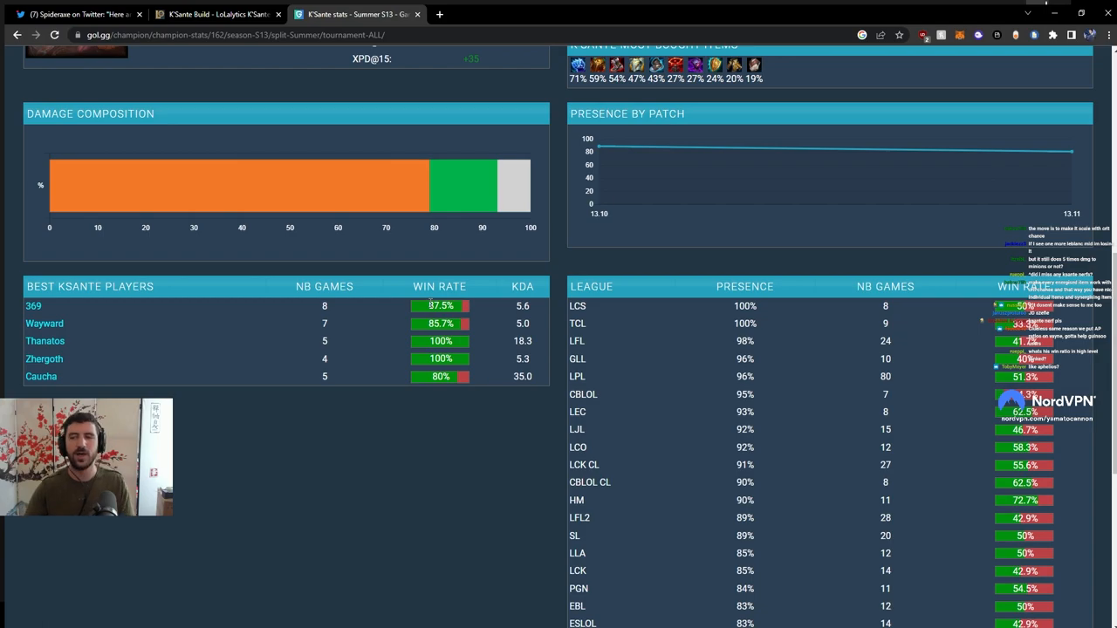
pyautogui.scroll(-3)
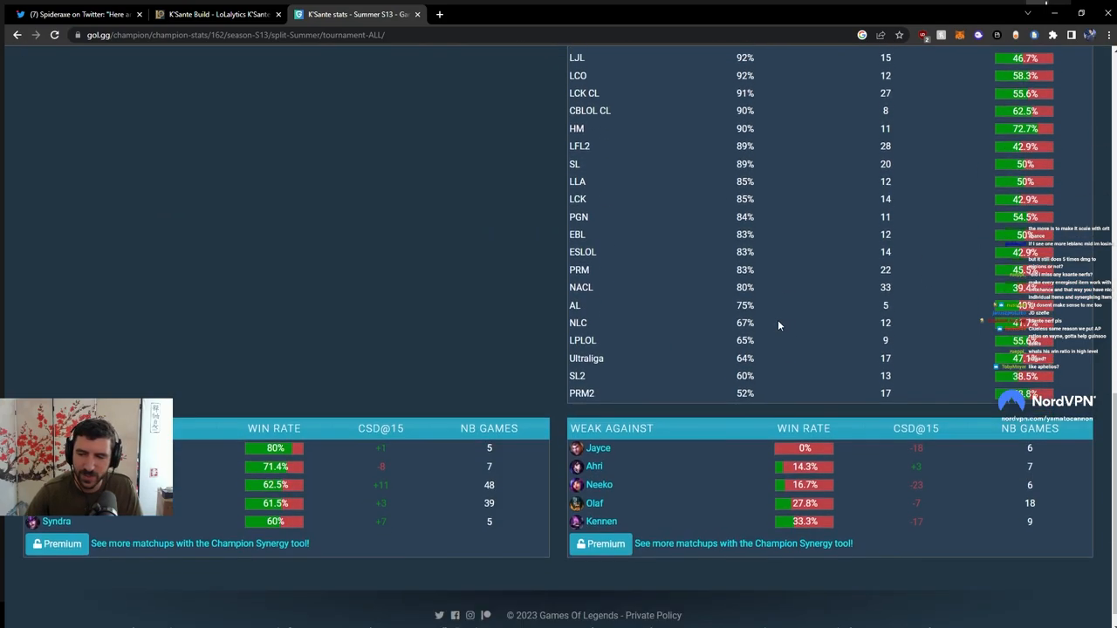
pyautogui.scroll(3)
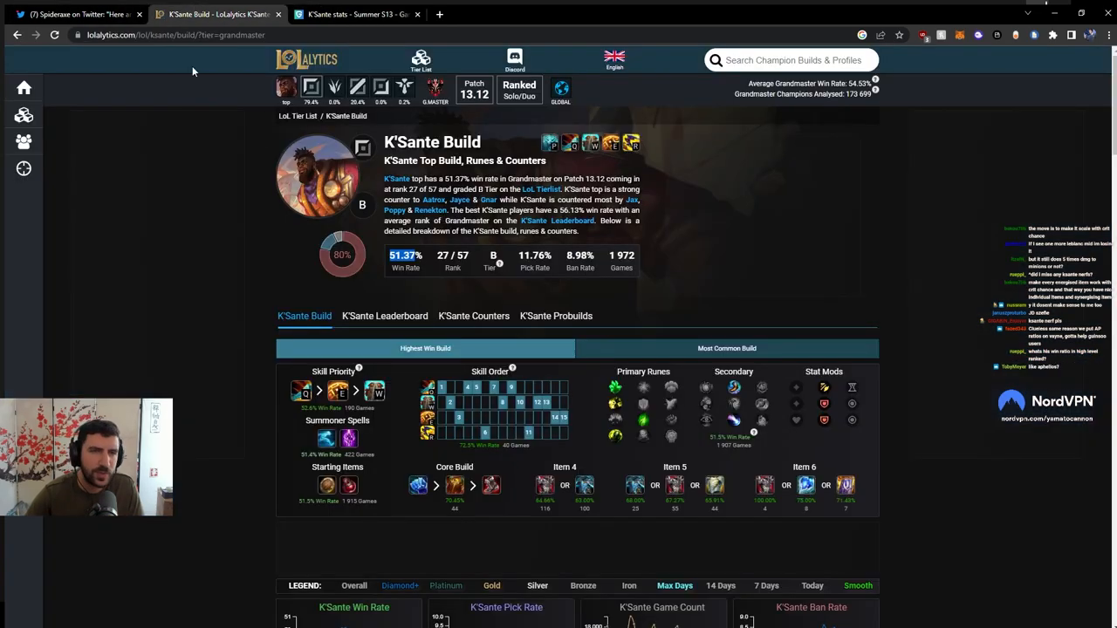
pyautogui.click(352, 14)
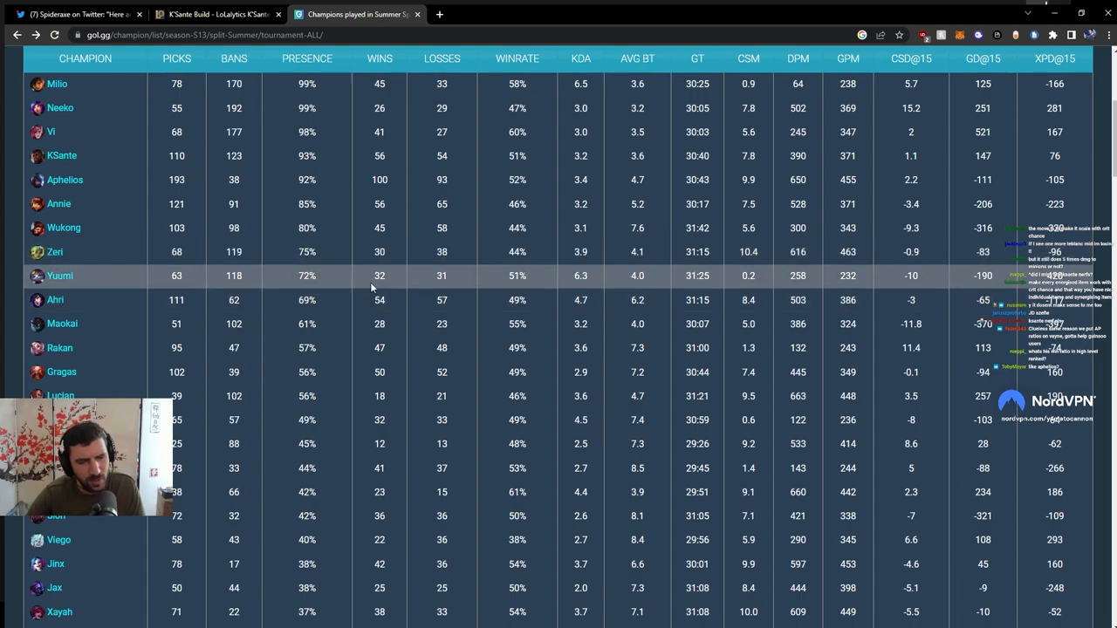
pyautogui.moveTo(335, 300)
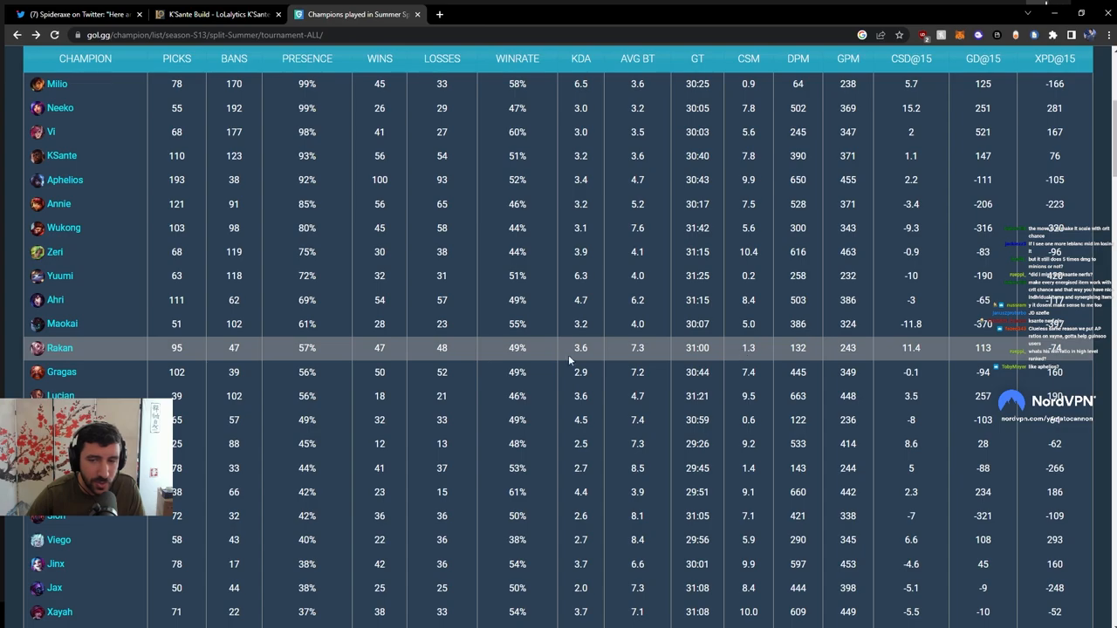
pyautogui.moveTo(517, 323)
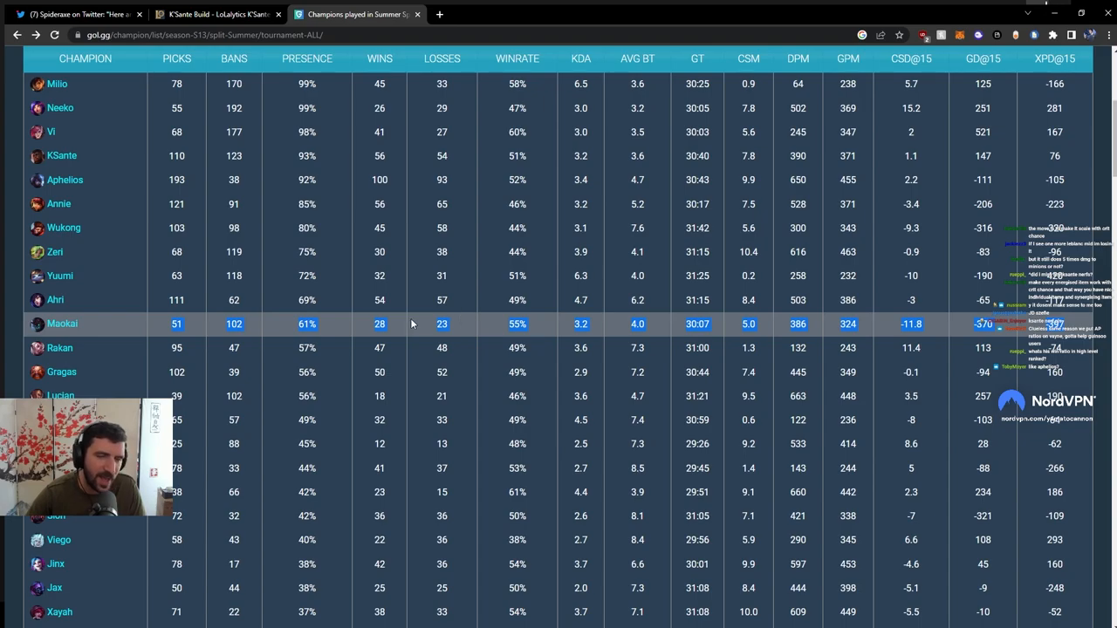
pyautogui.moveTo(149, 335)
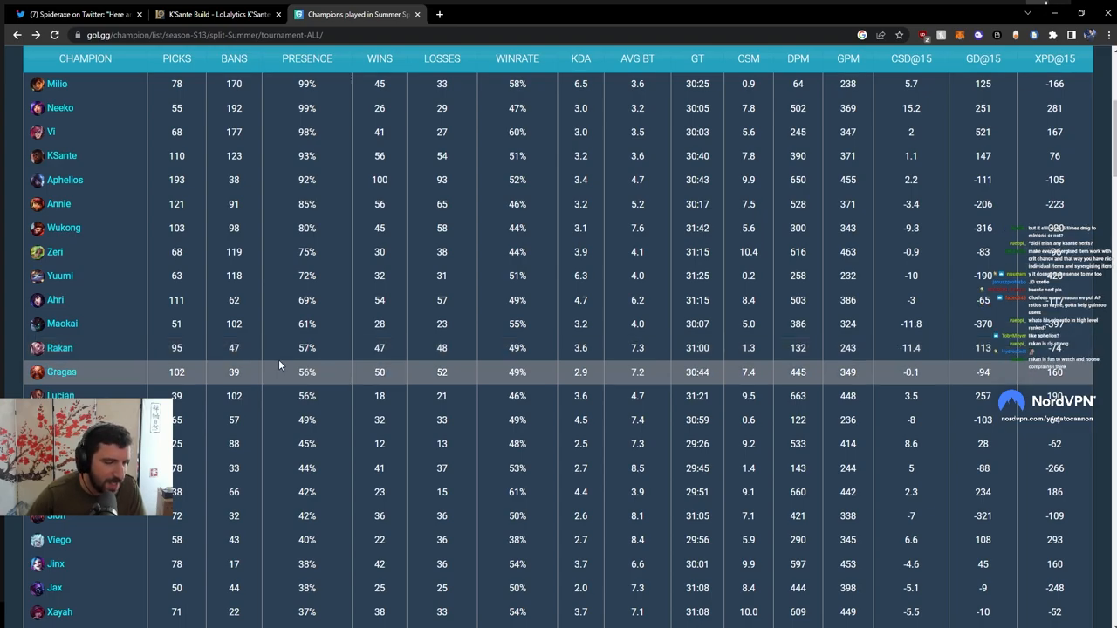
pyautogui.moveTo(274, 373)
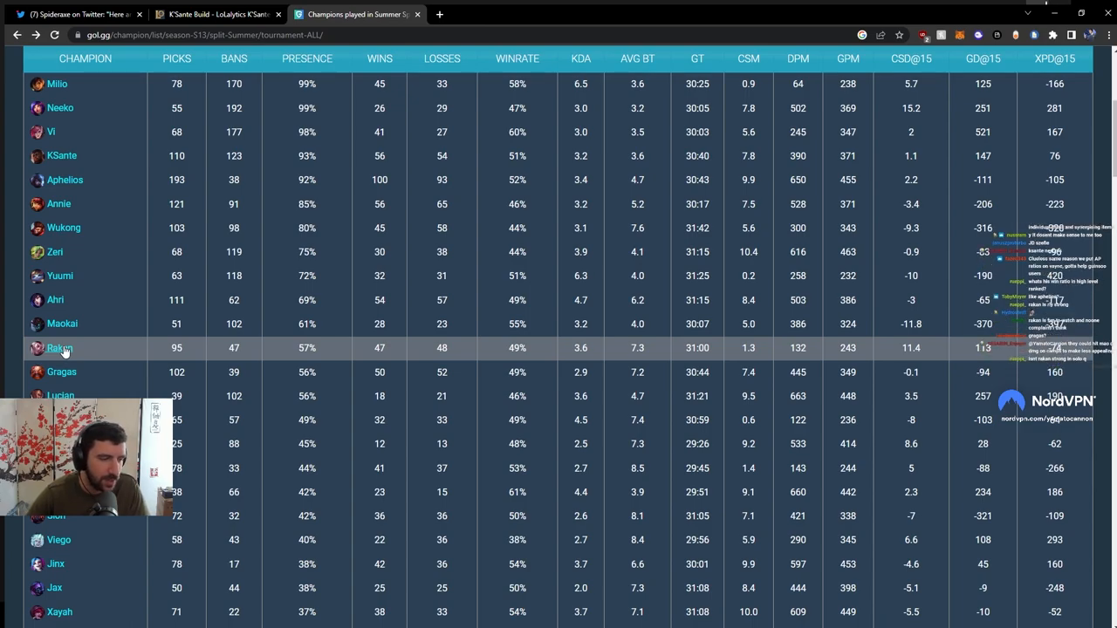
pyautogui.moveTo(131, 353)
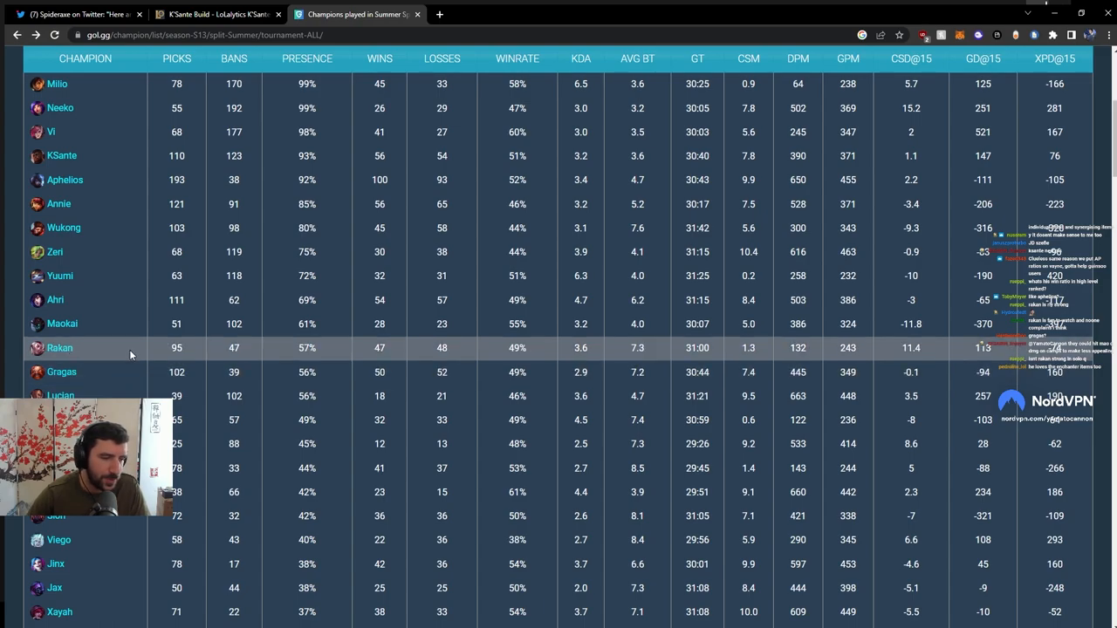
pyautogui.moveTo(88, 356)
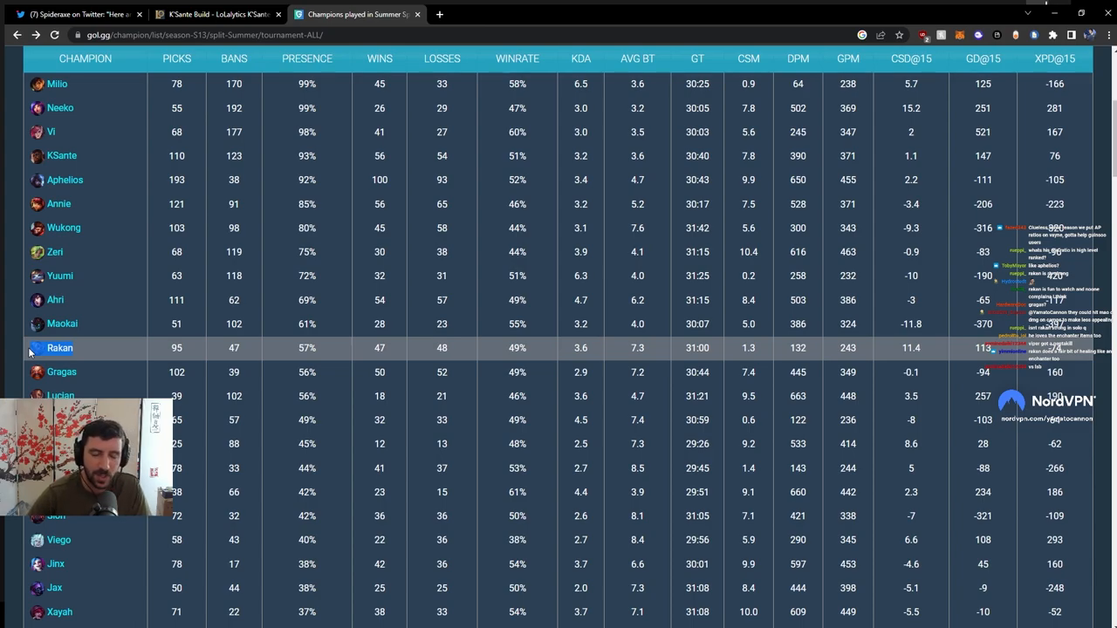
pyautogui.moveTo(126, 352)
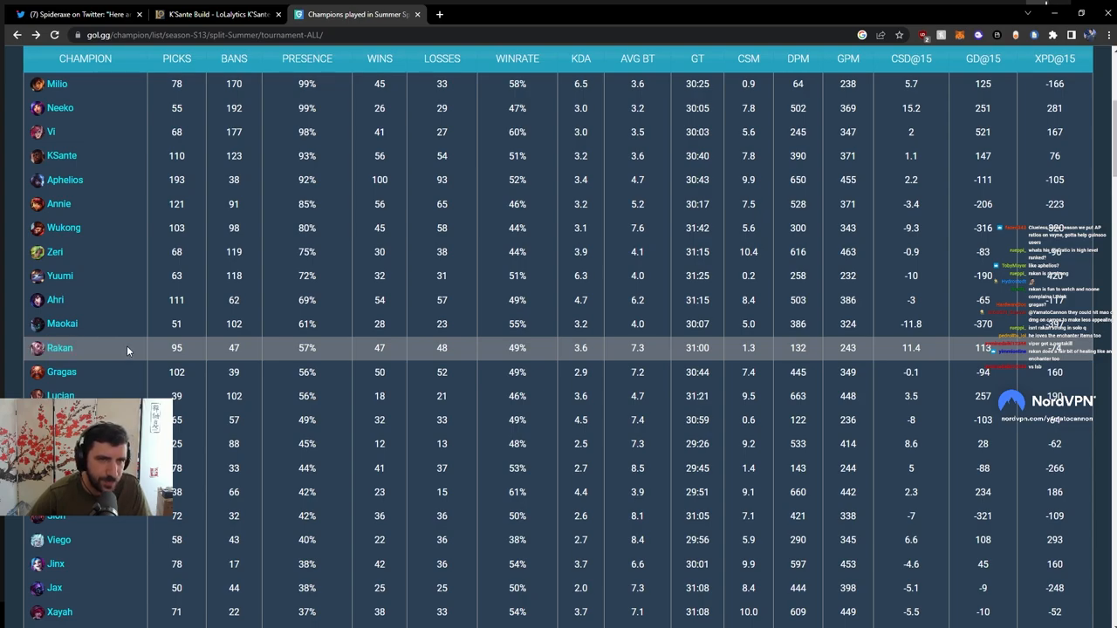
pyautogui.moveTo(131, 344)
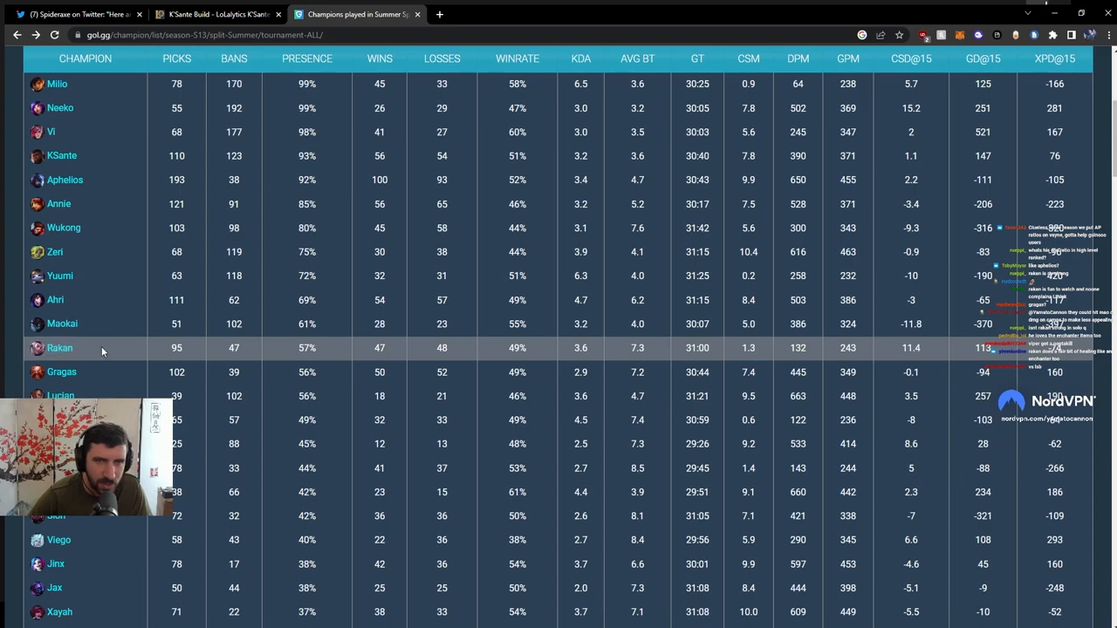
pyautogui.scroll(-3)
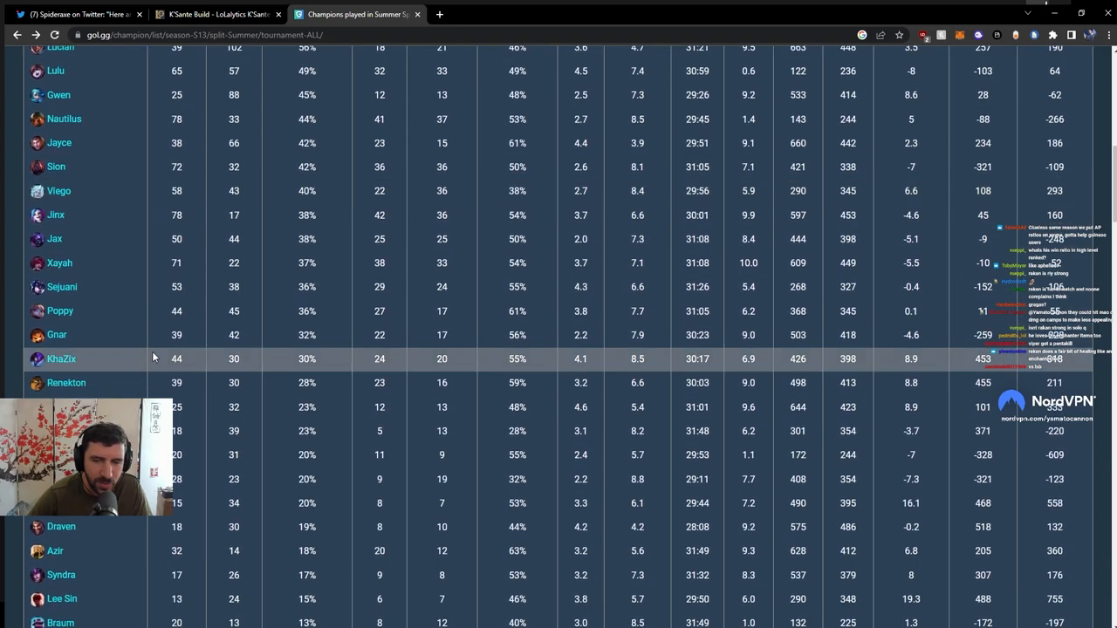
pyautogui.moveTo(101, 366)
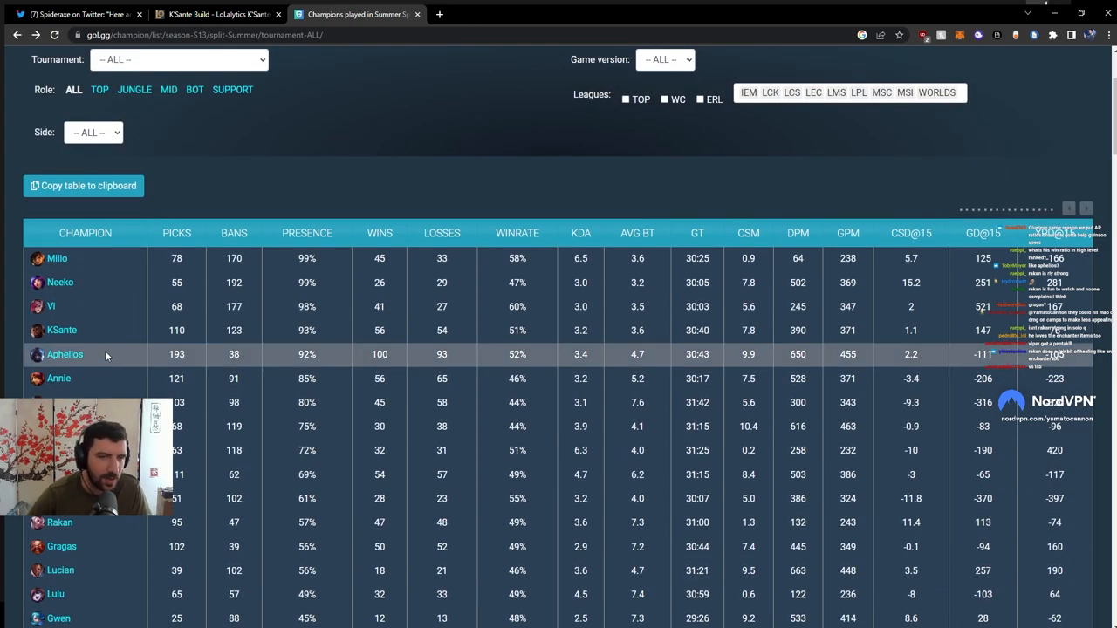
pyautogui.moveTo(114, 308)
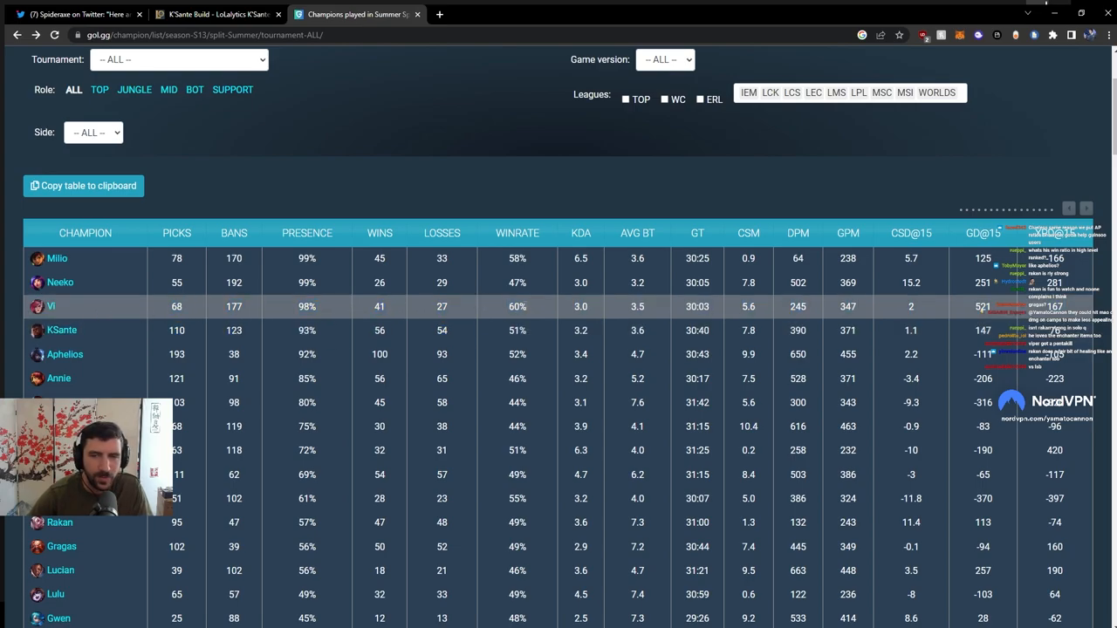
pyautogui.click(73, 14)
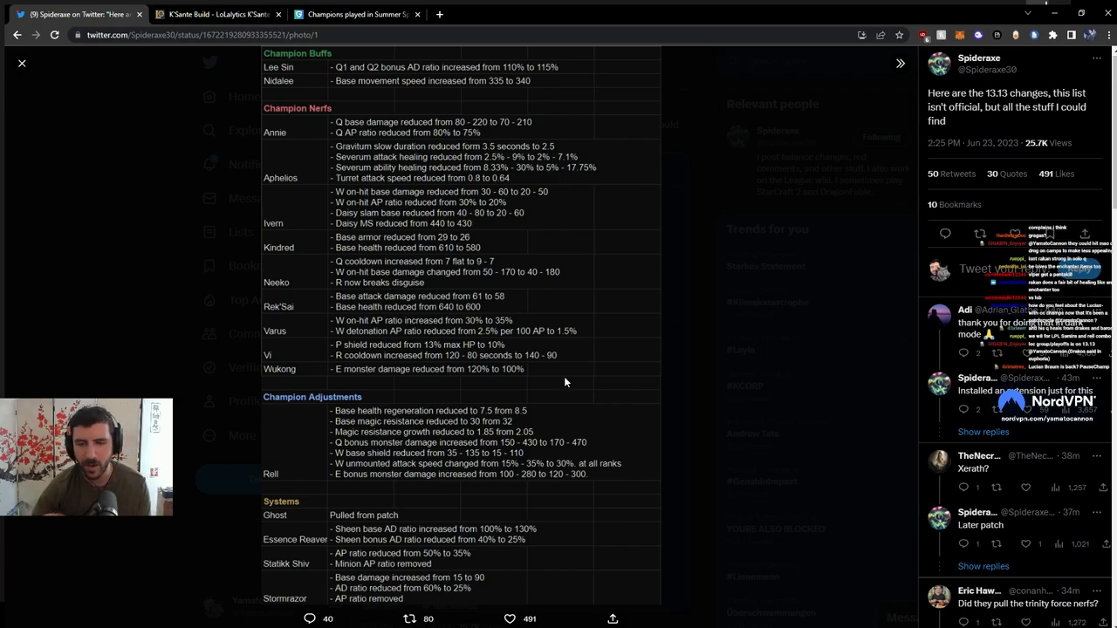
pyautogui.moveTo(513, 391)
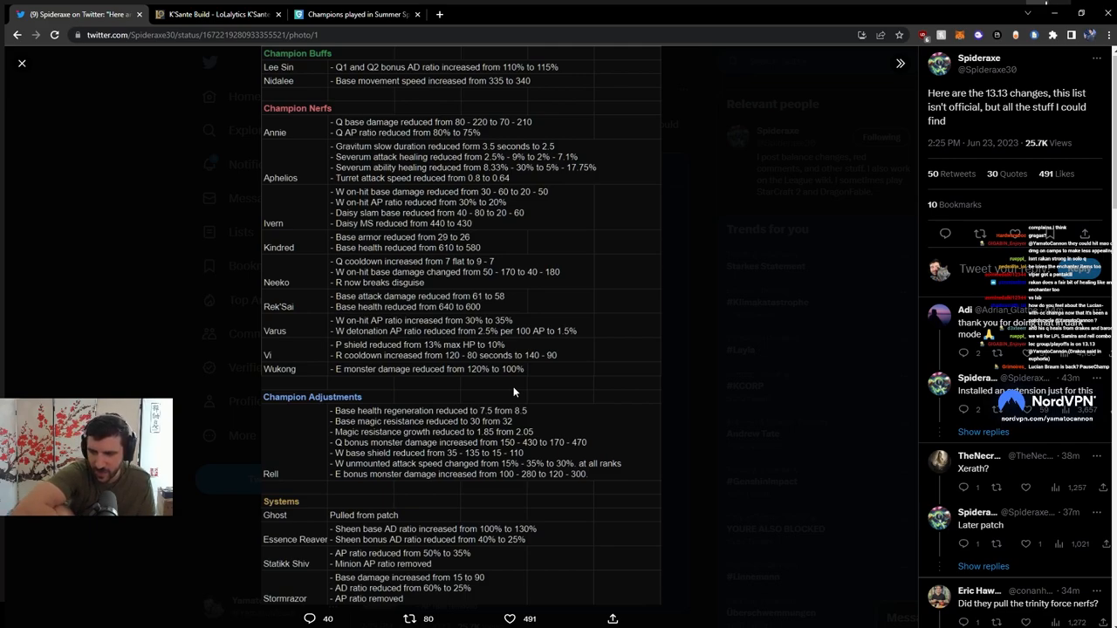
# View the tweeted 13.13 patch-notes image on Twitter.
pyautogui.click(510, 618)
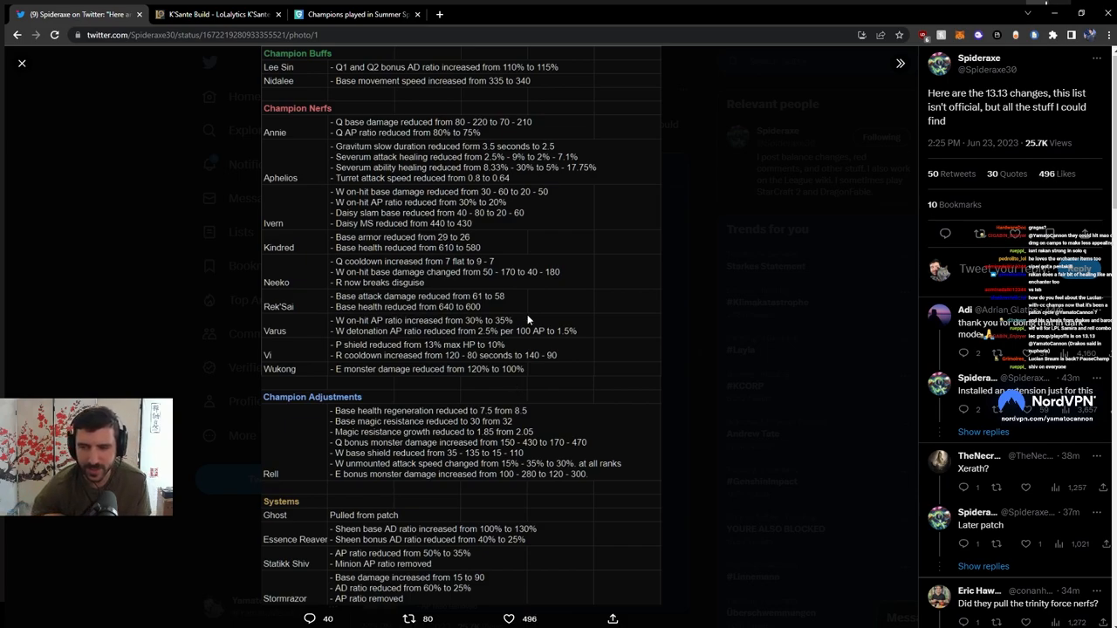
pyautogui.scroll(-3)
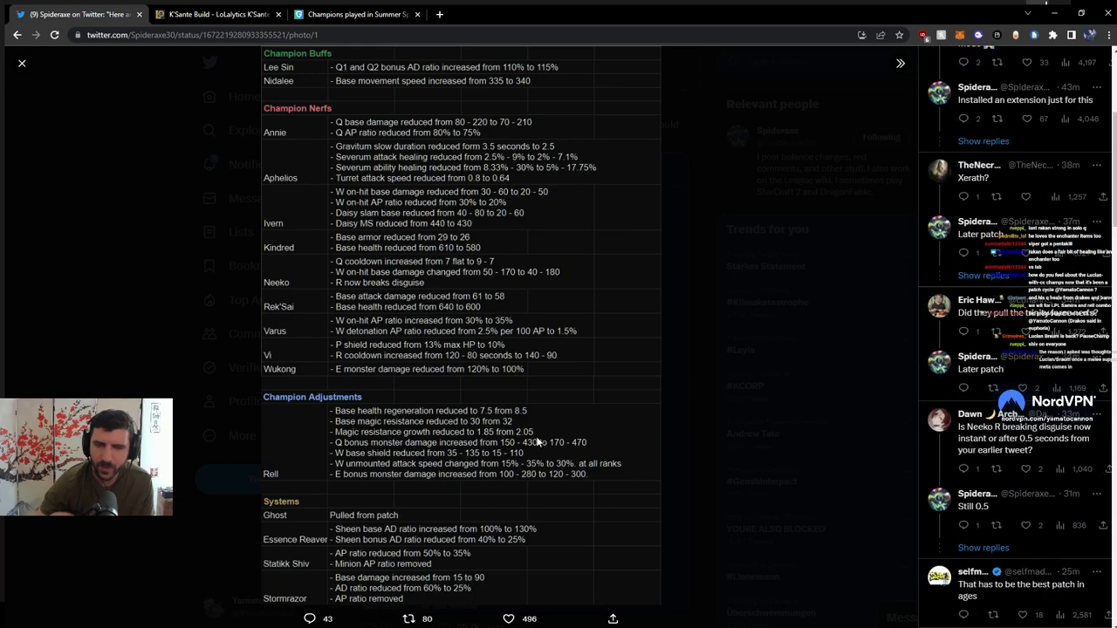
pyautogui.scroll(-3)
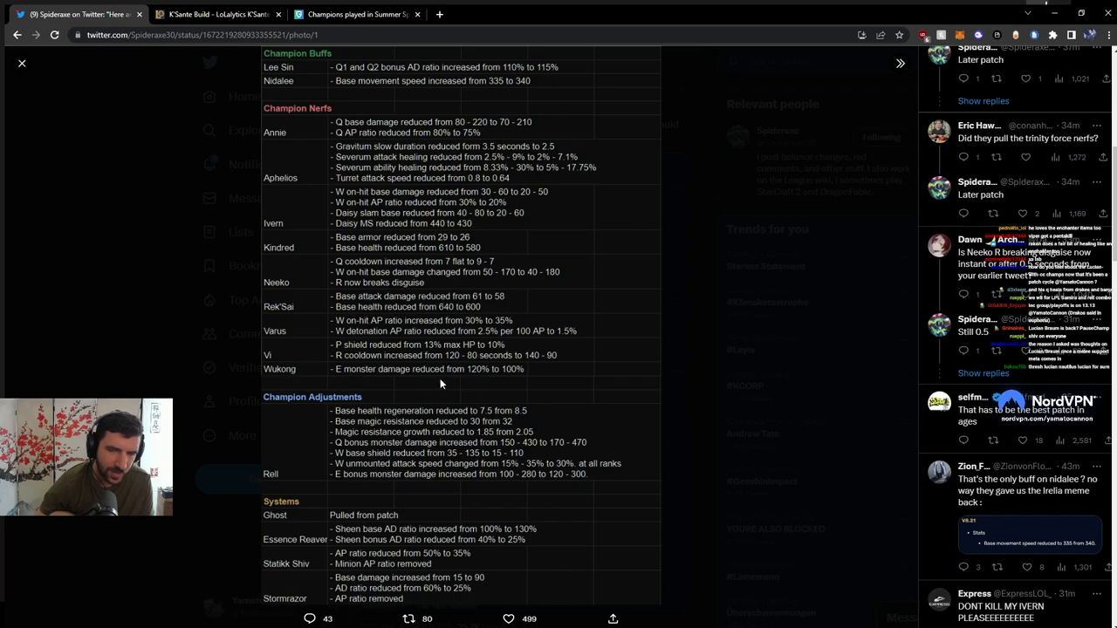
pyautogui.moveTo(335, 281)
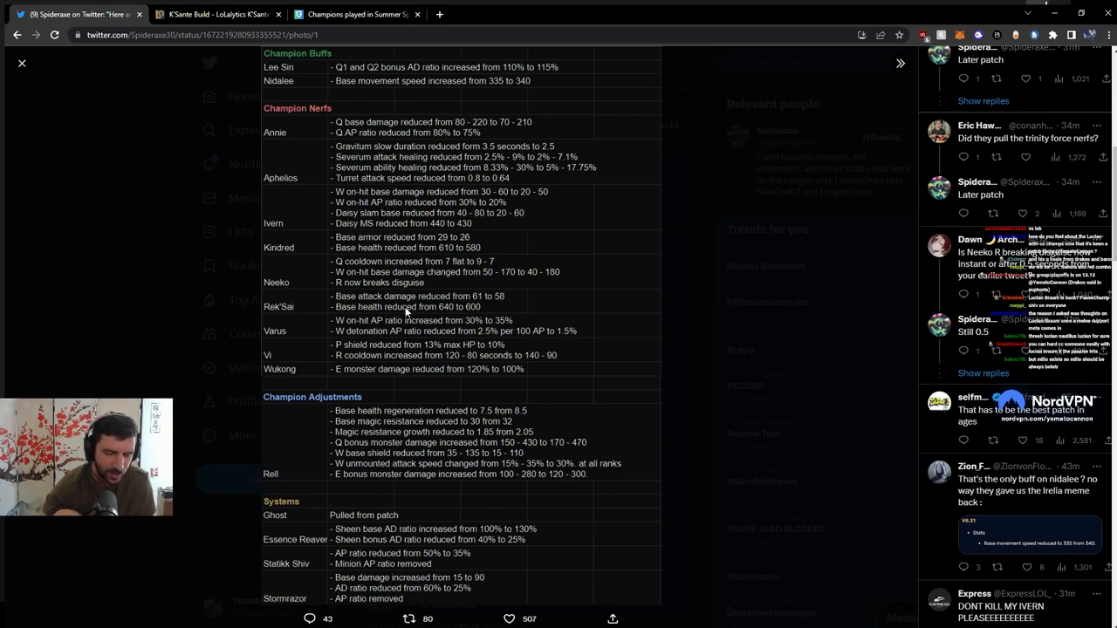
pyautogui.moveTo(506, 234)
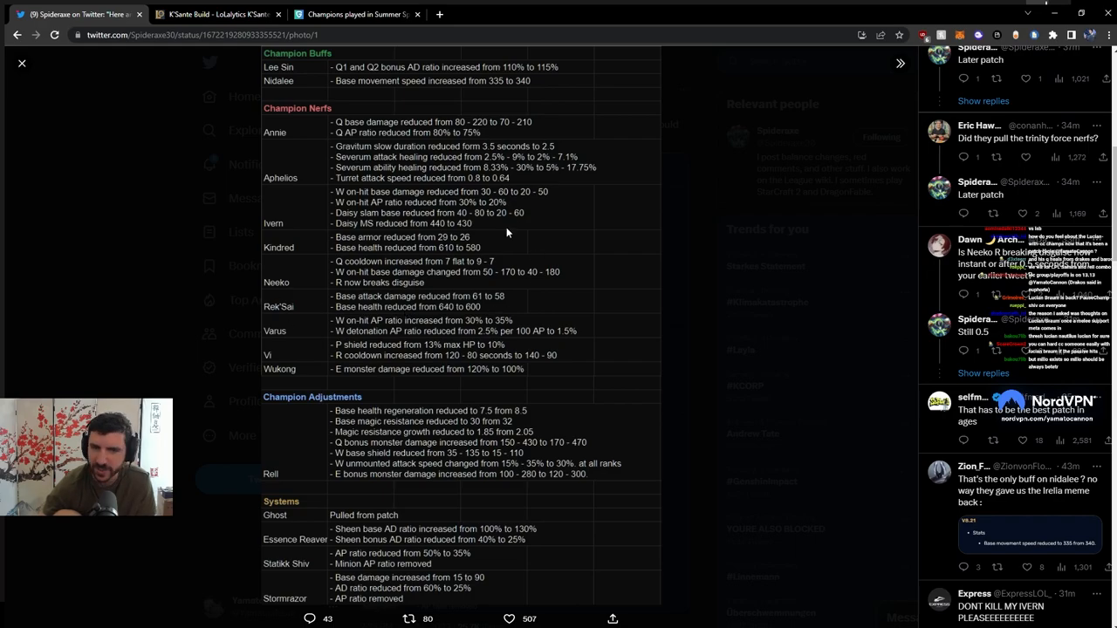
pyautogui.moveTo(300, 157)
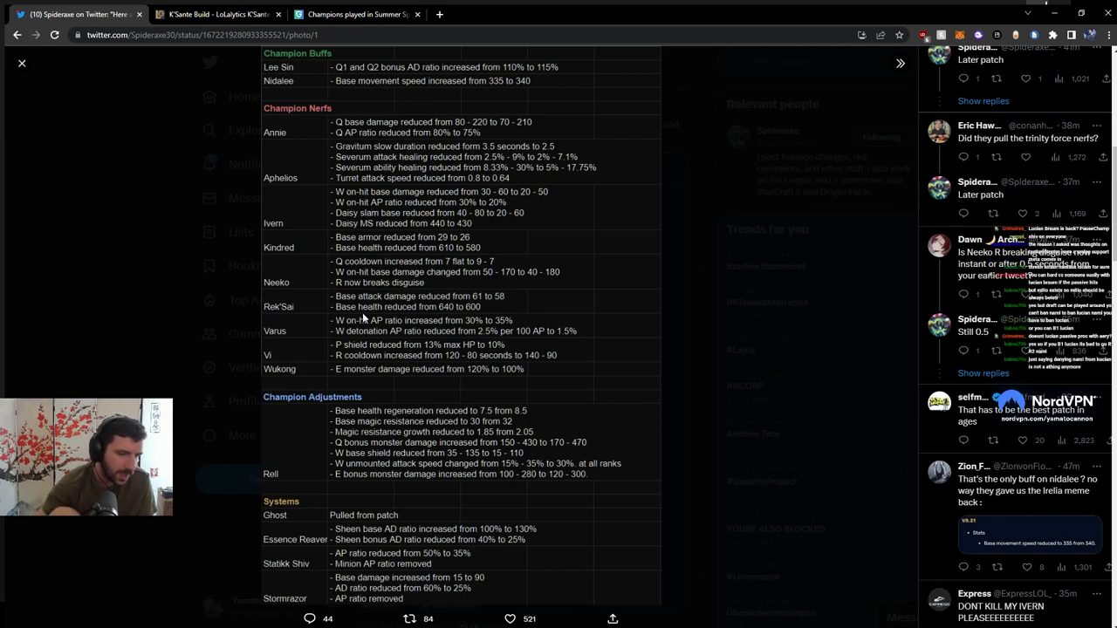
pyautogui.moveTo(415, 316)
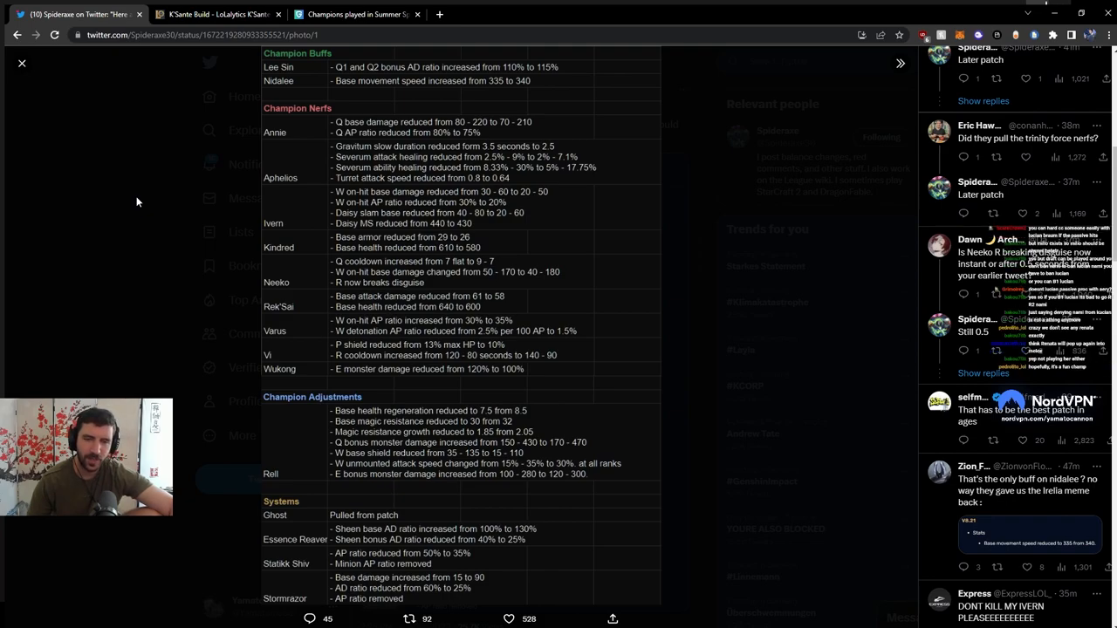
pyautogui.moveTo(153, 265)
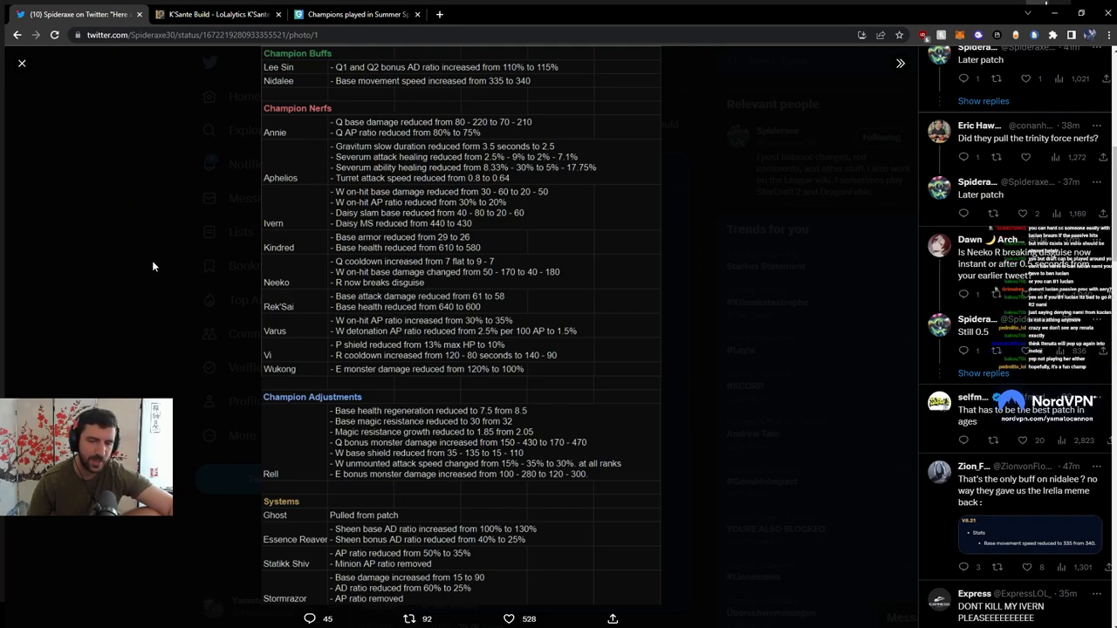